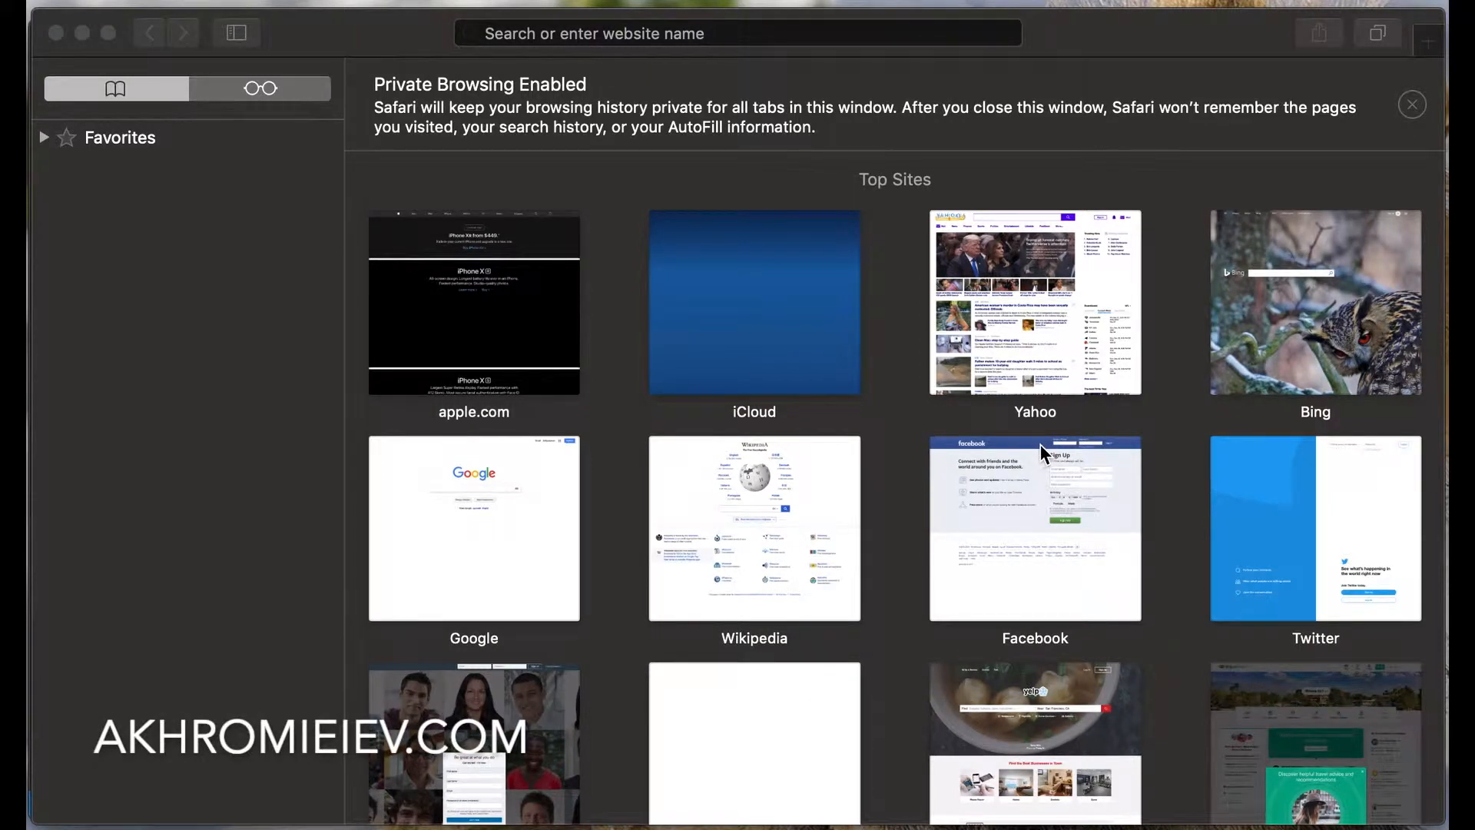
pyautogui.moveTo(1248, 542)
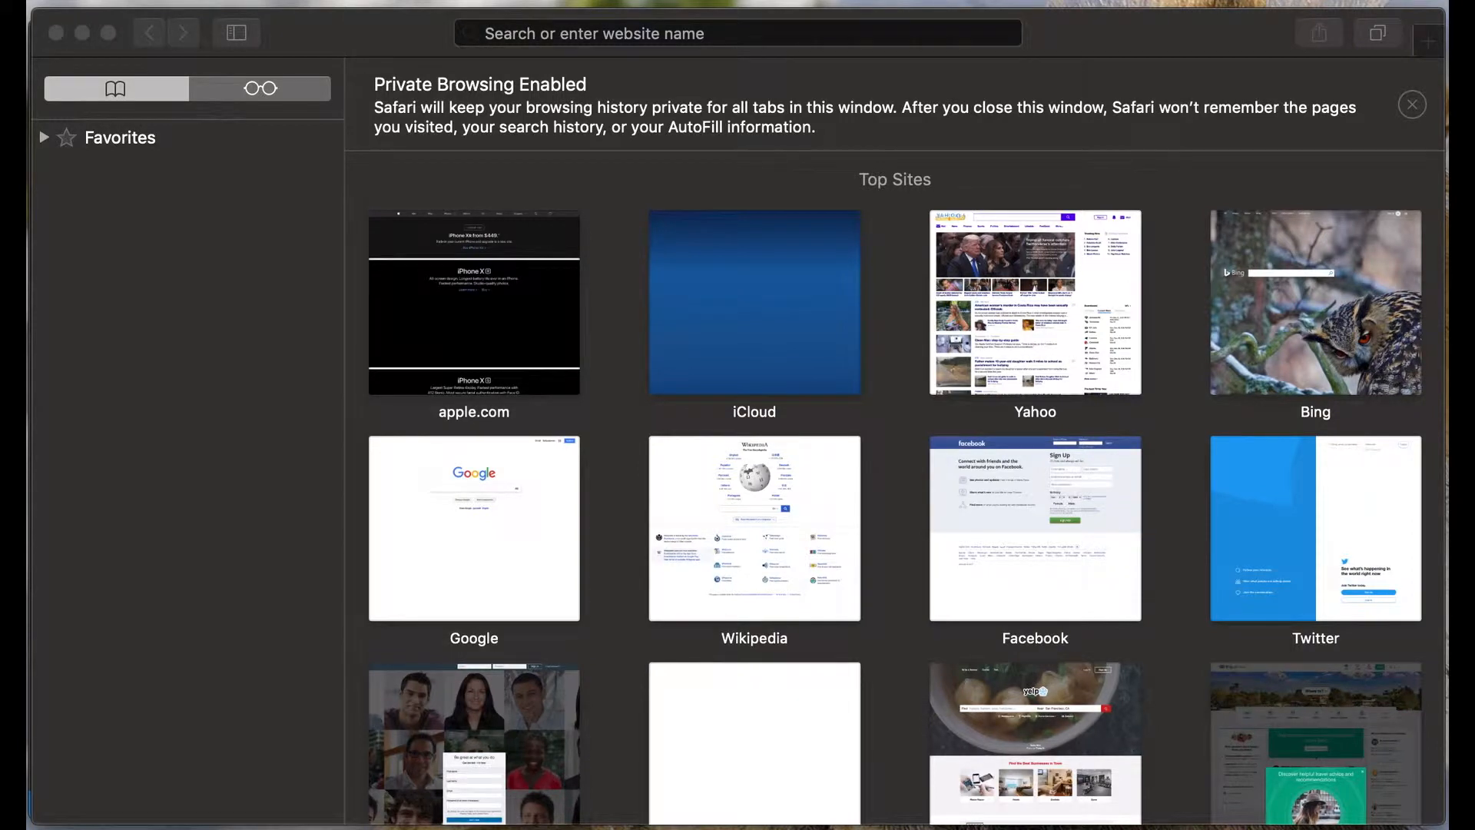
pyautogui.moveTo(1153, 397)
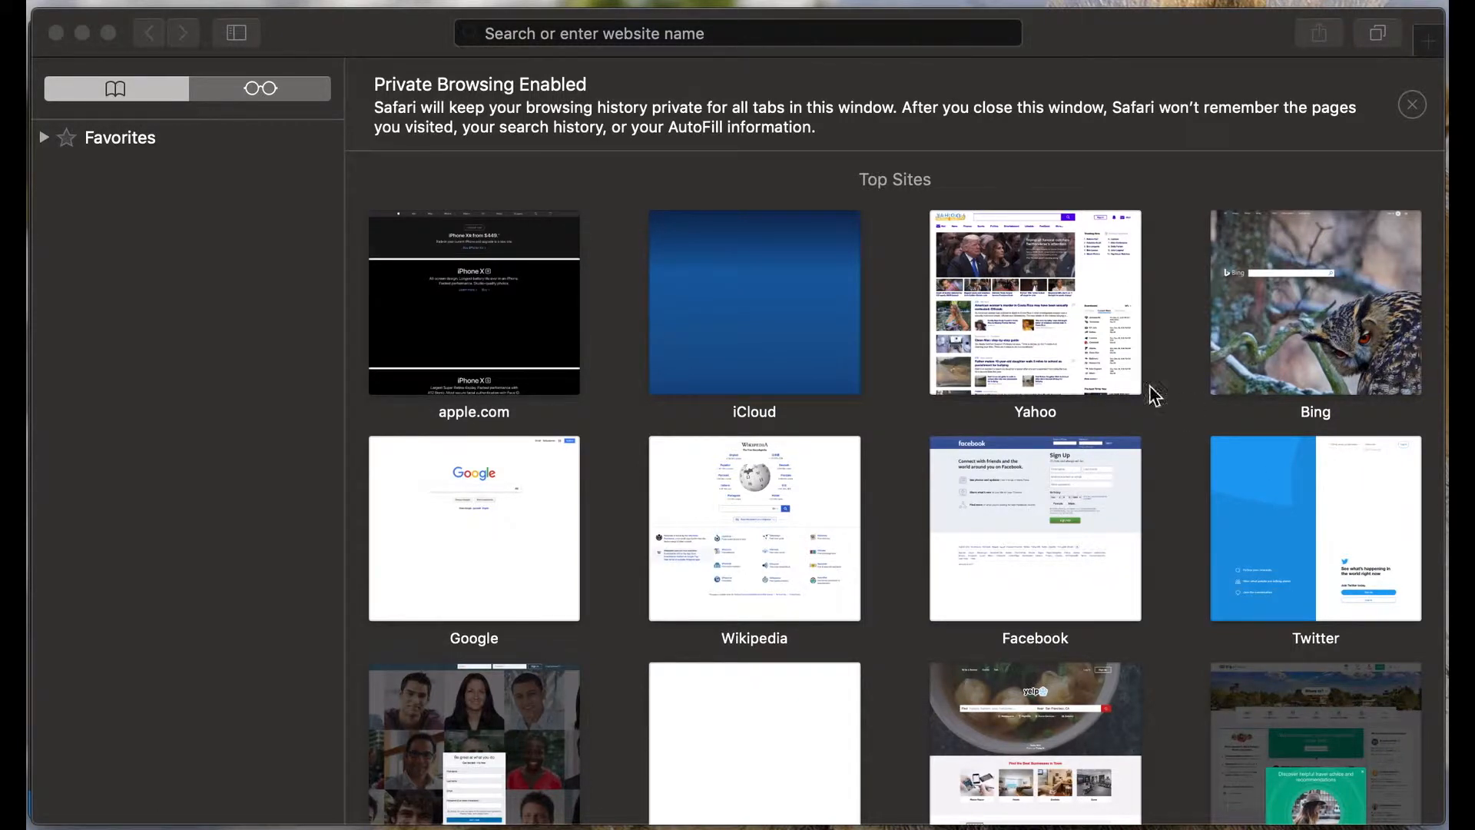
pyautogui.moveTo(1131, 392)
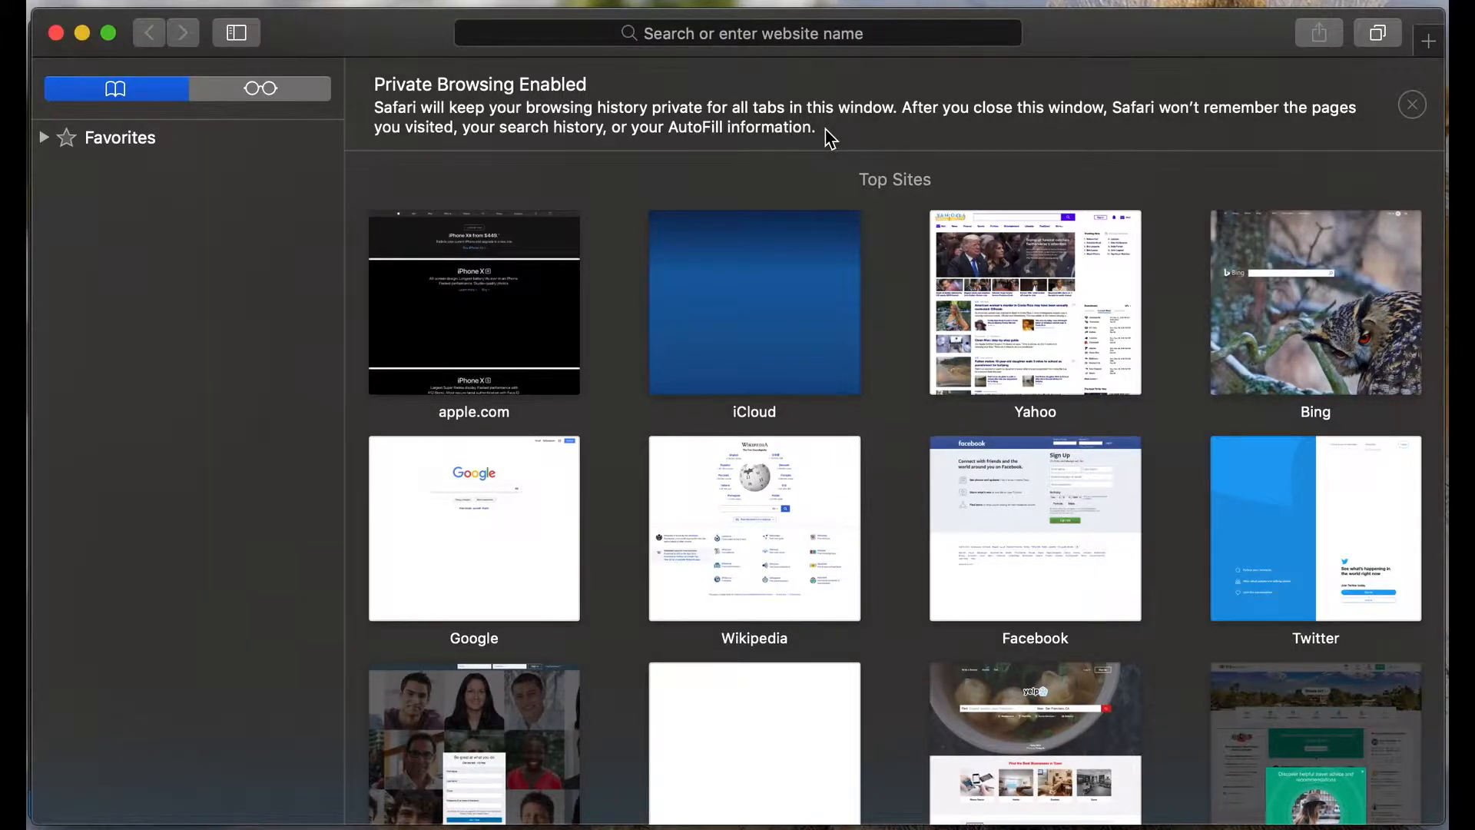
pyautogui.moveTo(805, 47)
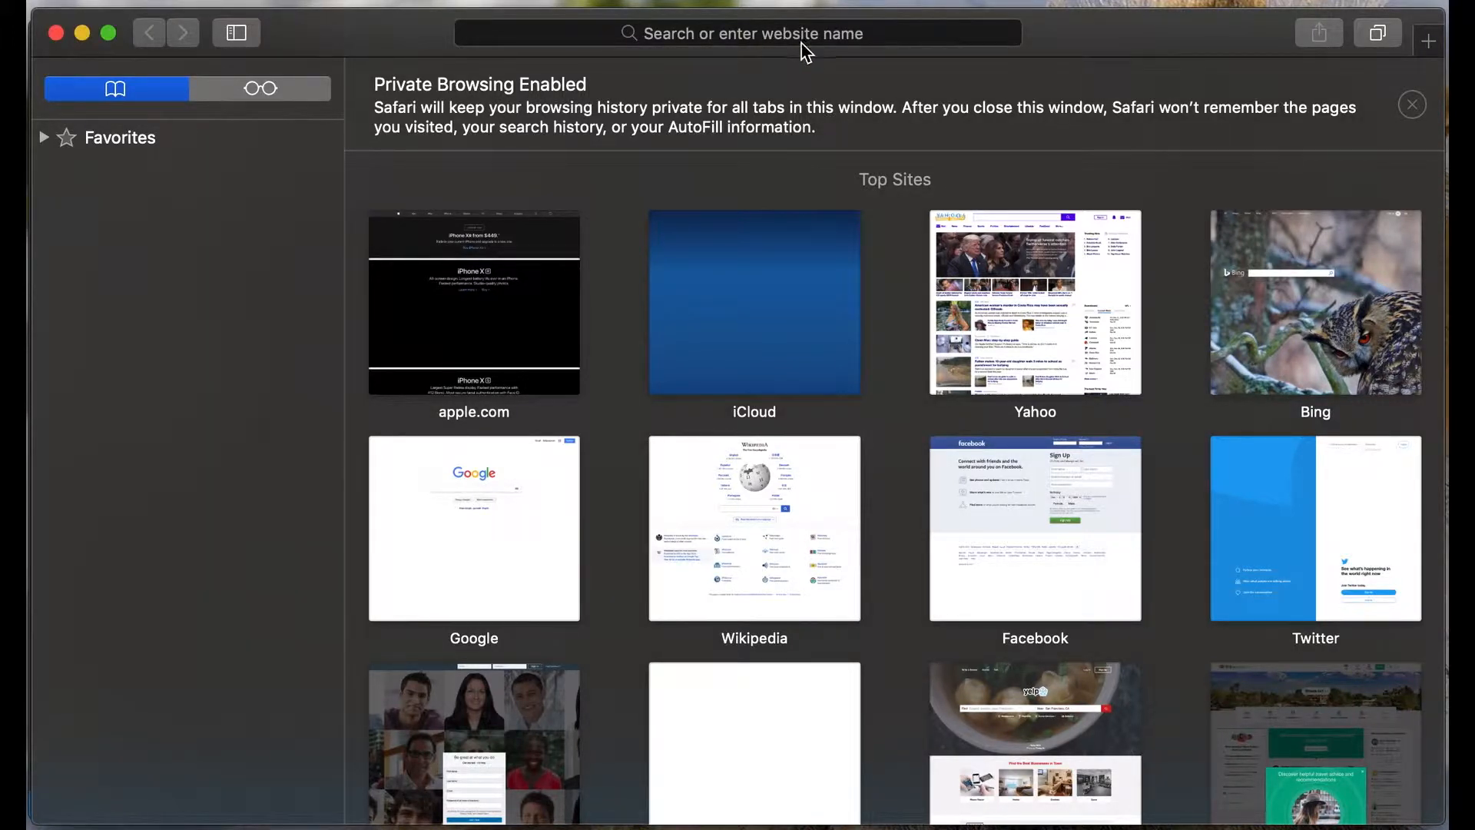
pyautogui.moveTo(791, 40)
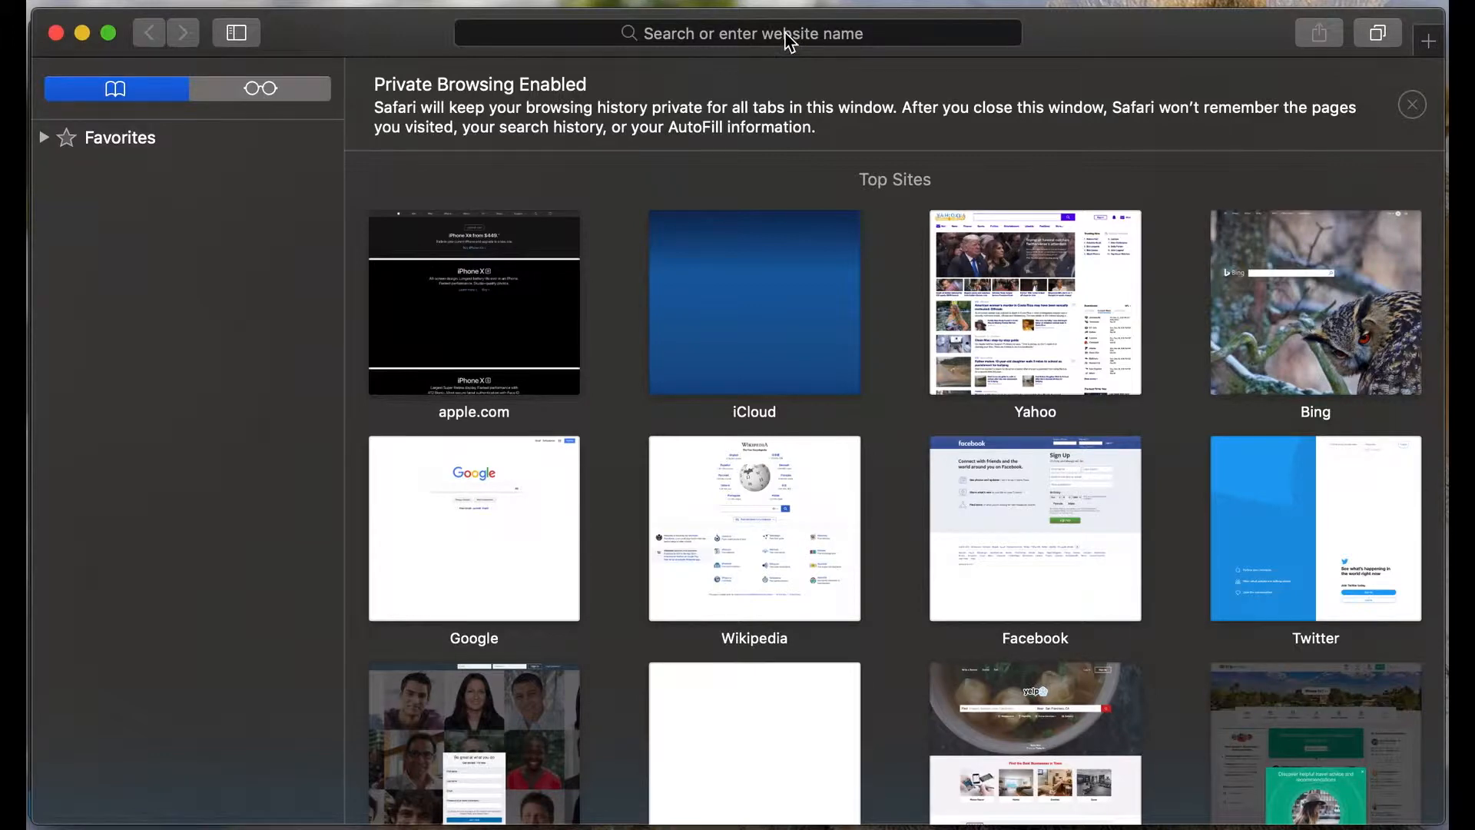
# Load apixu.com in Safari and look over the weather API homepage.
pyautogui.write('apixu.com')
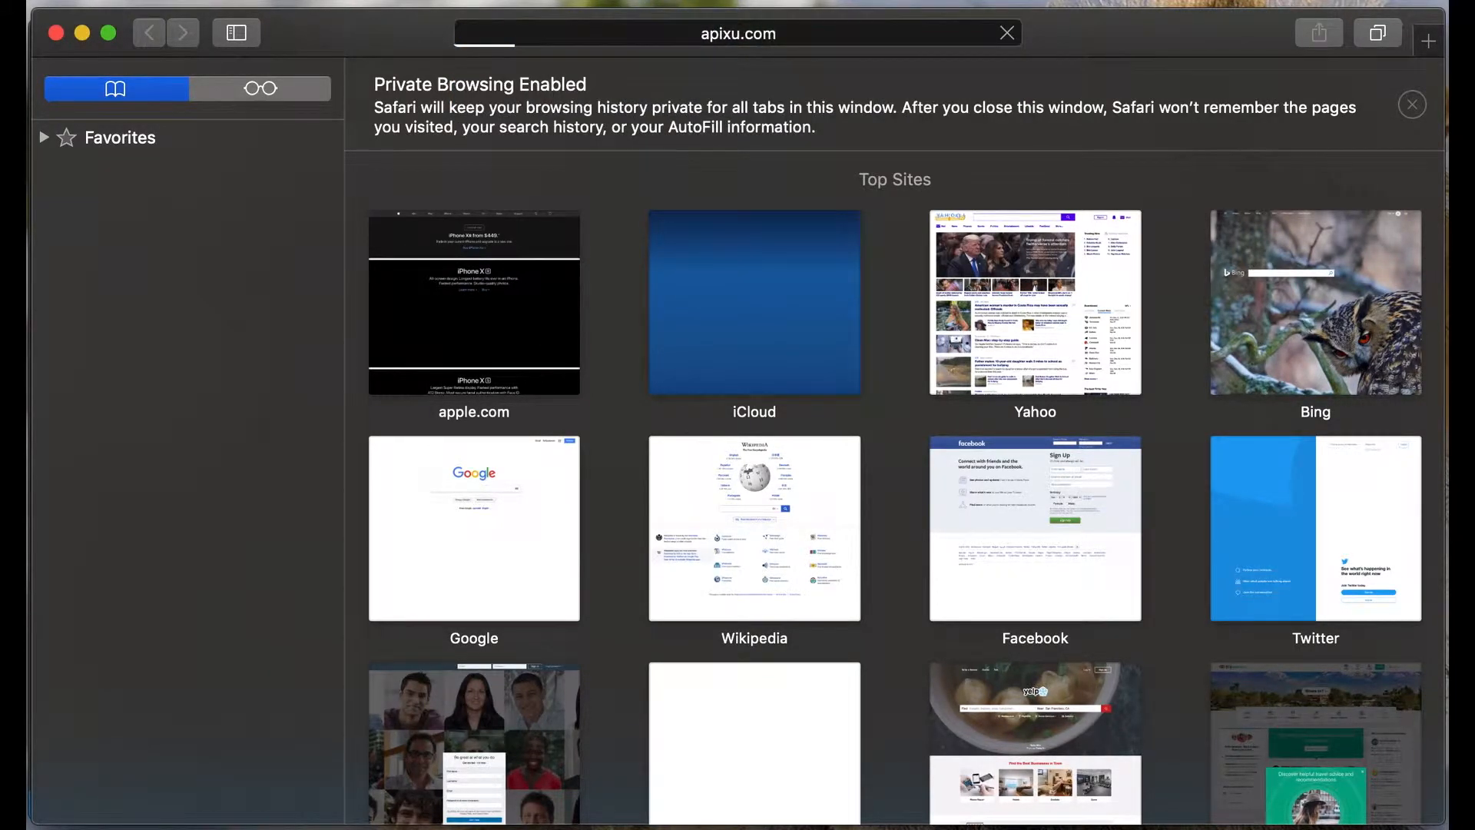
pyautogui.click(736, 33)
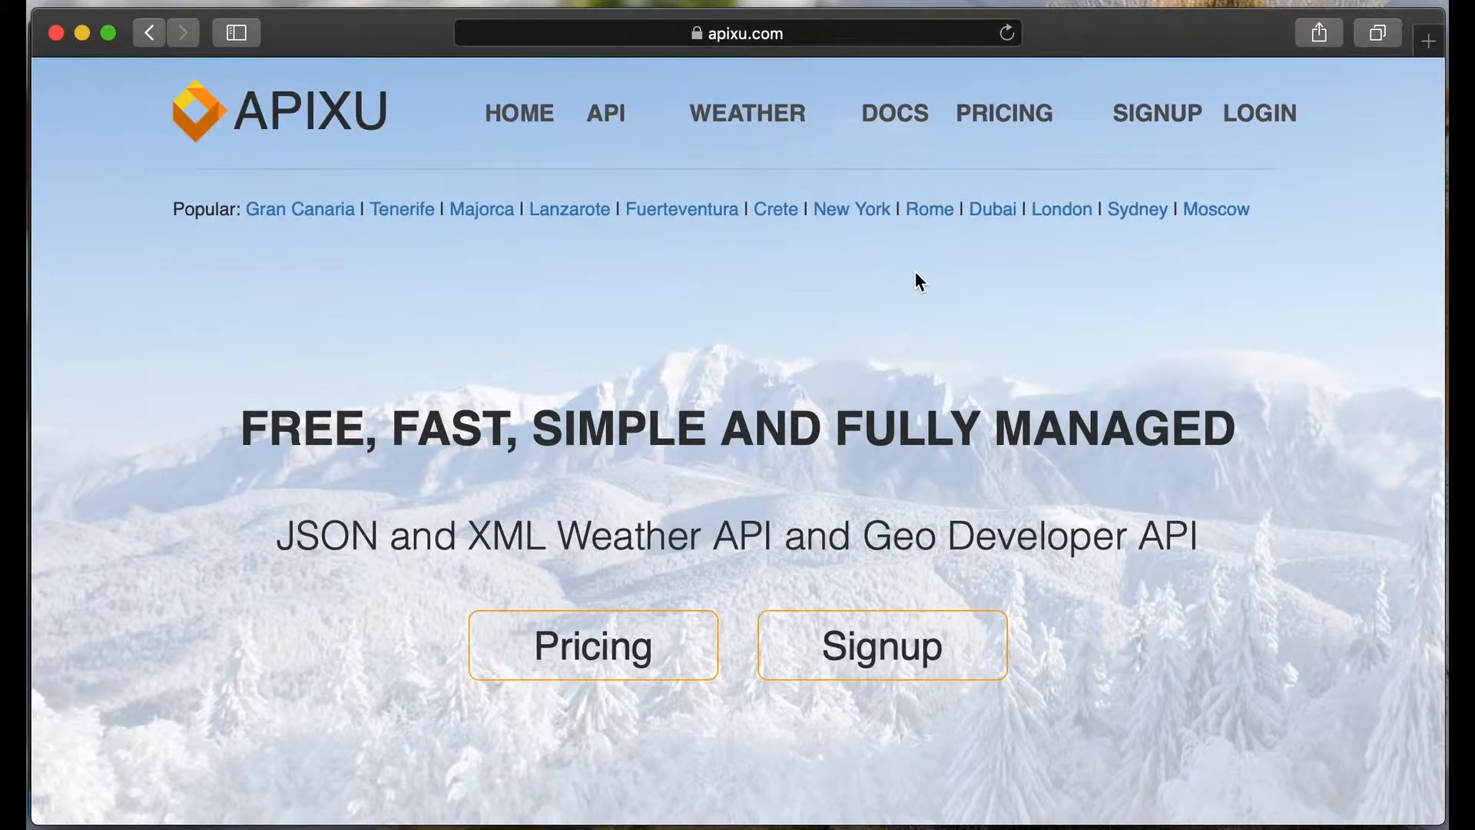
pyautogui.moveTo(1036, 449)
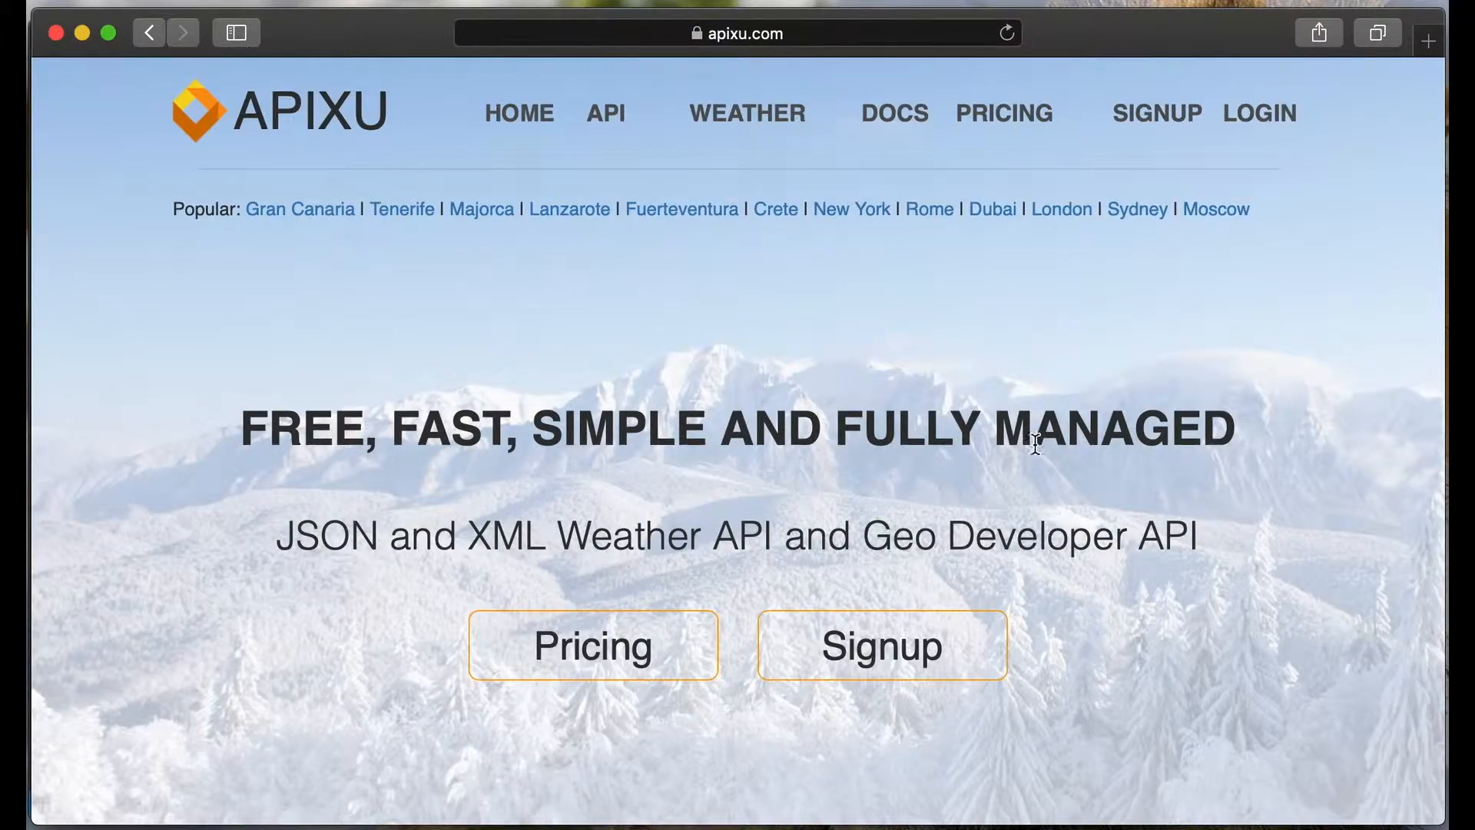
pyautogui.scroll(-3)
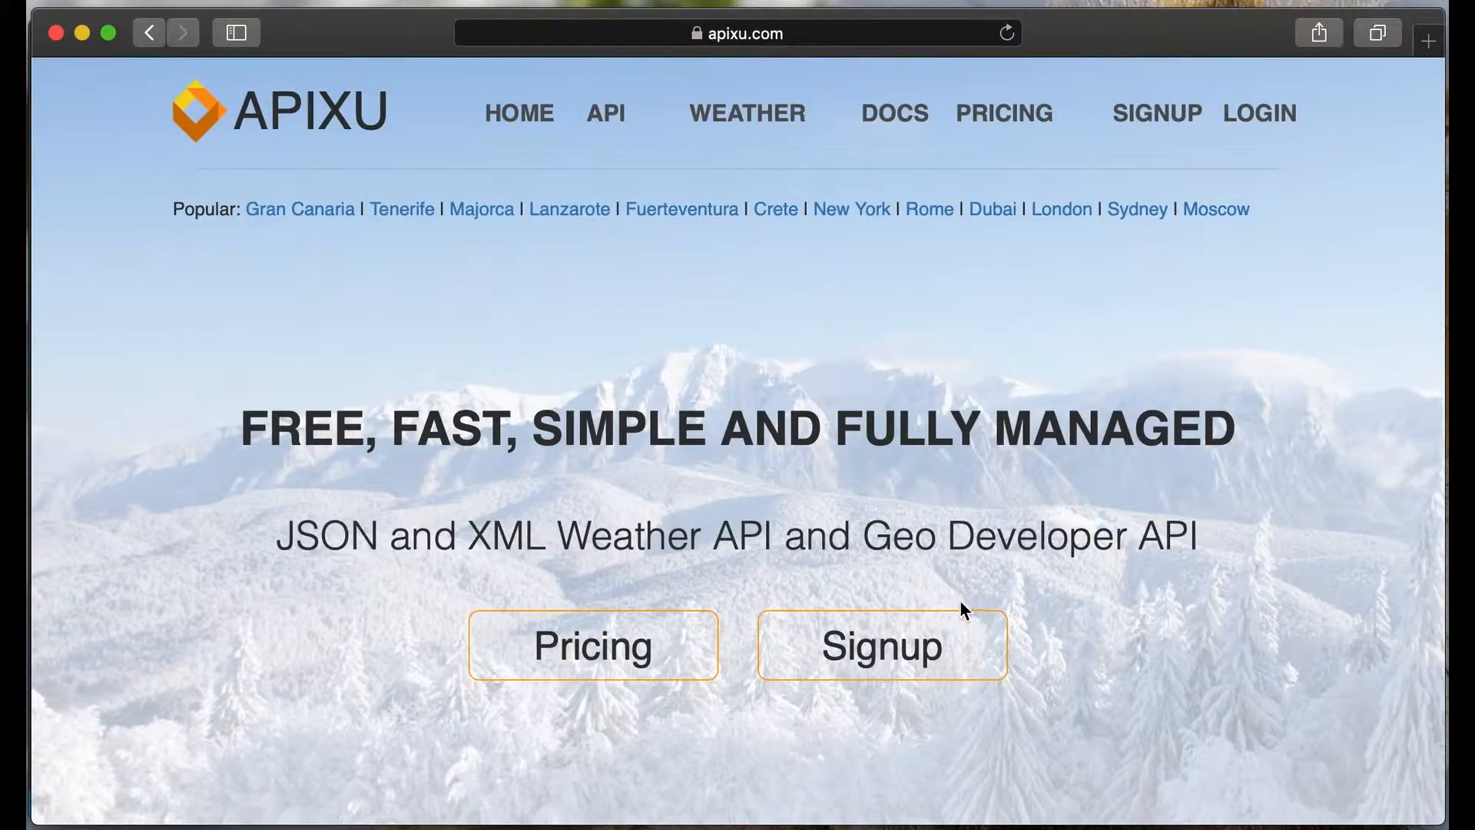
pyautogui.moveTo(953, 539)
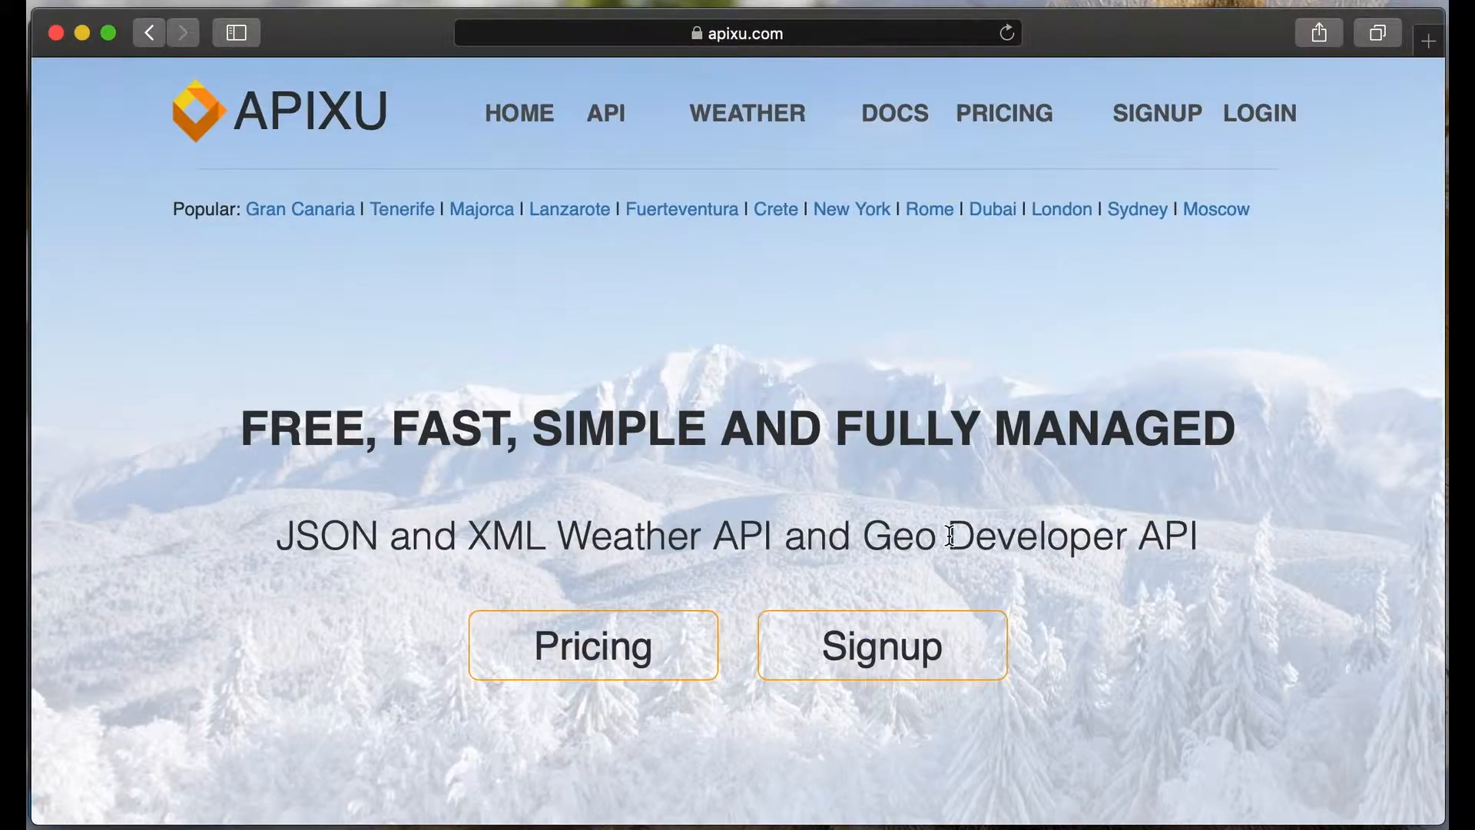
pyautogui.moveTo(868, 671)
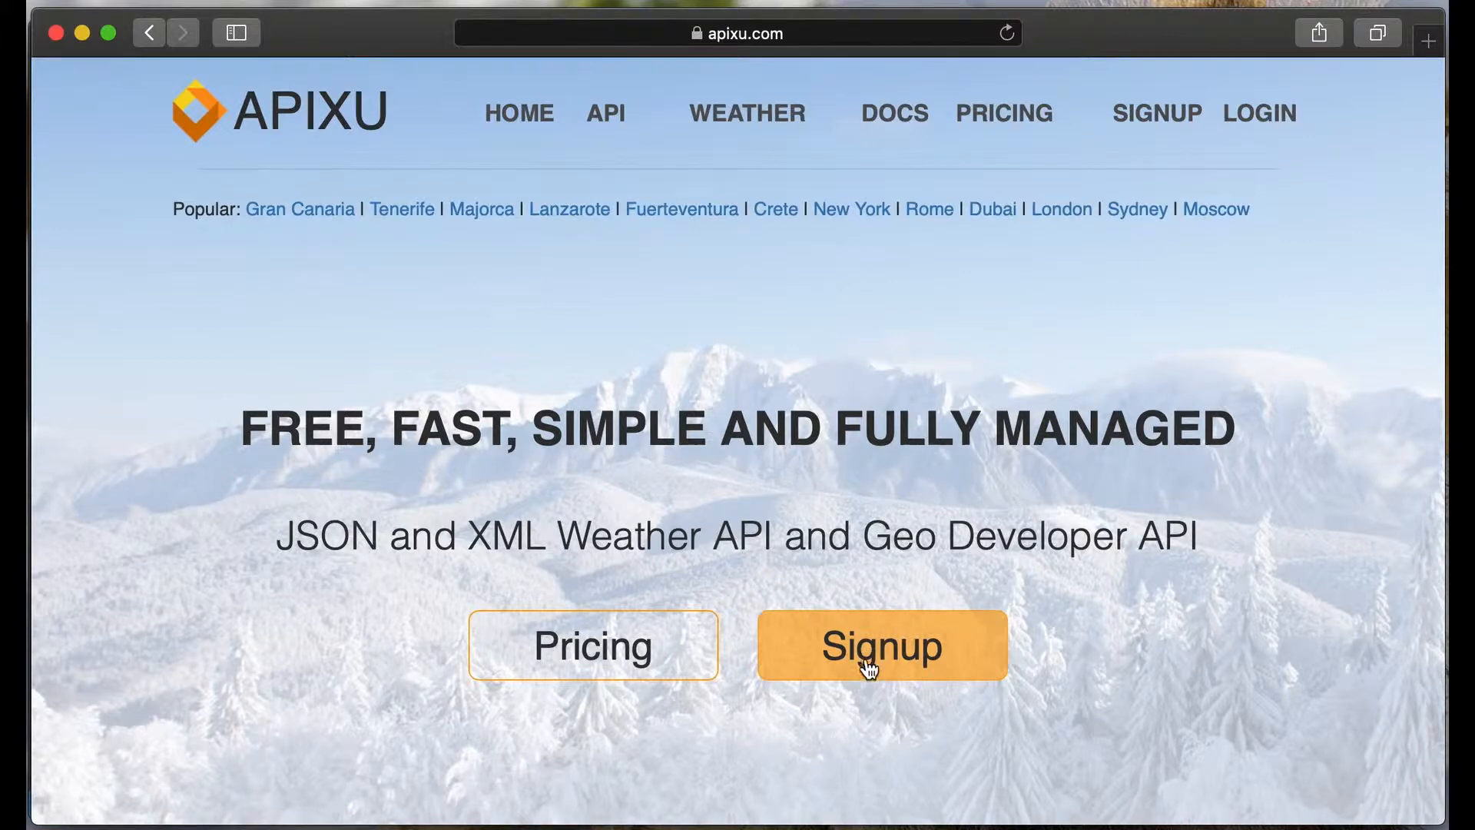
# Sign up for an APIXU account via GitHub and land on the dashboard with the API key.
pyautogui.click(883, 667)
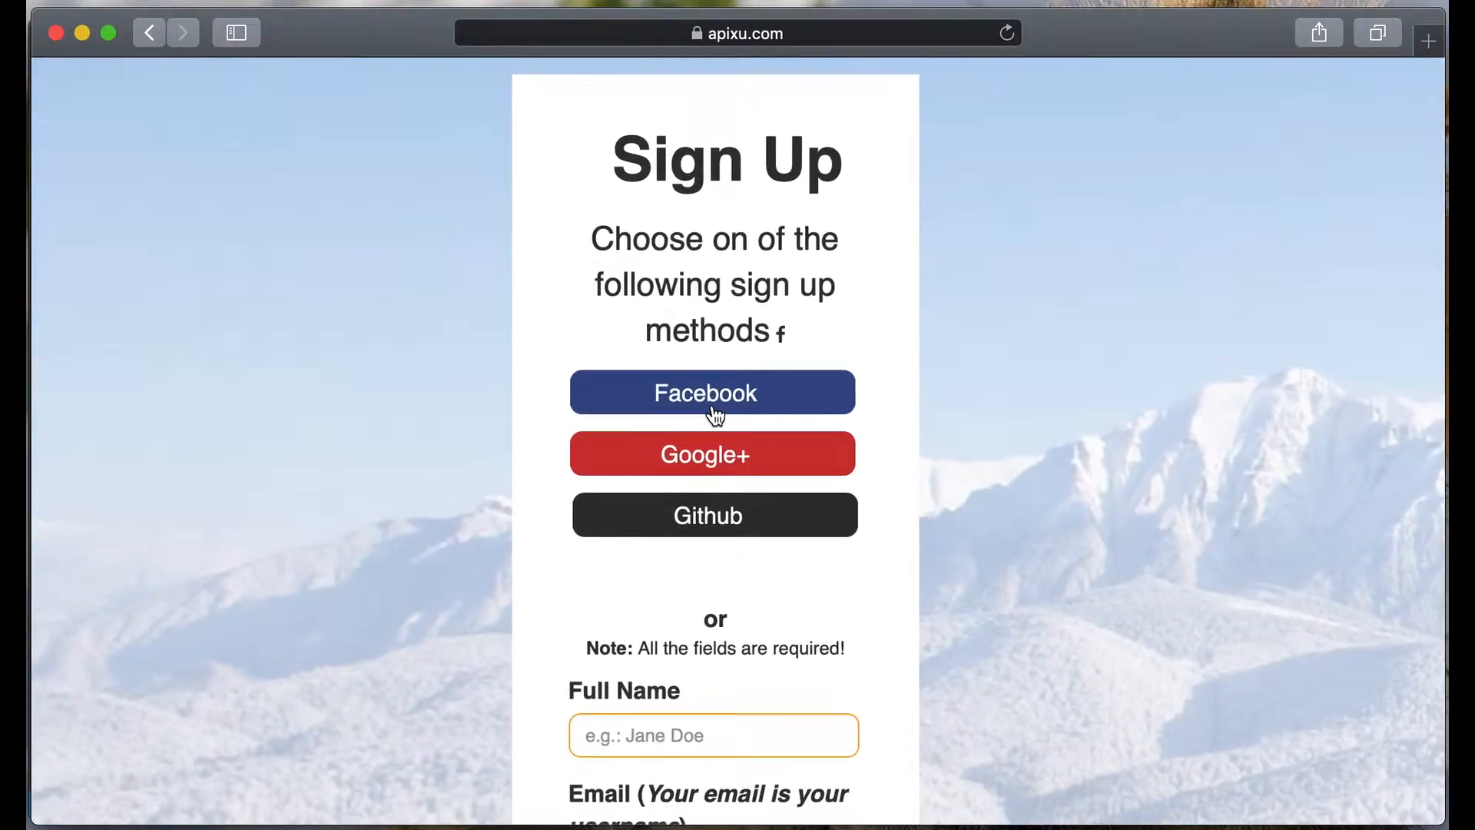
pyautogui.moveTo(746, 532)
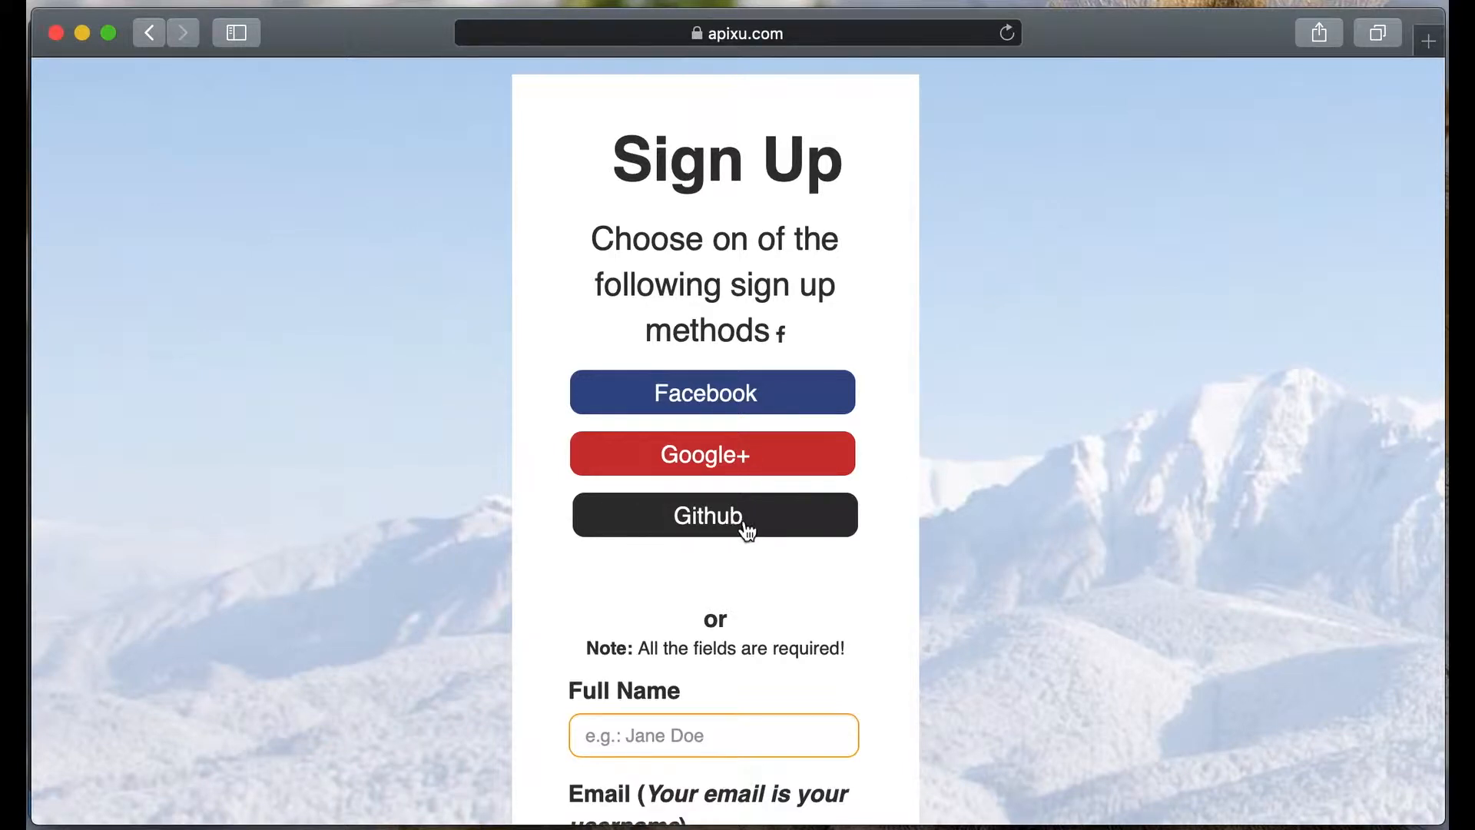
pyautogui.scroll(-3)
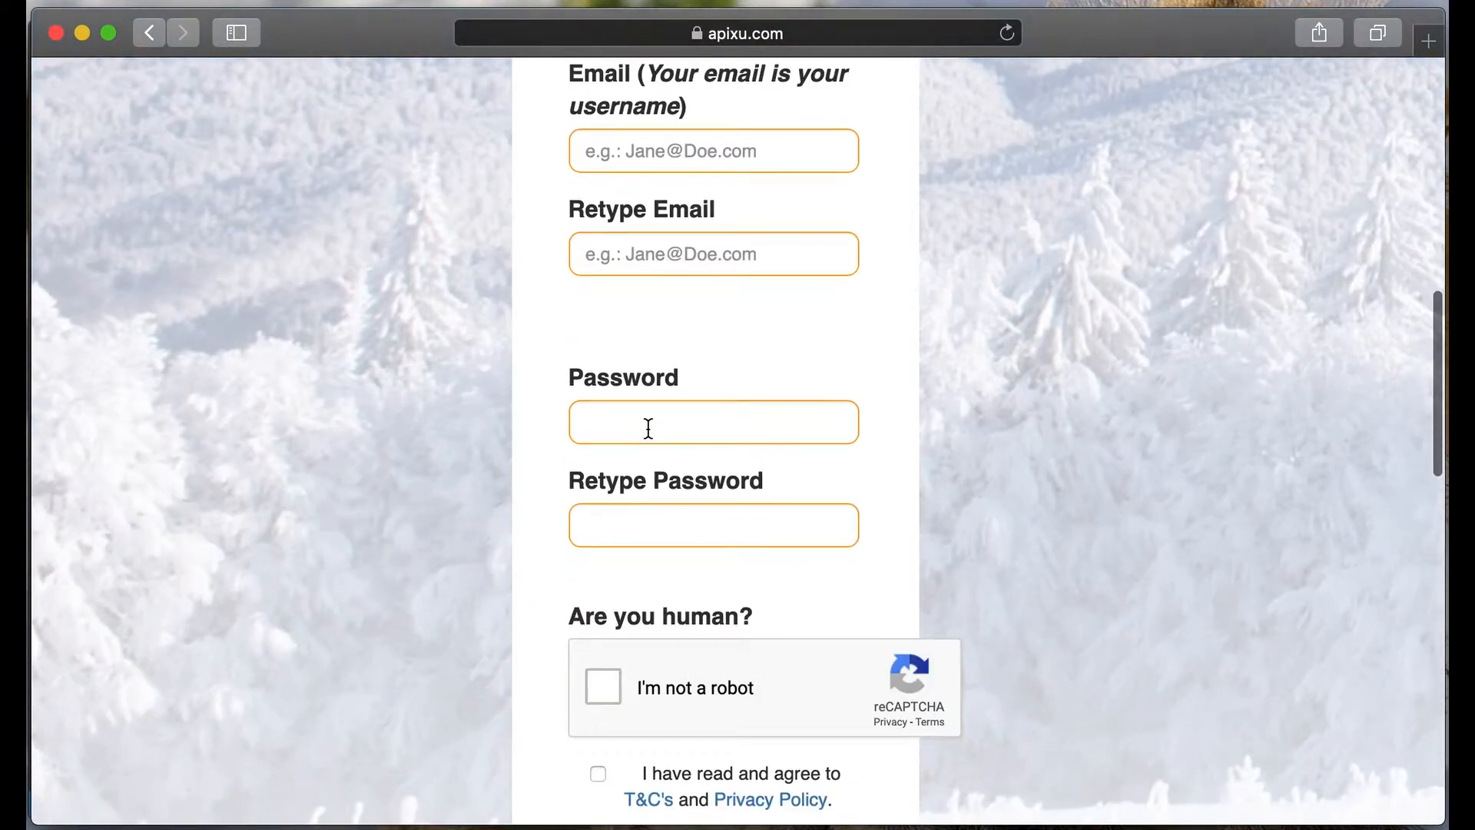
pyautogui.scroll(3)
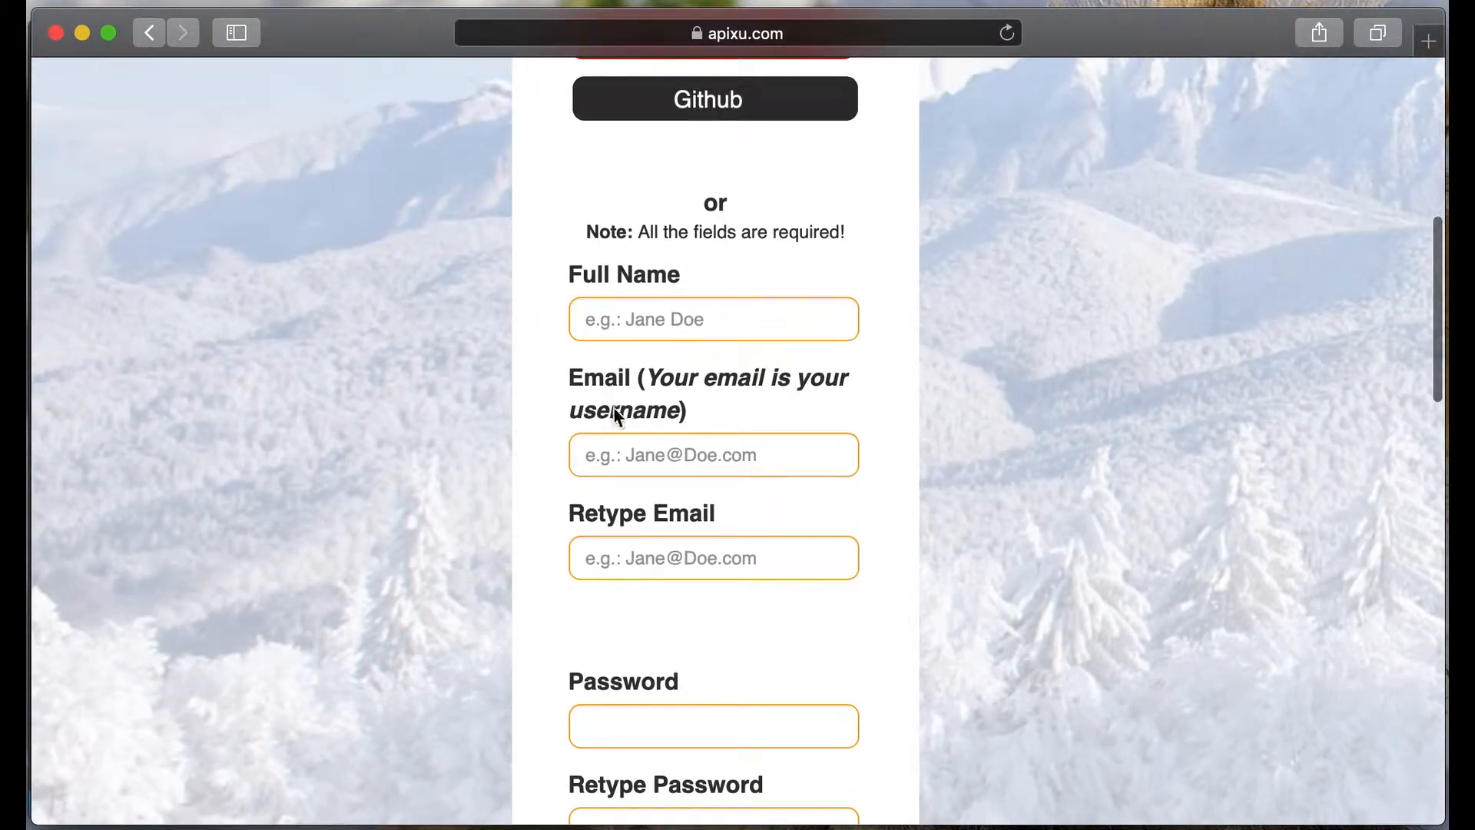
pyautogui.scroll(3)
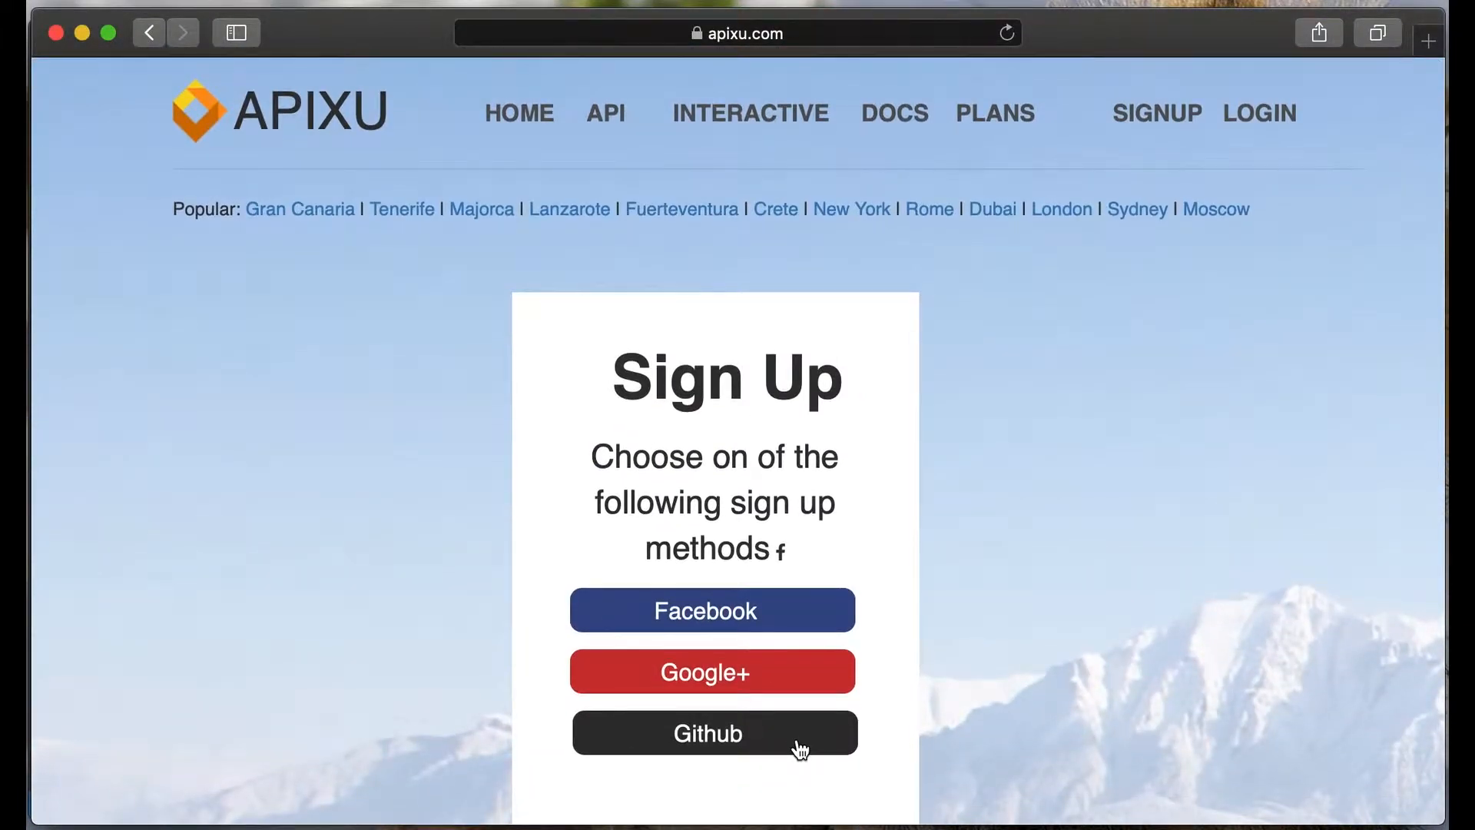
pyautogui.click(713, 734)
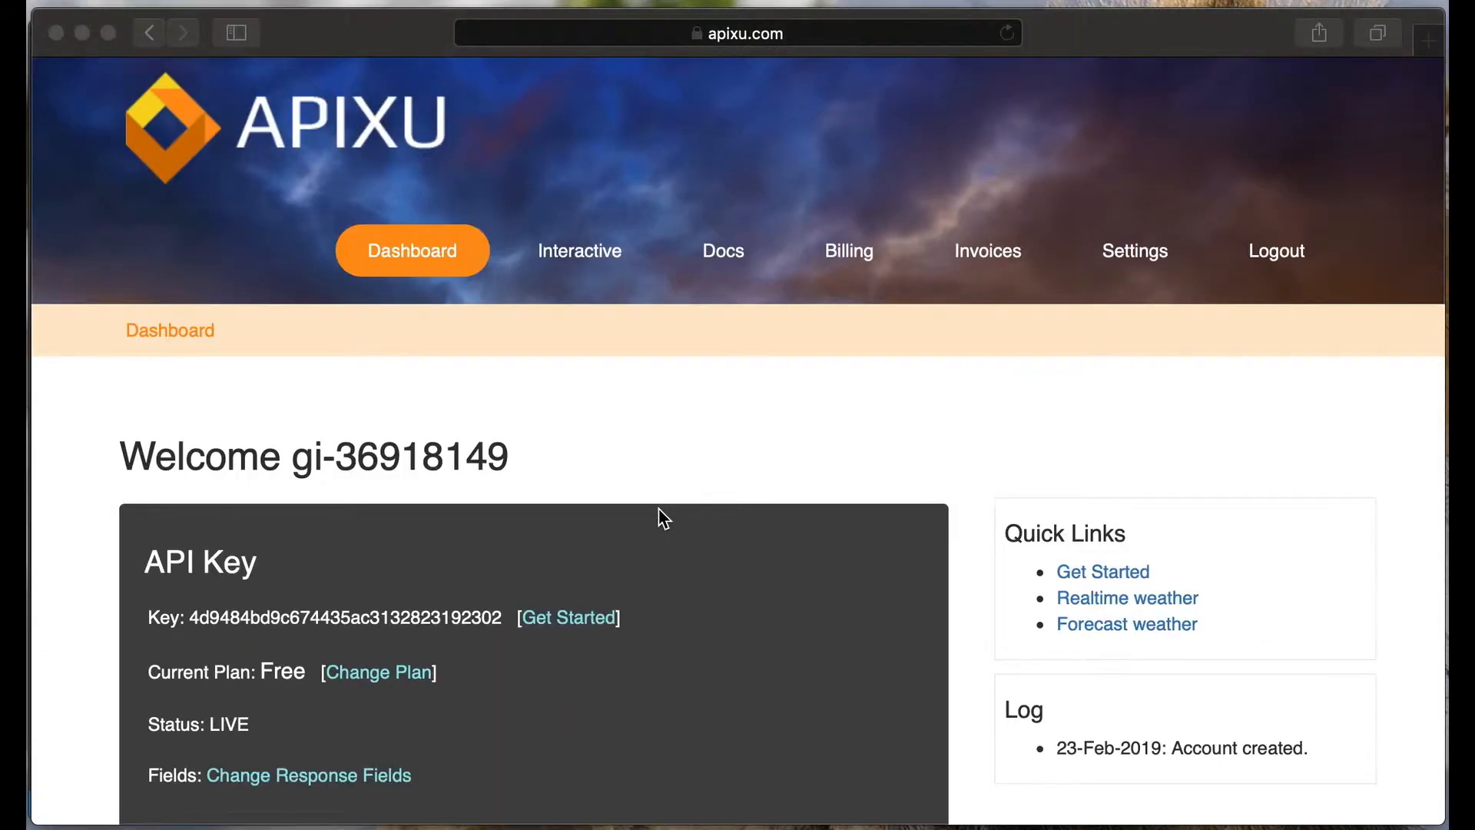
pyautogui.scroll(-3)
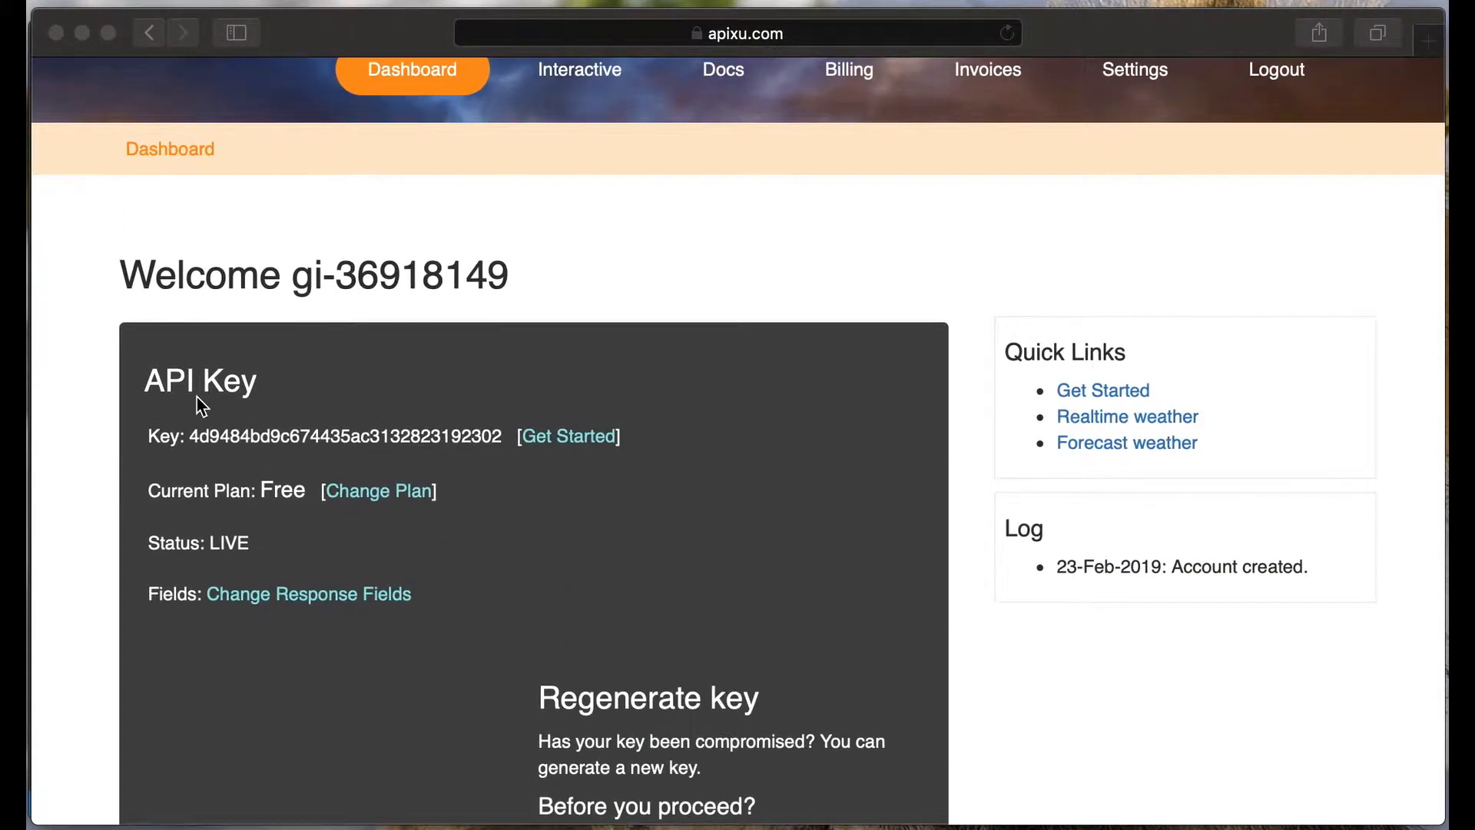
pyautogui.moveTo(194, 435); pyautogui.dragTo(501, 435)
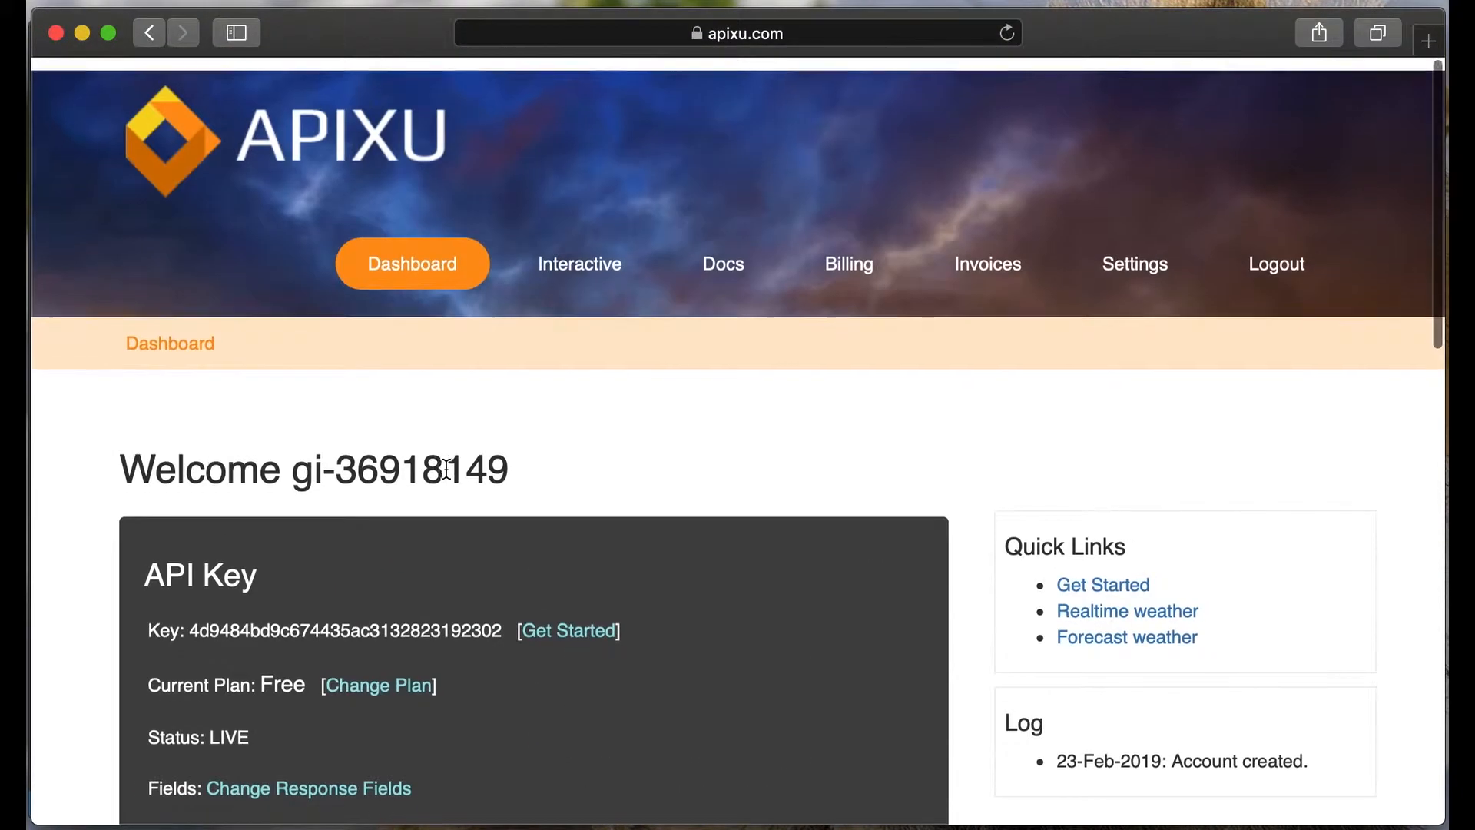
pyautogui.scroll(-3)
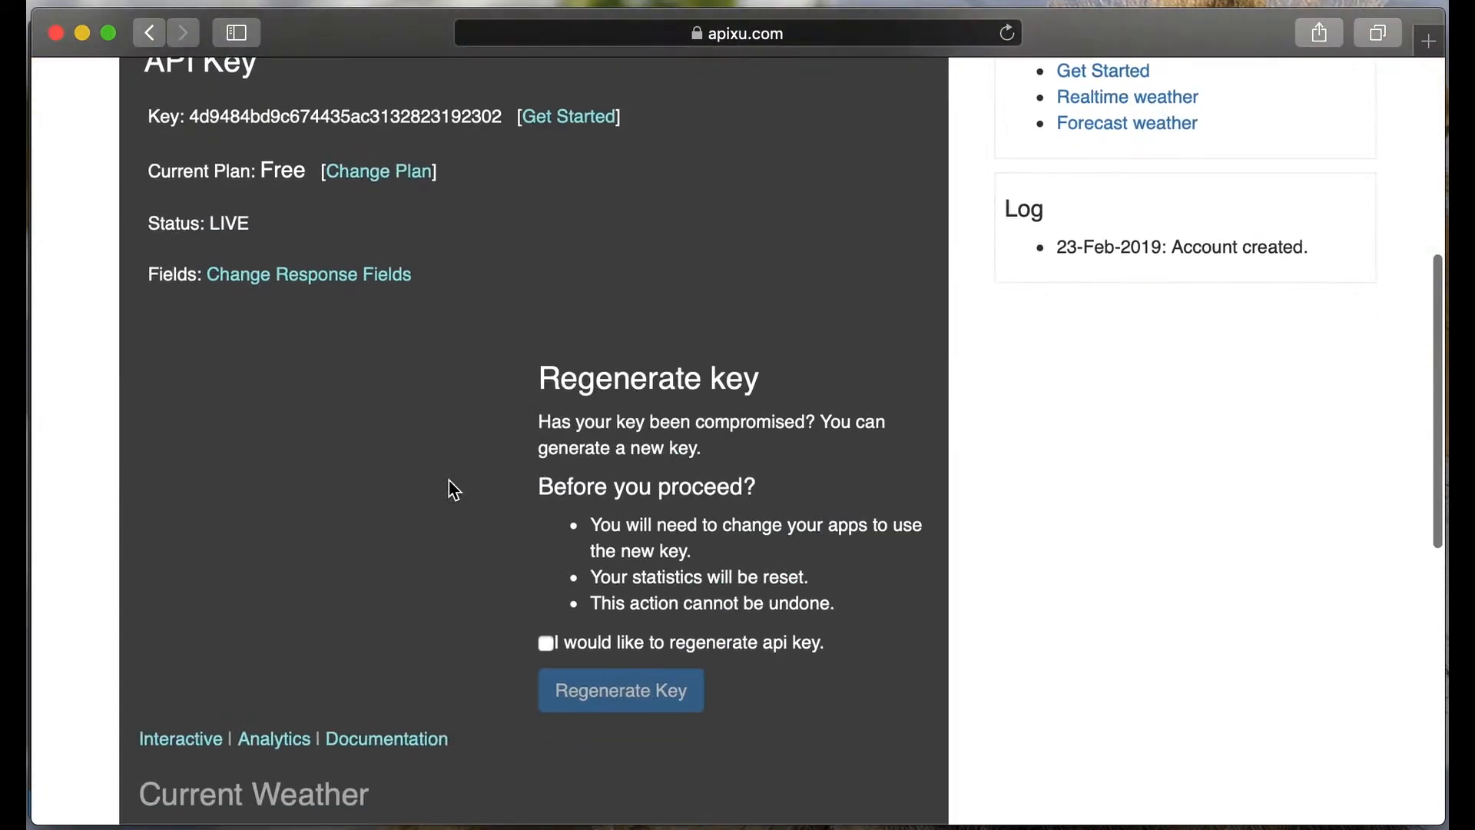
pyautogui.scroll(-3)
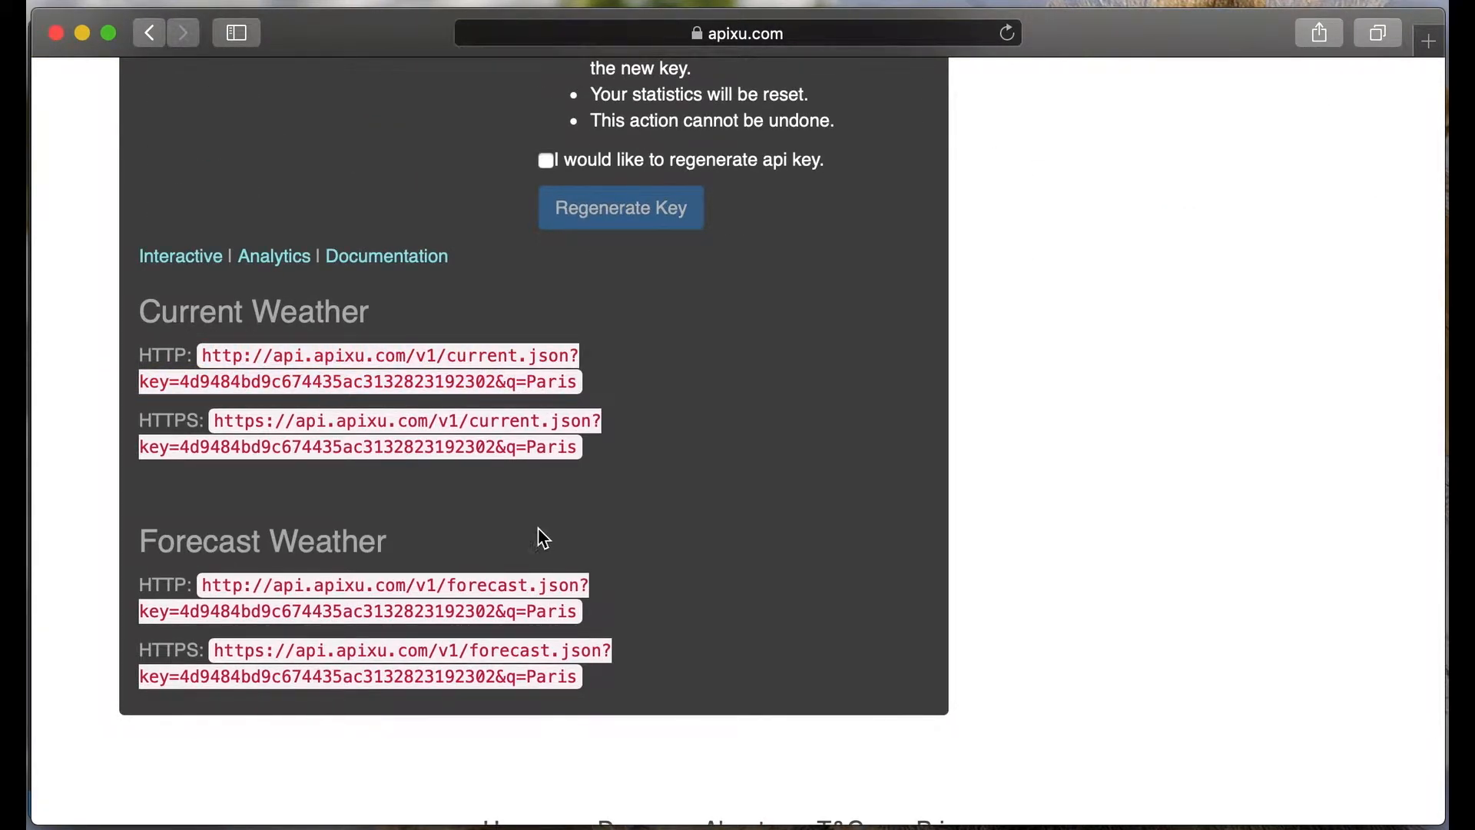
pyautogui.moveTo(547, 233)
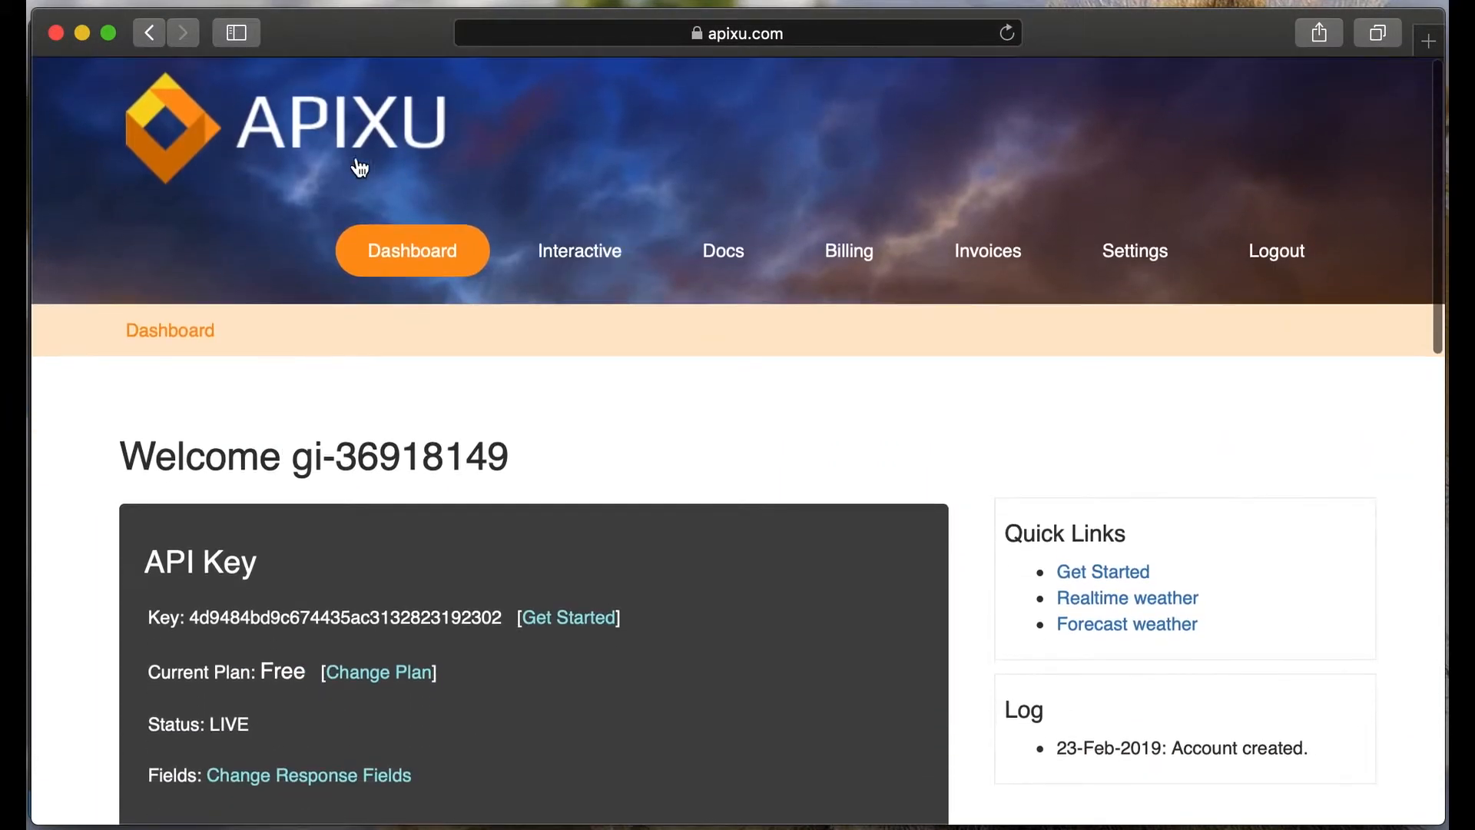
pyautogui.scroll(-3)
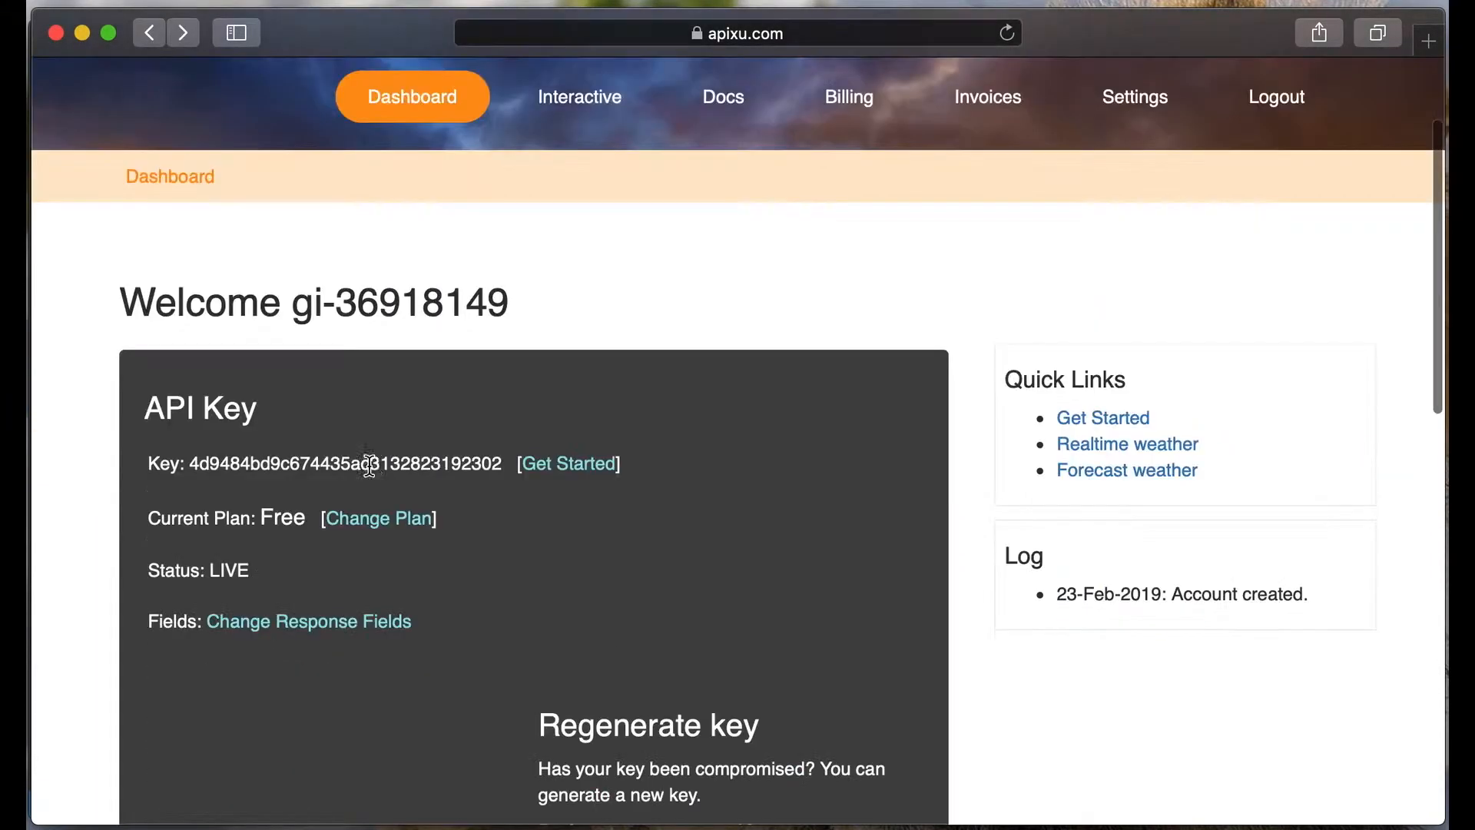
pyautogui.doubleClick(368, 464)
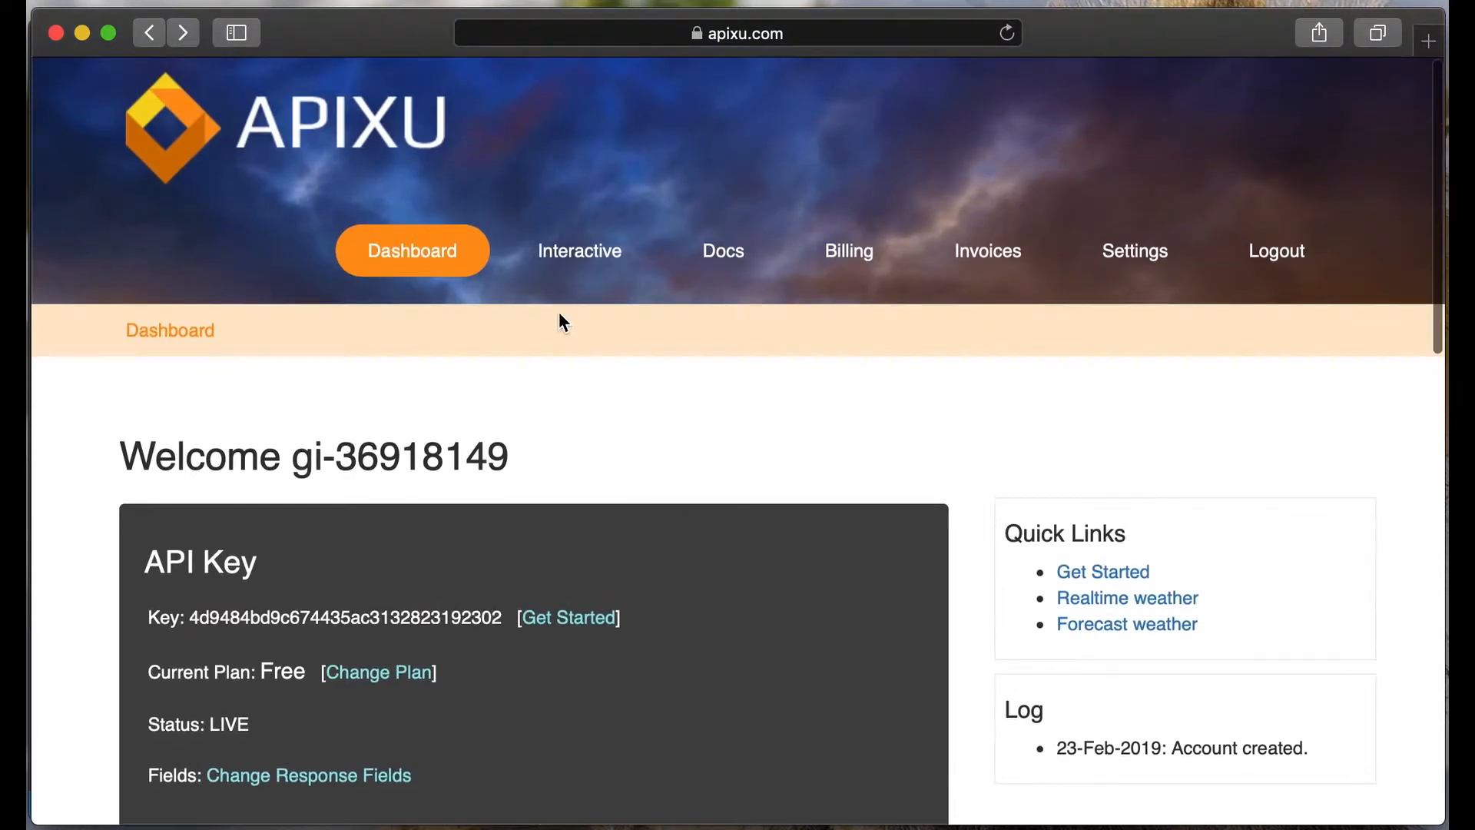
pyautogui.moveTo(587, 261)
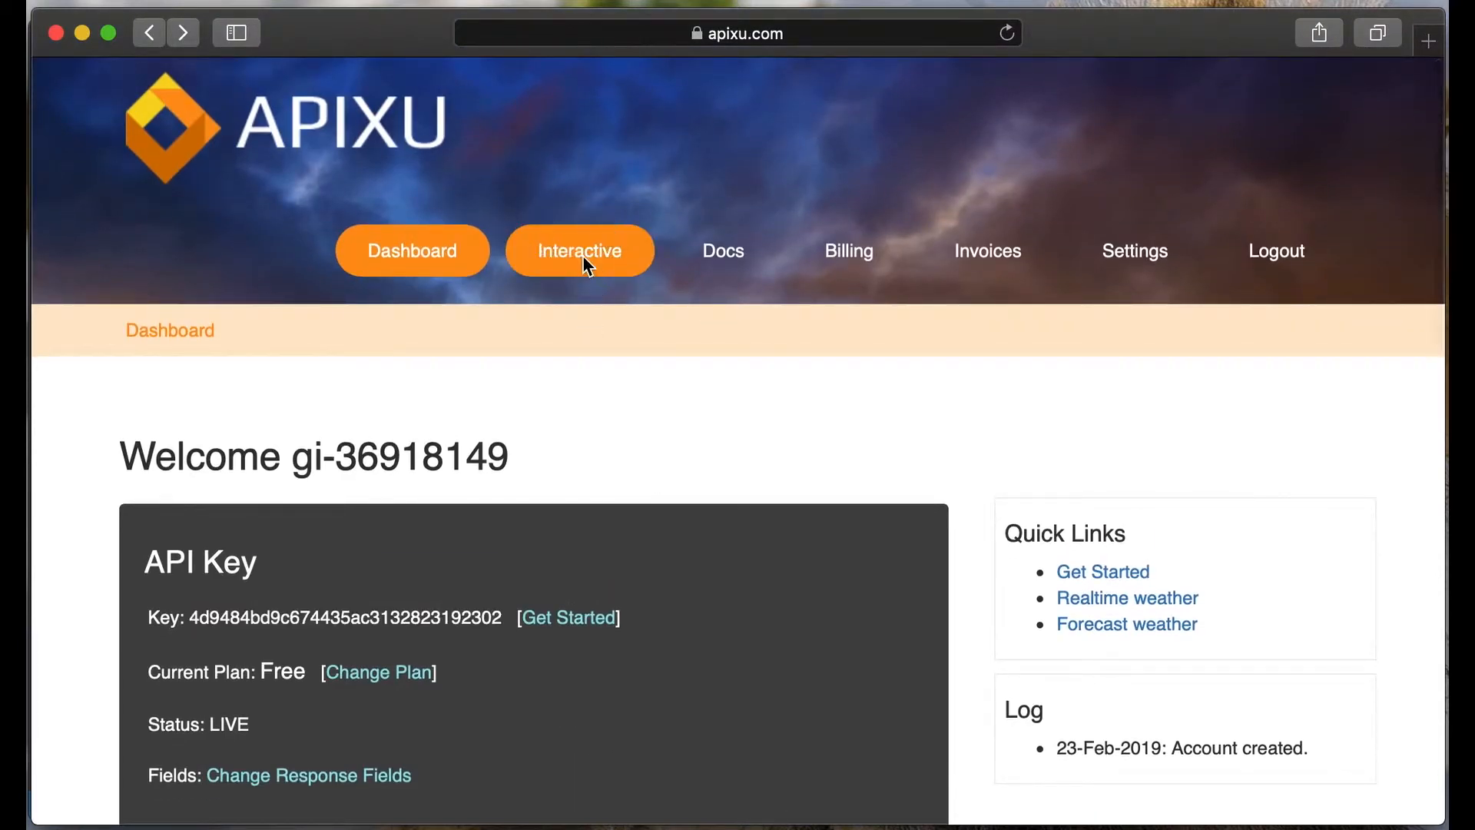
# Enter the API key and London as the current-weather q value in the interactive explorer.
pyautogui.click(579, 251)
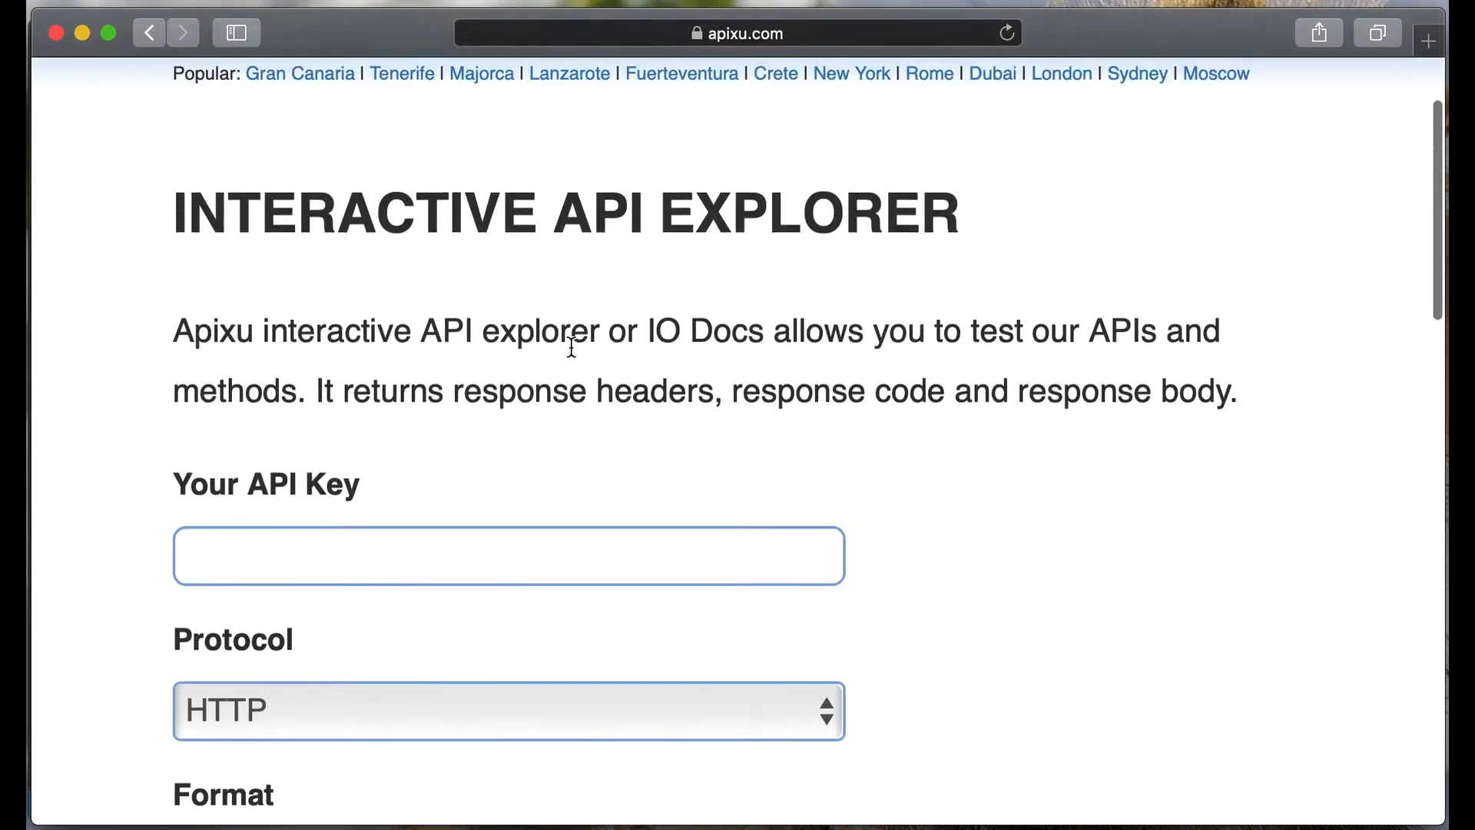
pyautogui.scroll(-3)
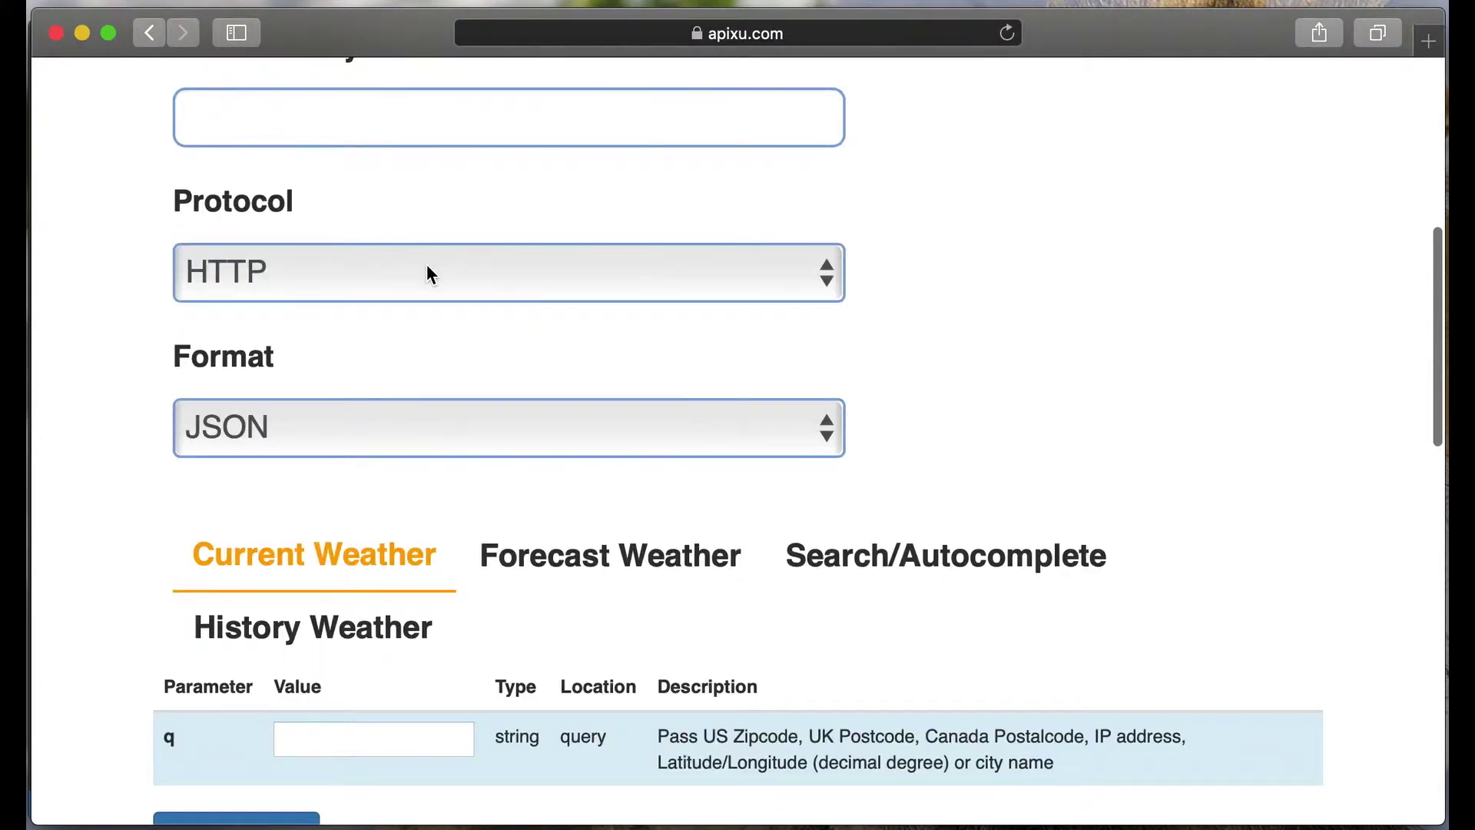
pyautogui.scroll(-3)
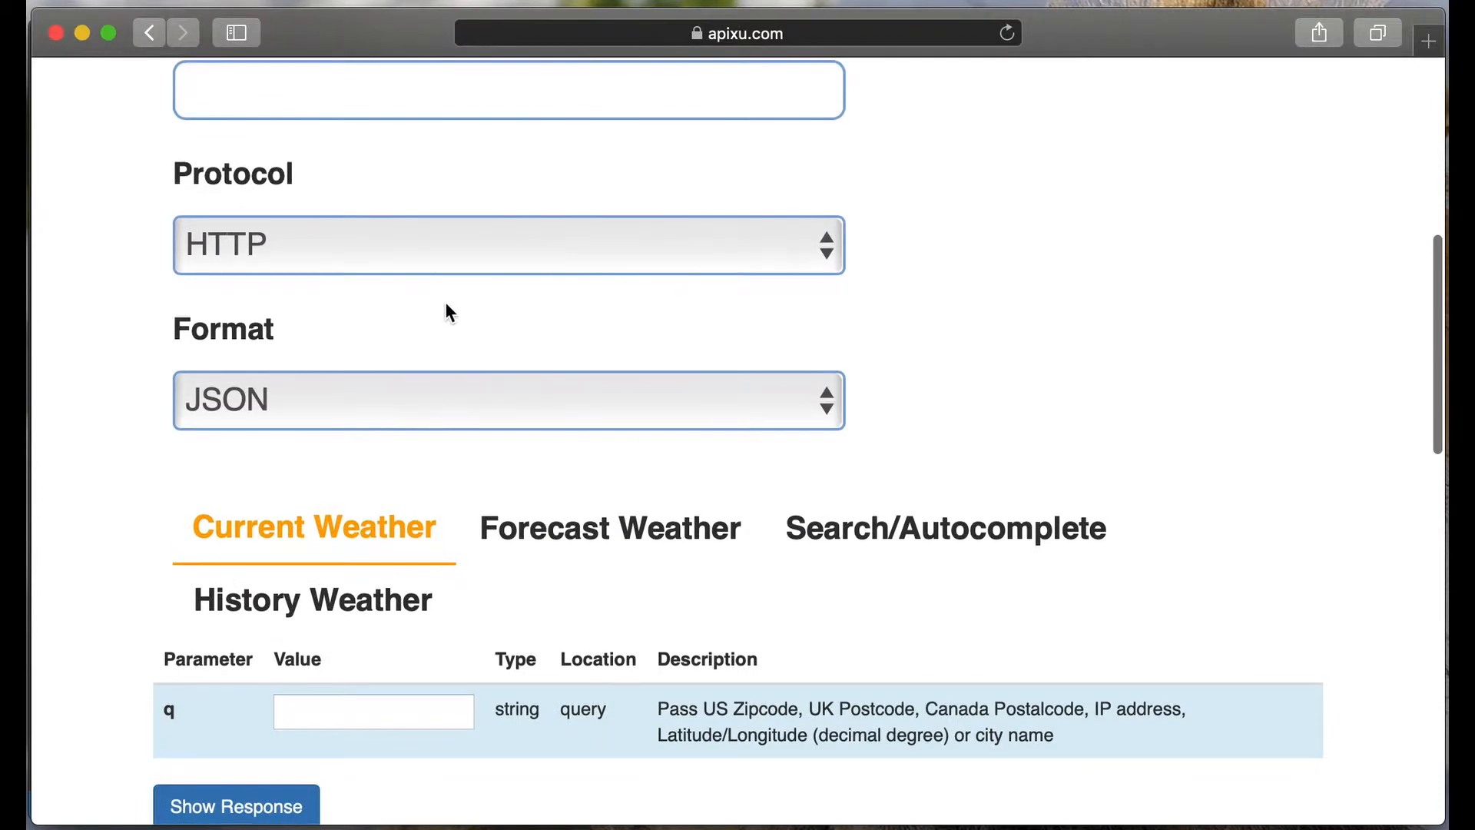
pyautogui.scroll(-3)
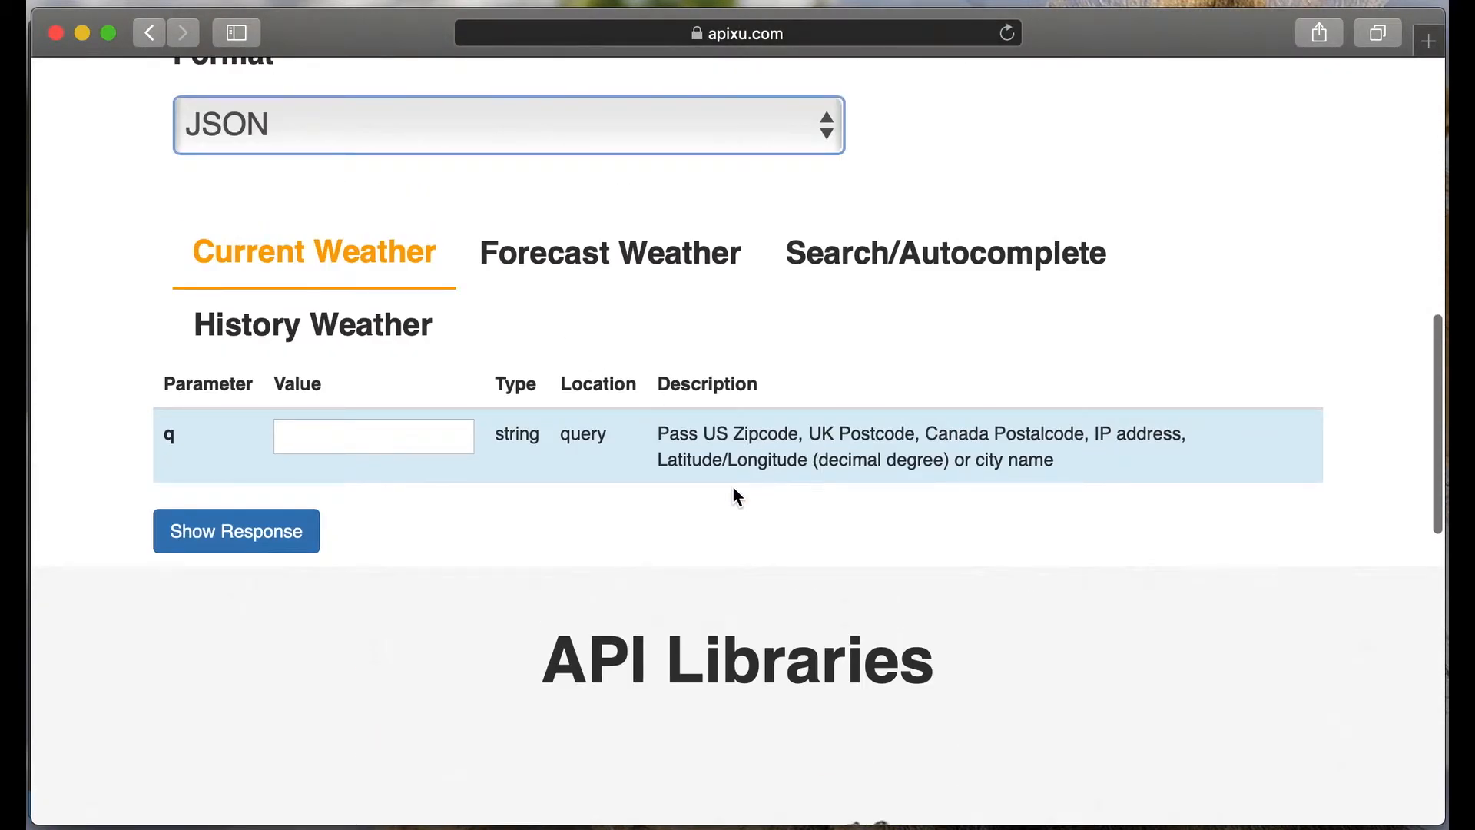
pyautogui.moveTo(452, 463)
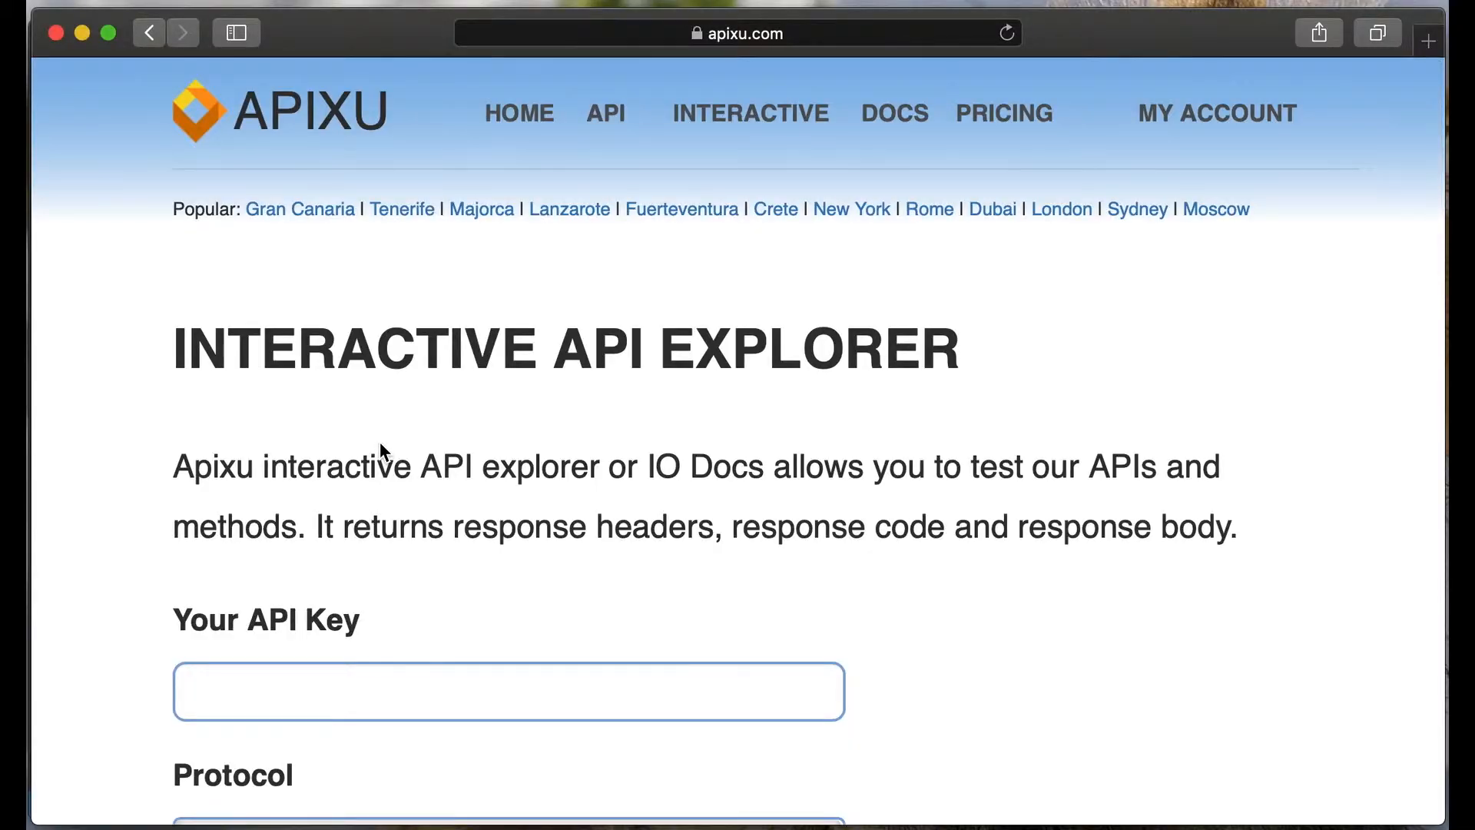
pyautogui.moveTo(366, 639)
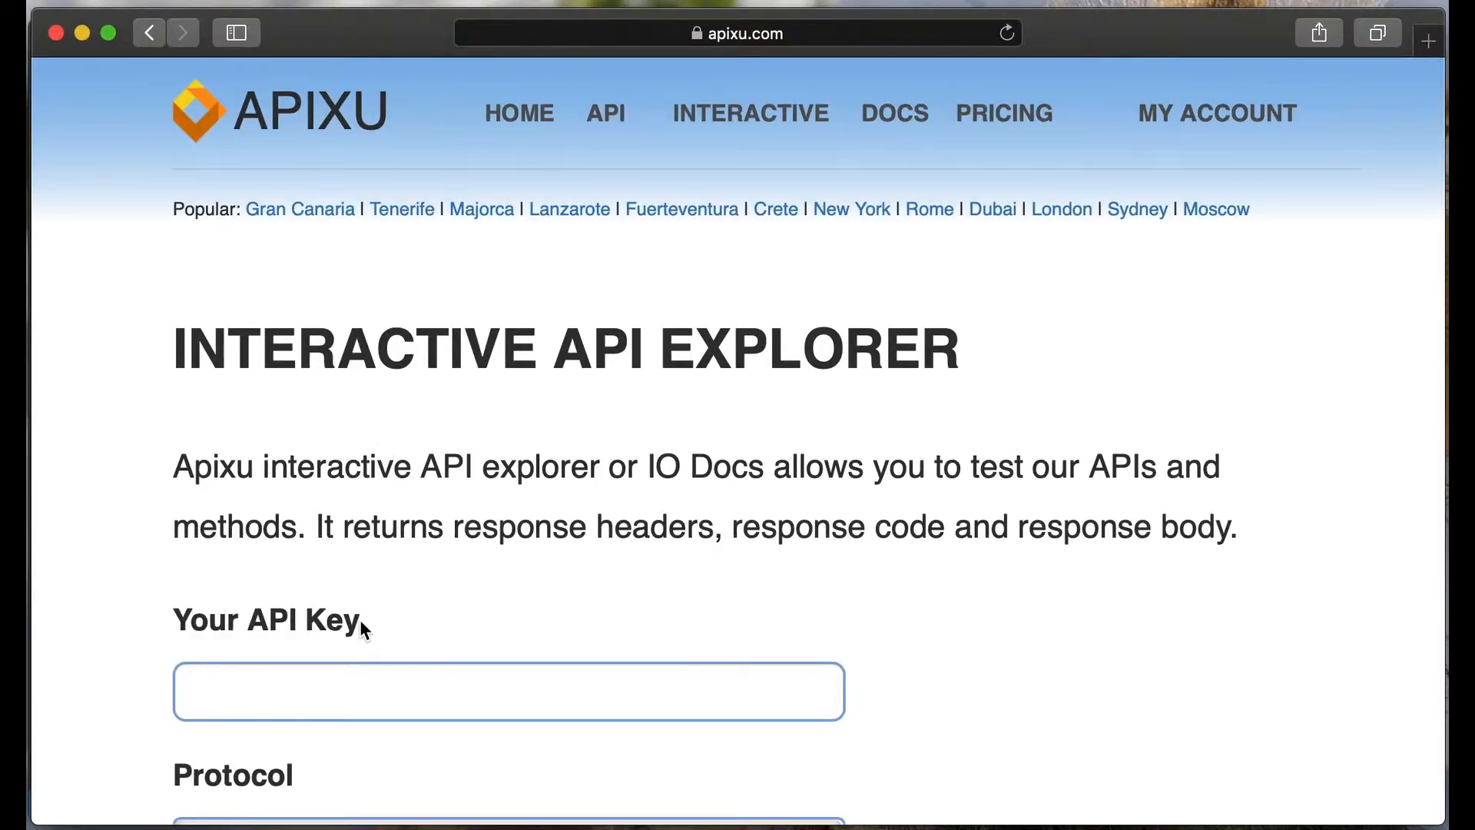
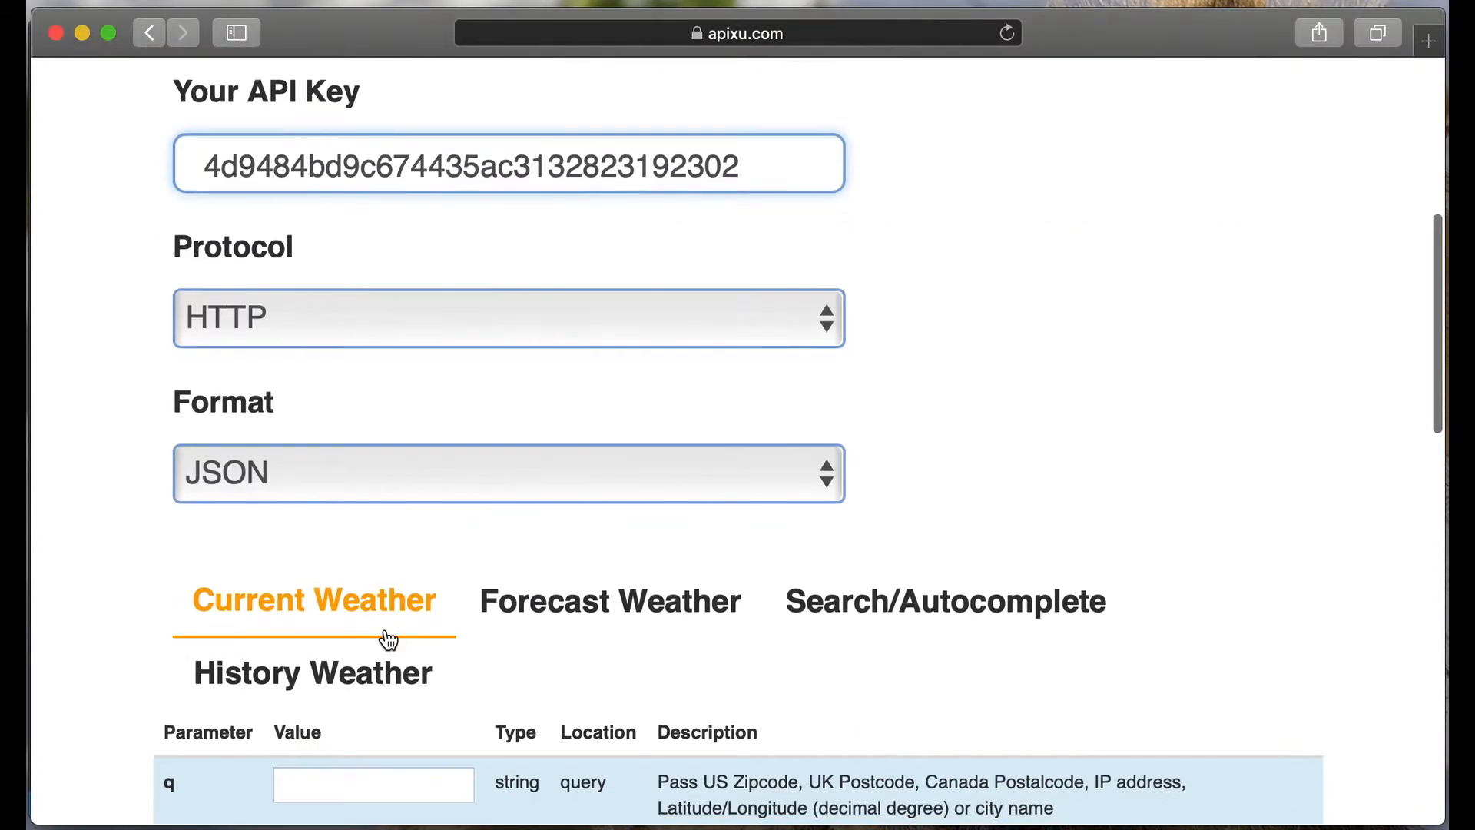
pyautogui.moveTo(608, 396)
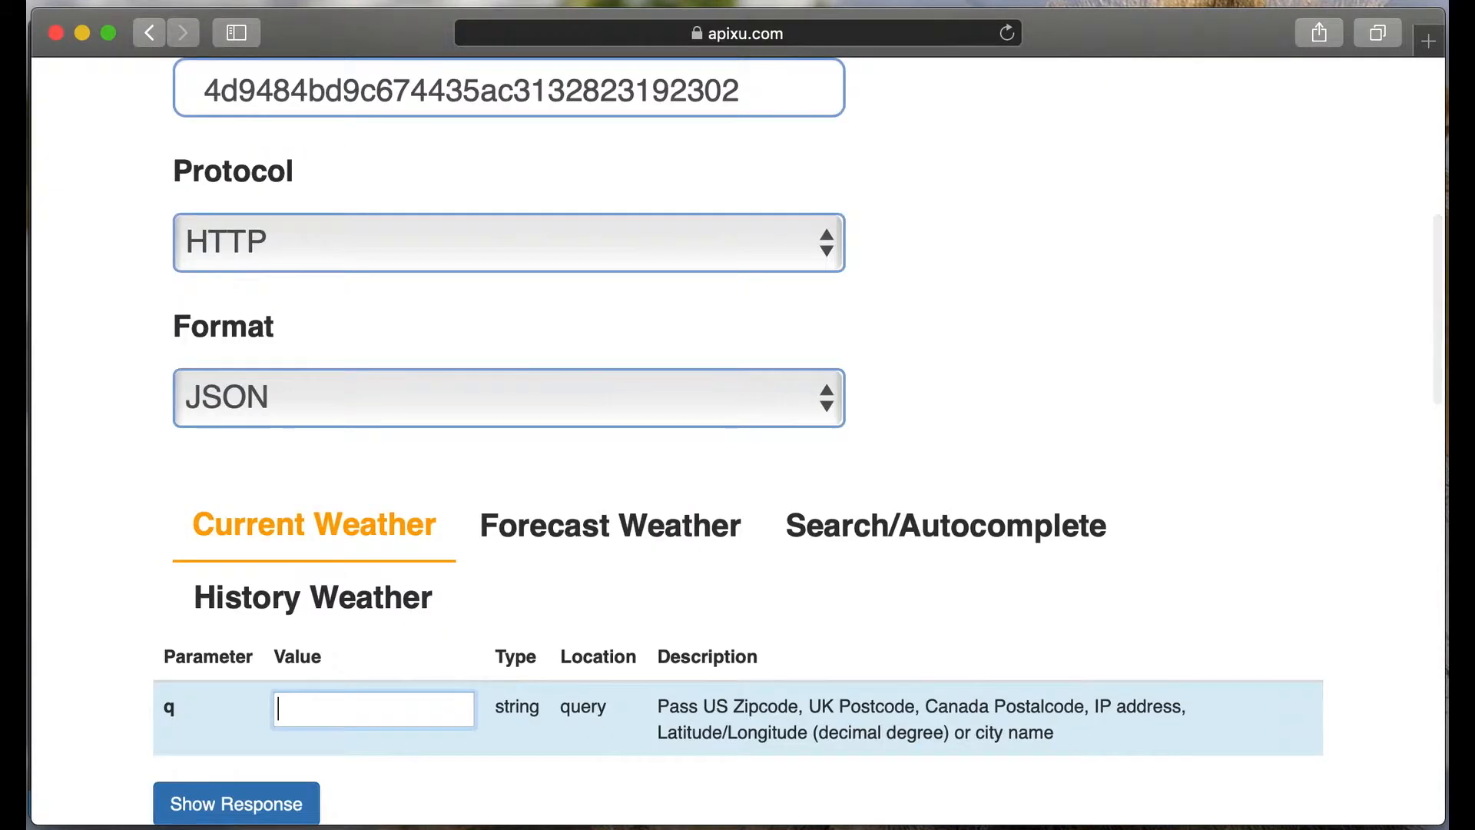
pyautogui.write('London')
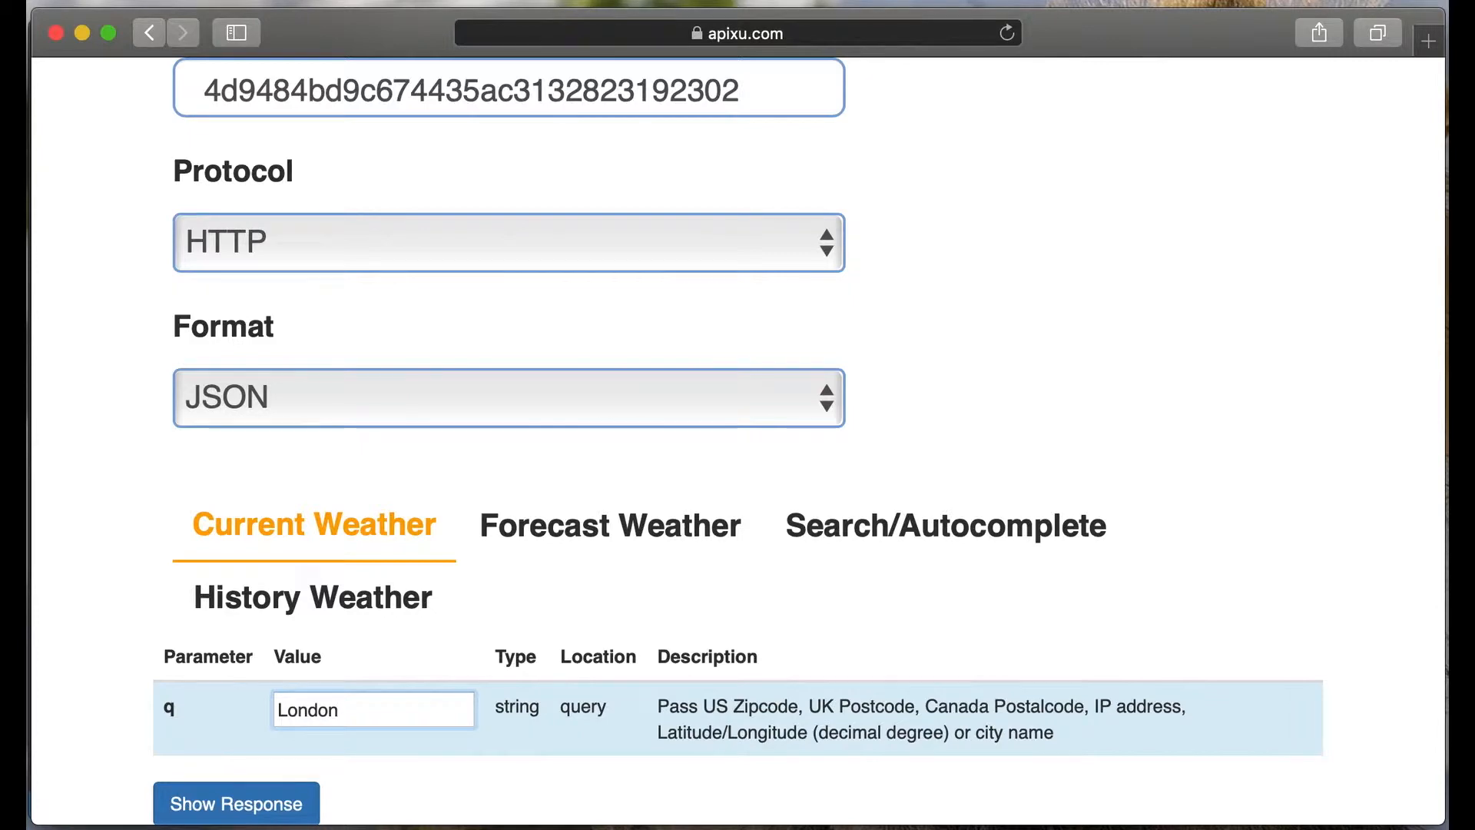
# Show the London current-weather response and review its JSON body.
pyautogui.click(236, 802)
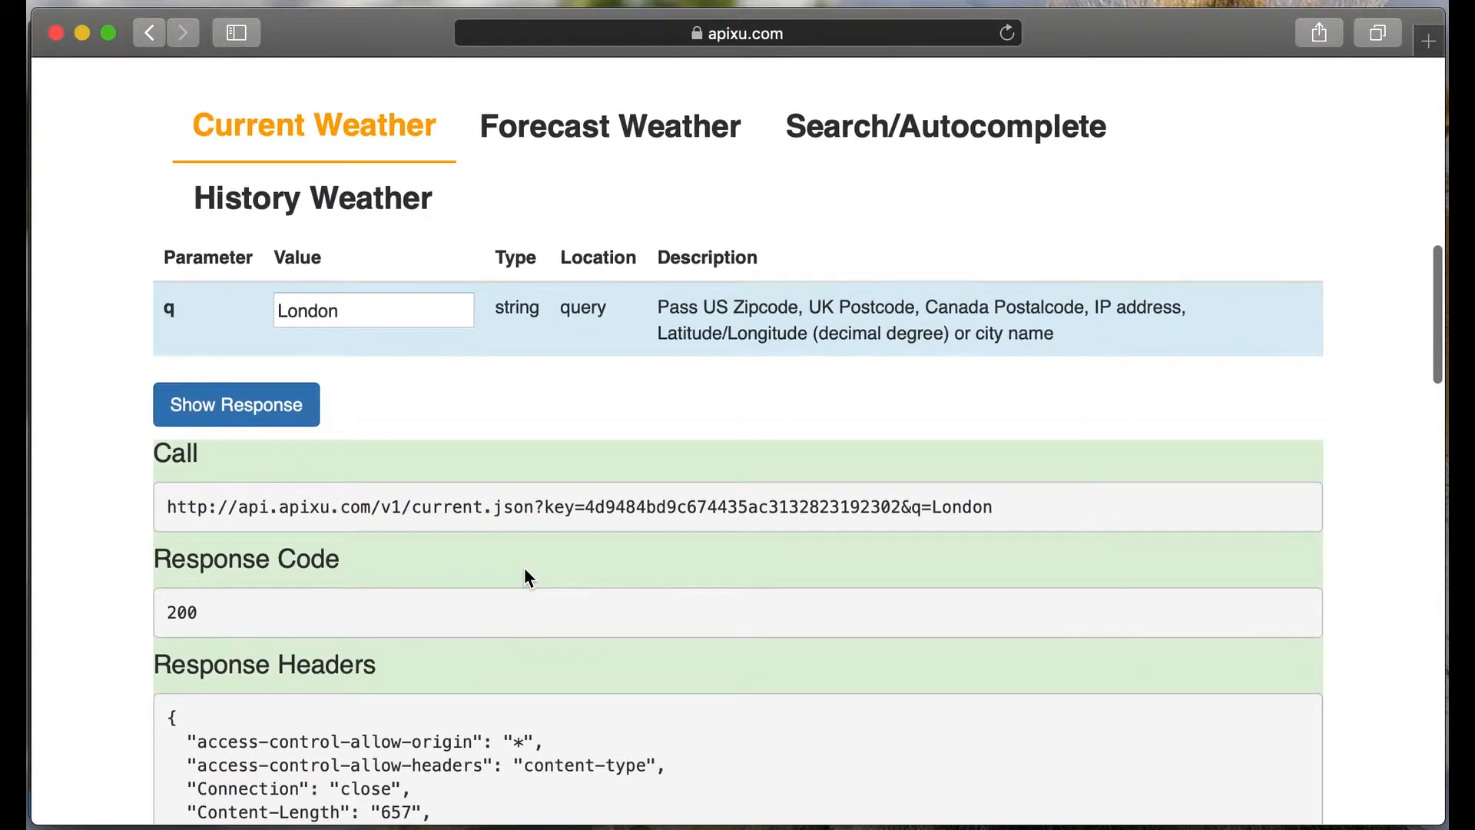
pyautogui.scroll(-3)
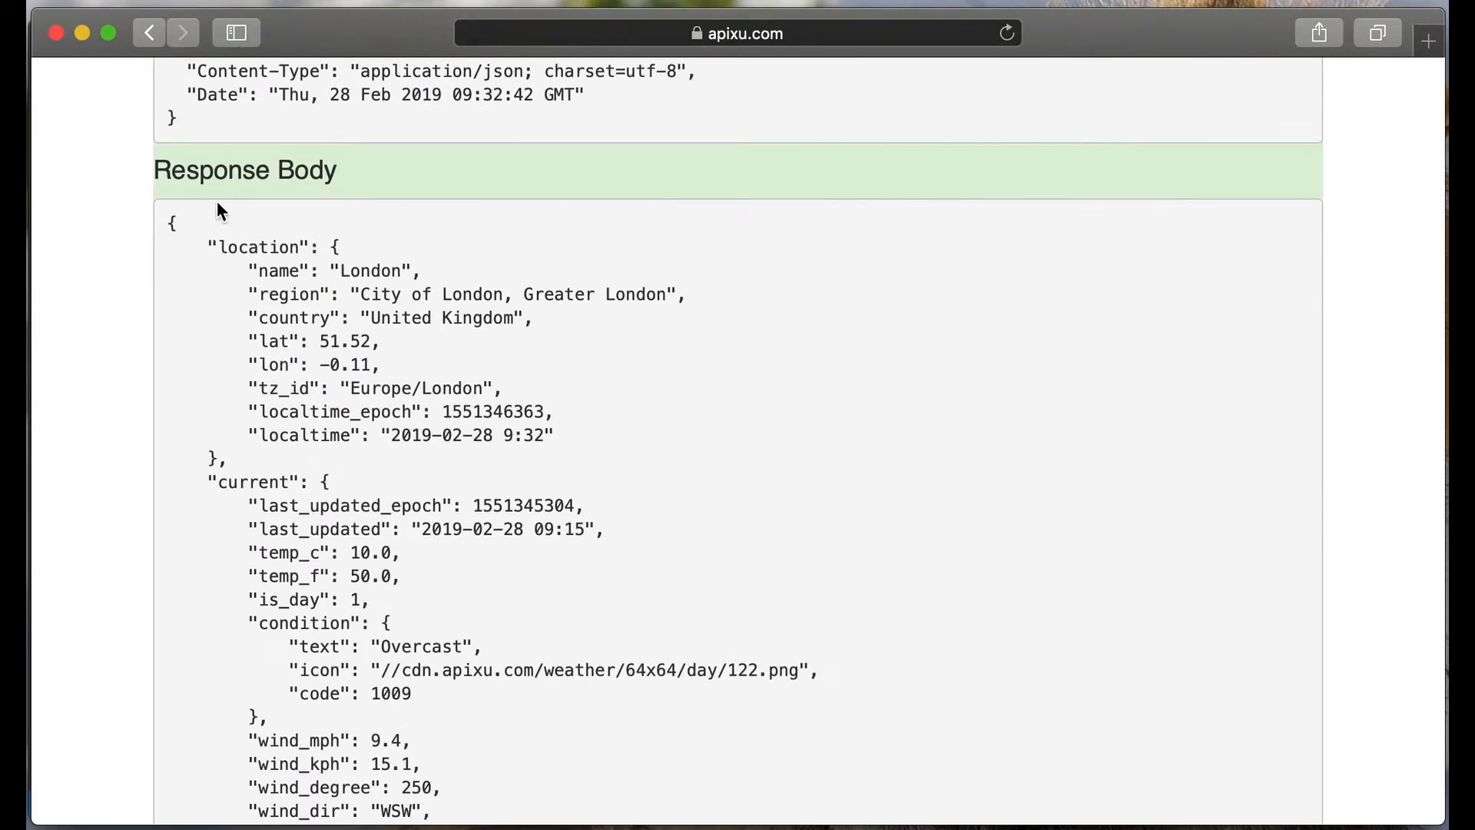
pyautogui.scroll(-3)
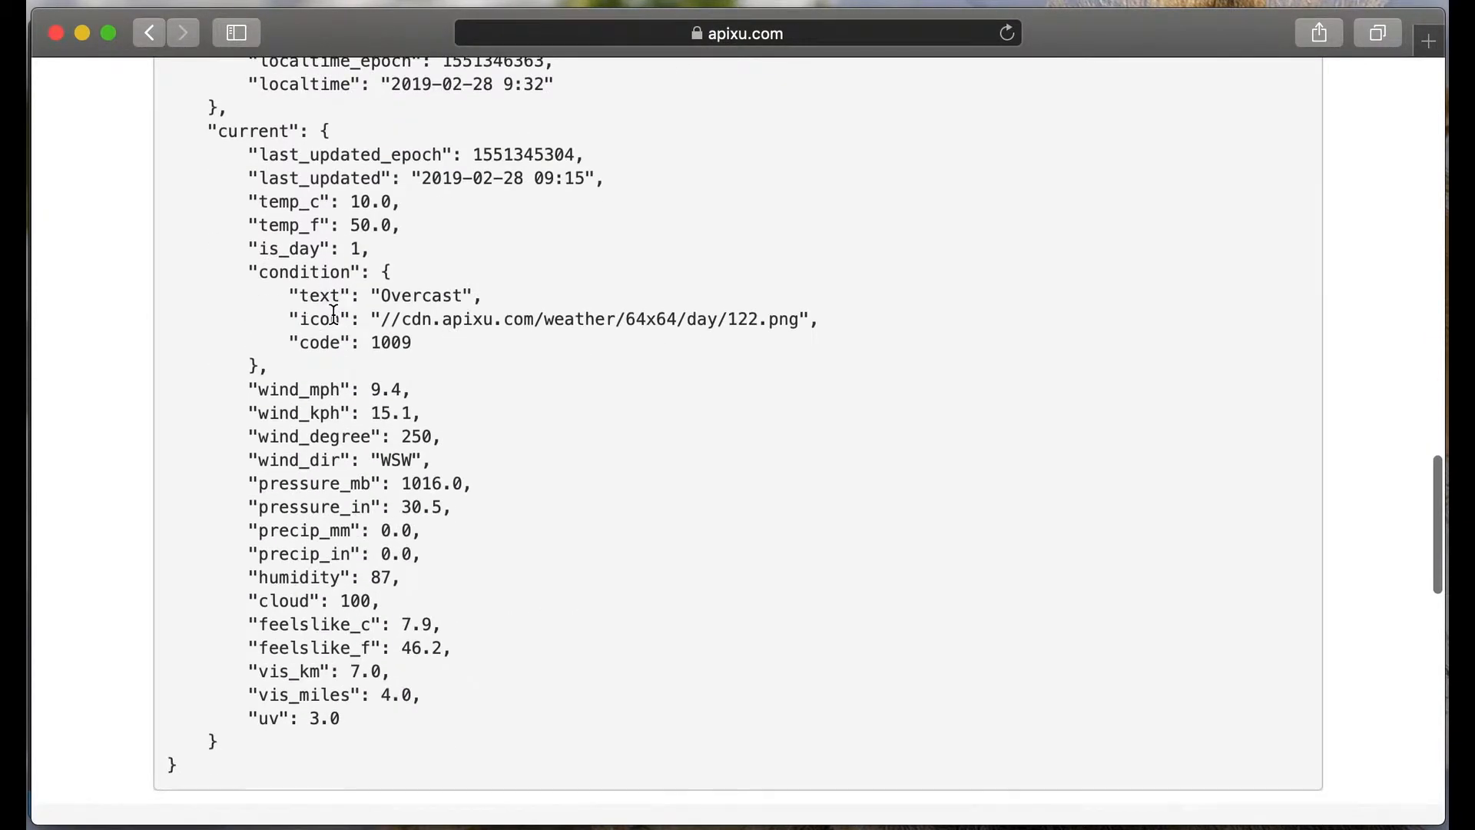
pyautogui.scroll(-3)
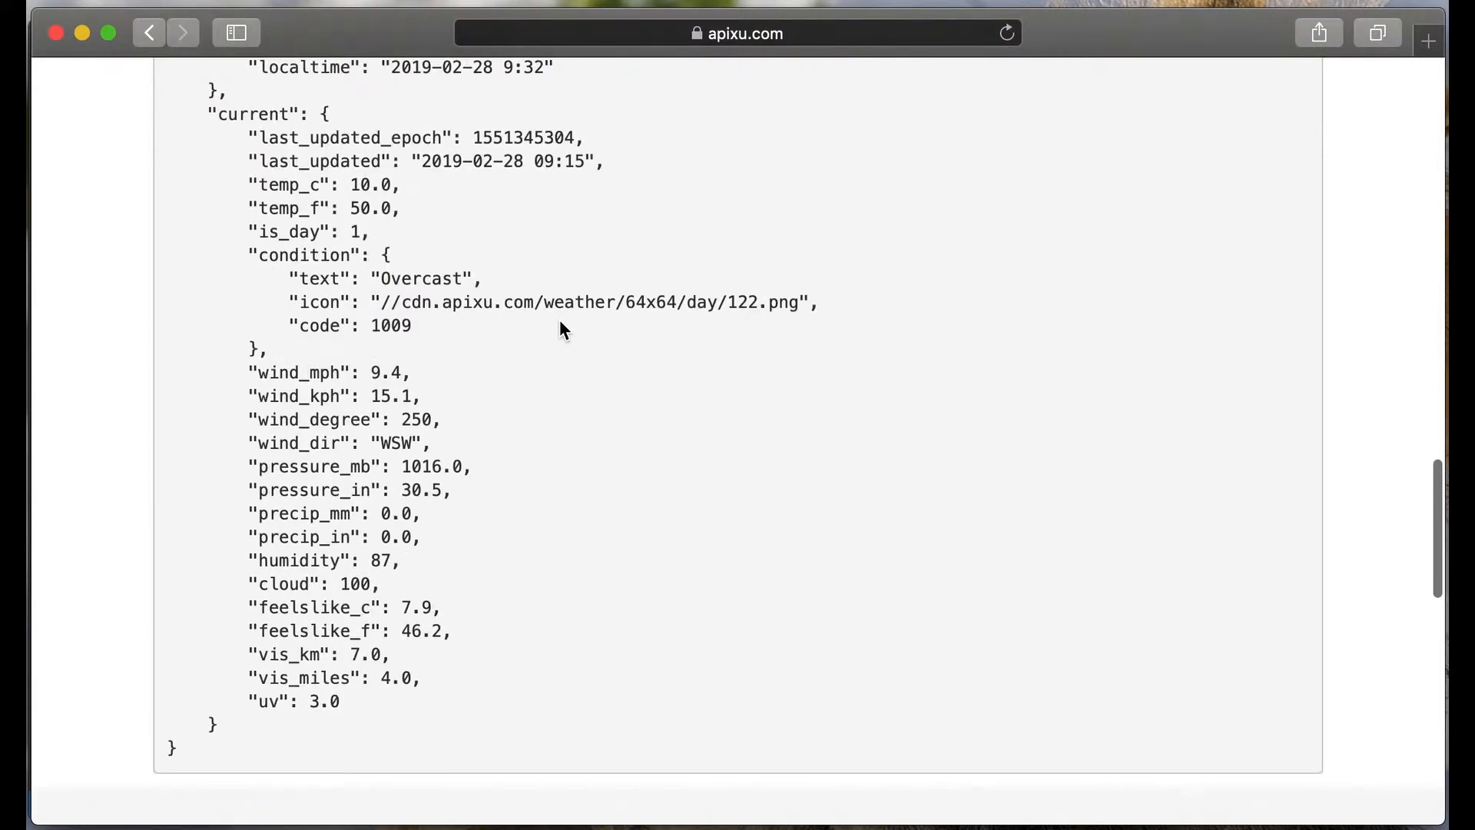
pyautogui.scroll(-3)
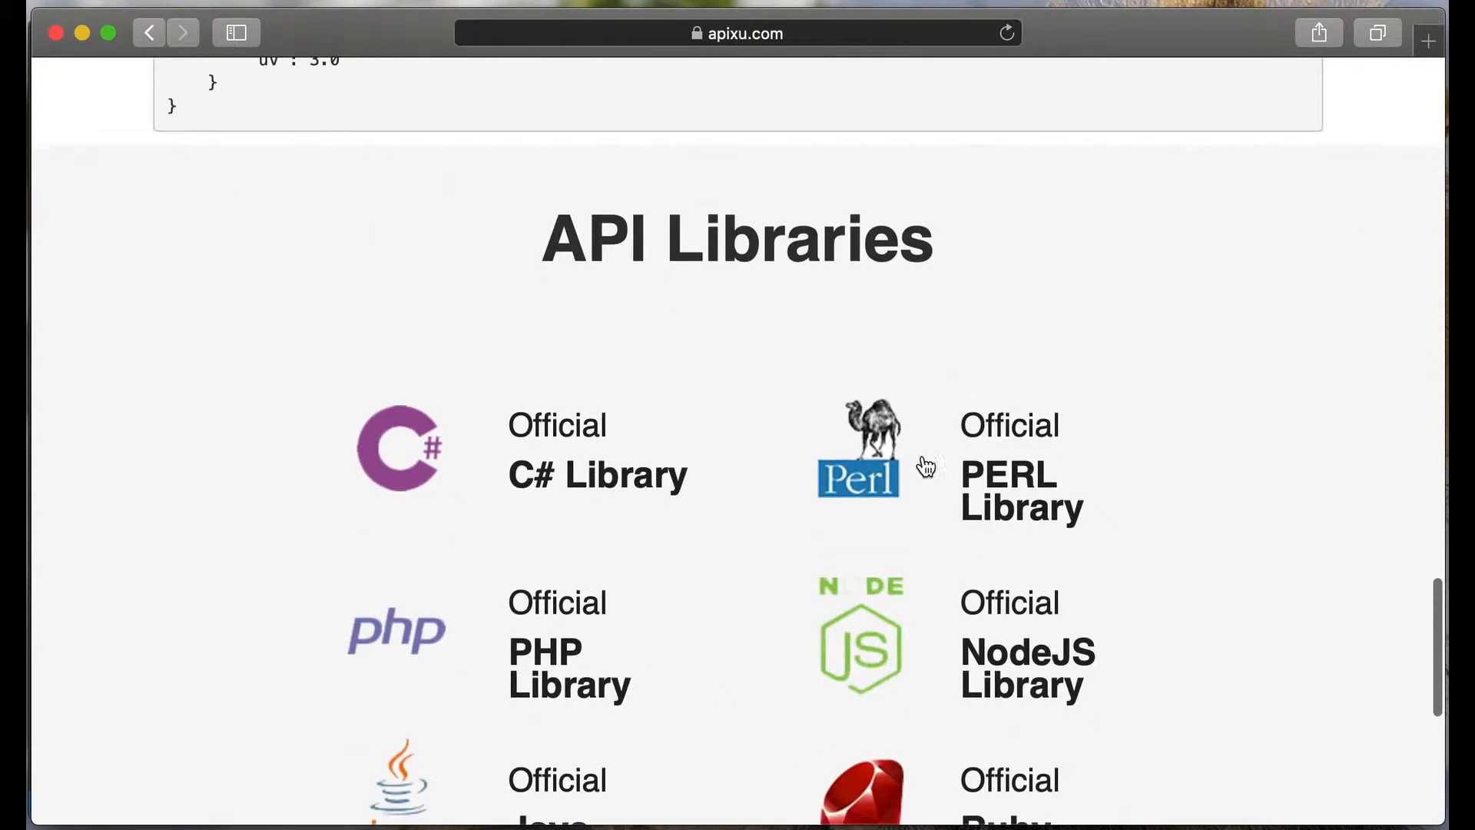
pyautogui.moveTo(1015, 670)
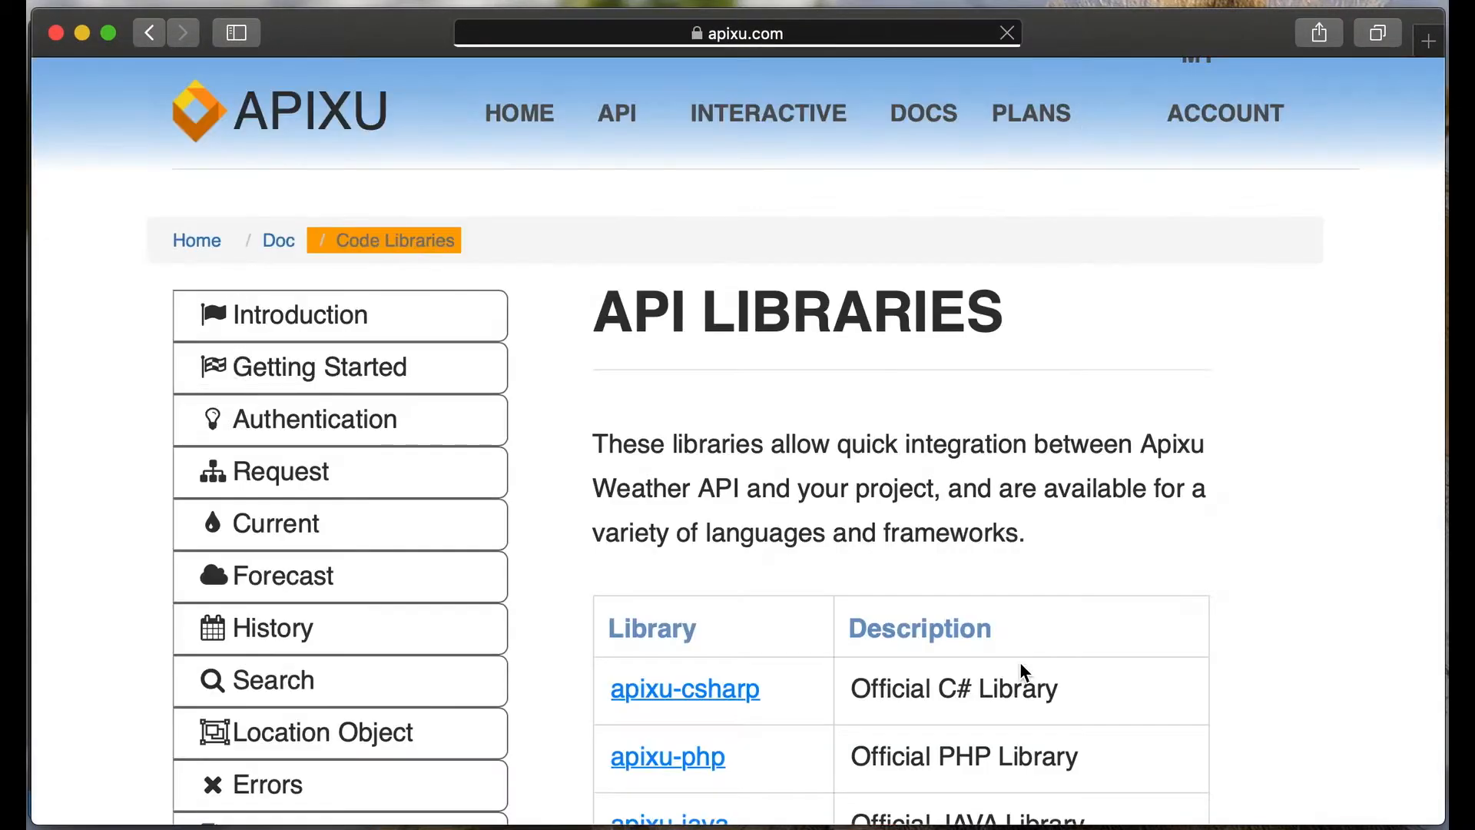
# Go to Code Libraries and follow the apixu-nodejs link.
pyautogui.scroll(-3)
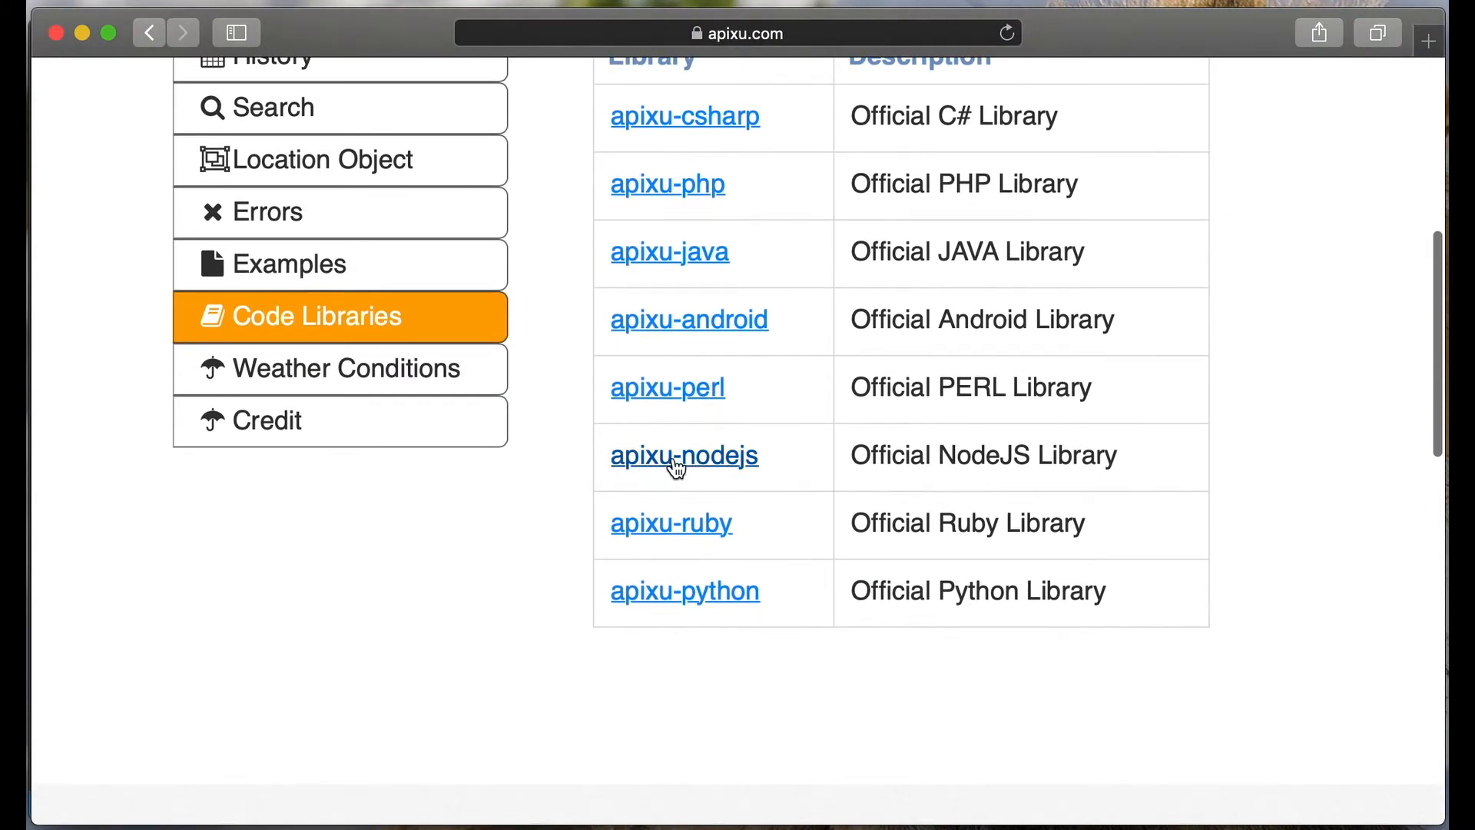
pyautogui.click(684, 454)
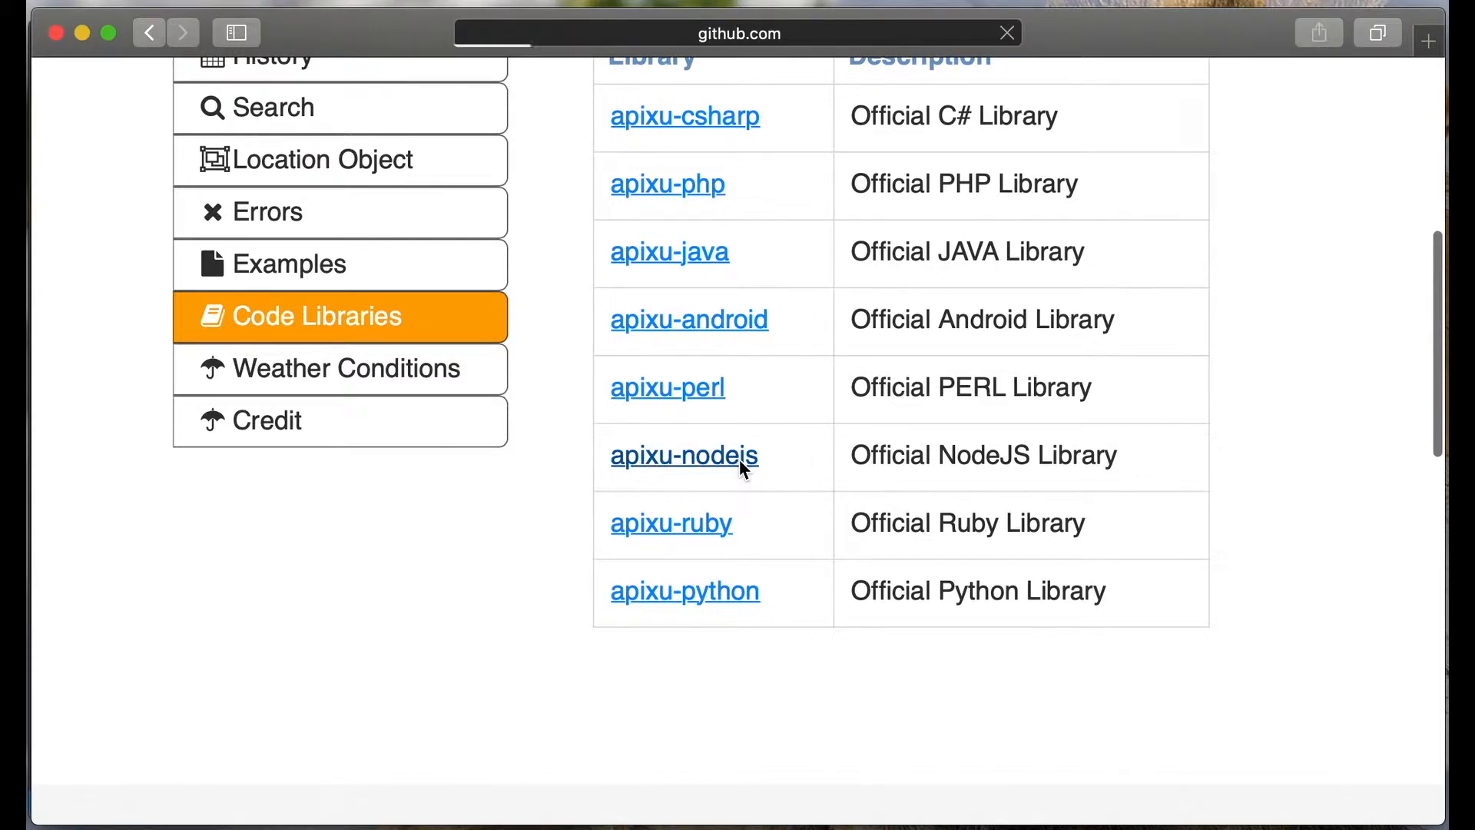
# Select 'npm install apixu/apixu-nodejs#master' from the GitHub README install instructions.
pyautogui.click(684, 455)
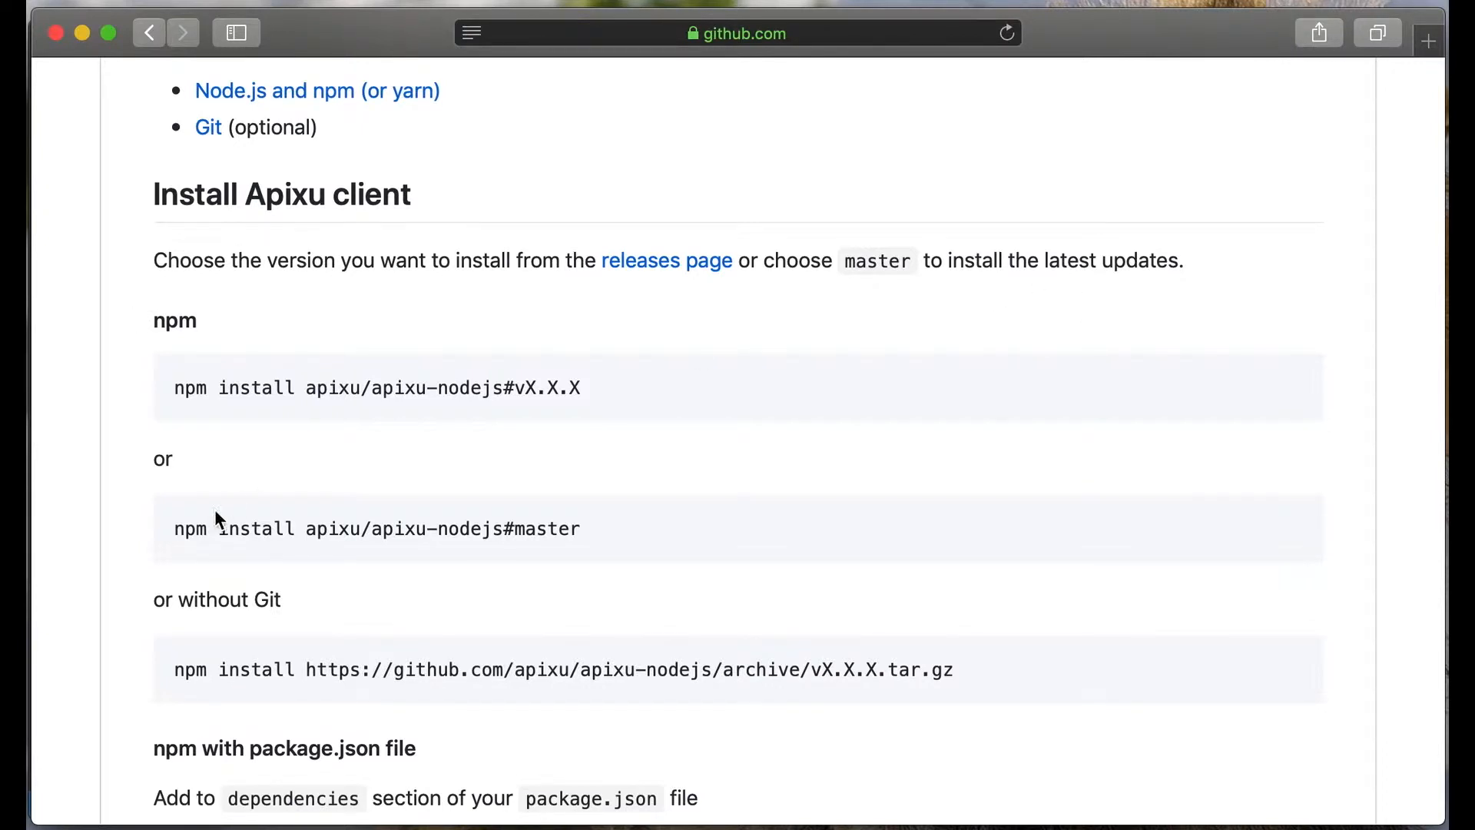
pyautogui.moveTo(283, 535)
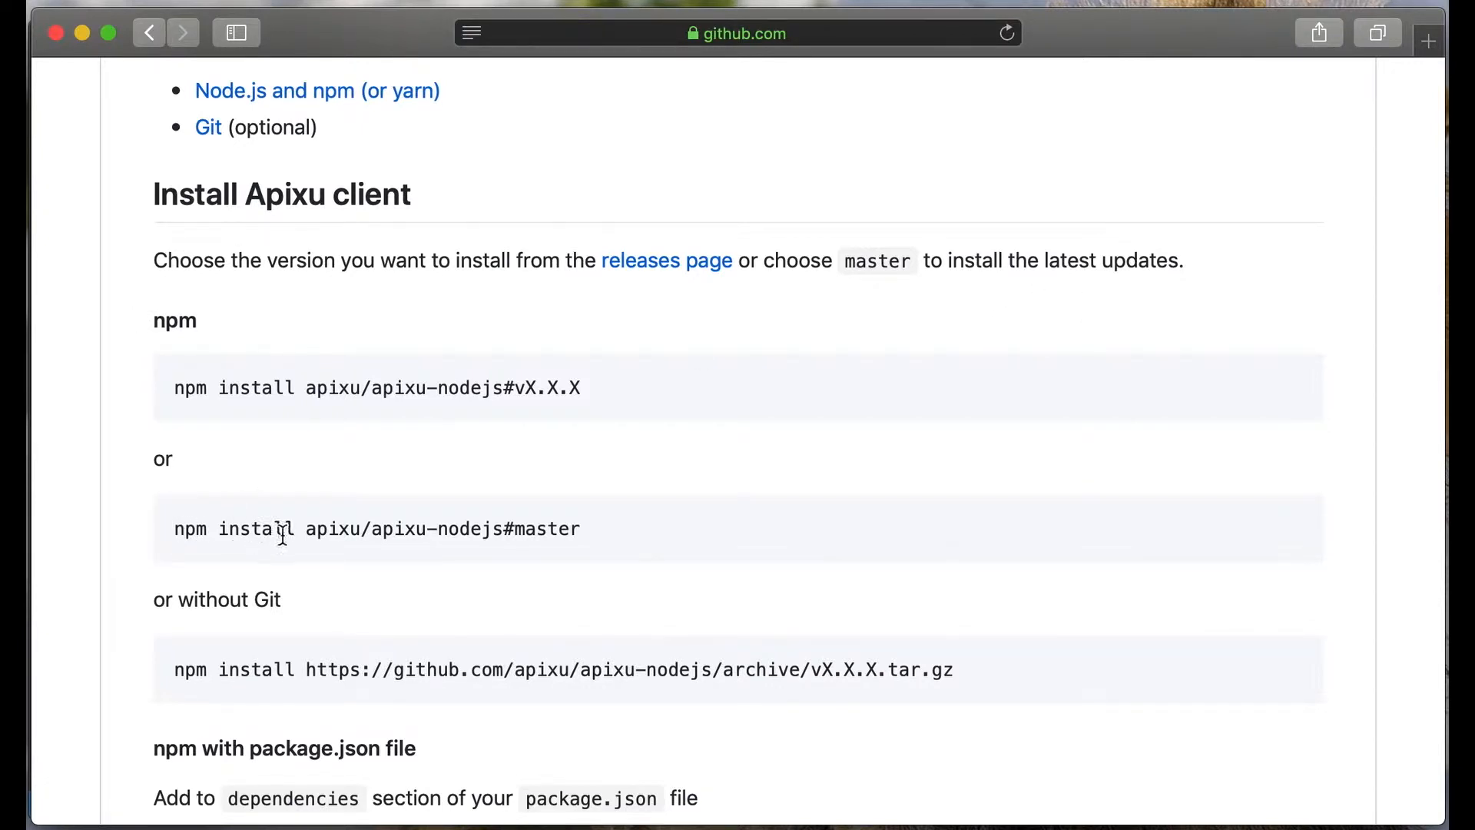
pyautogui.moveTo(442, 528)
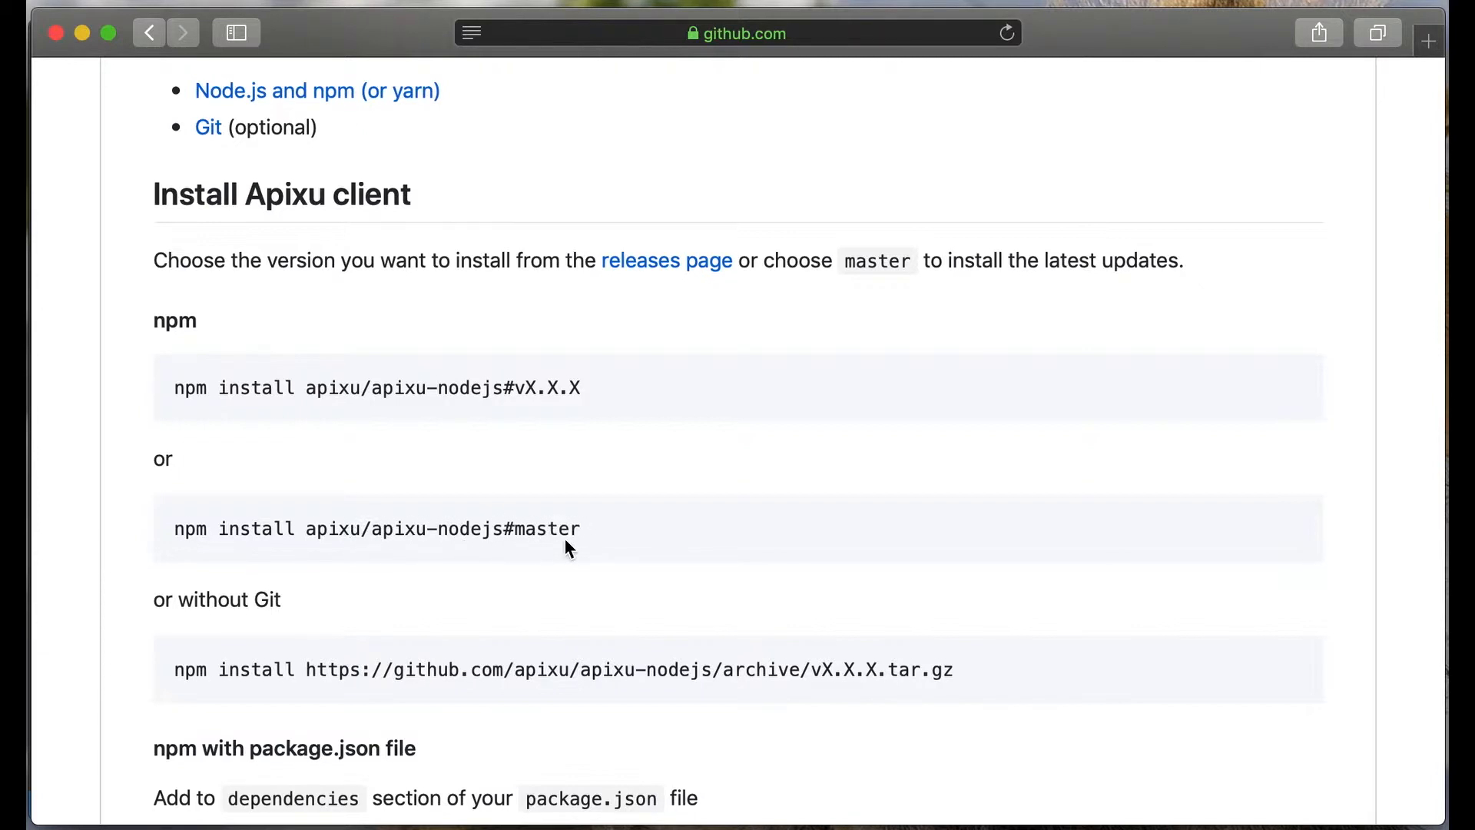
pyautogui.click(179, 529)
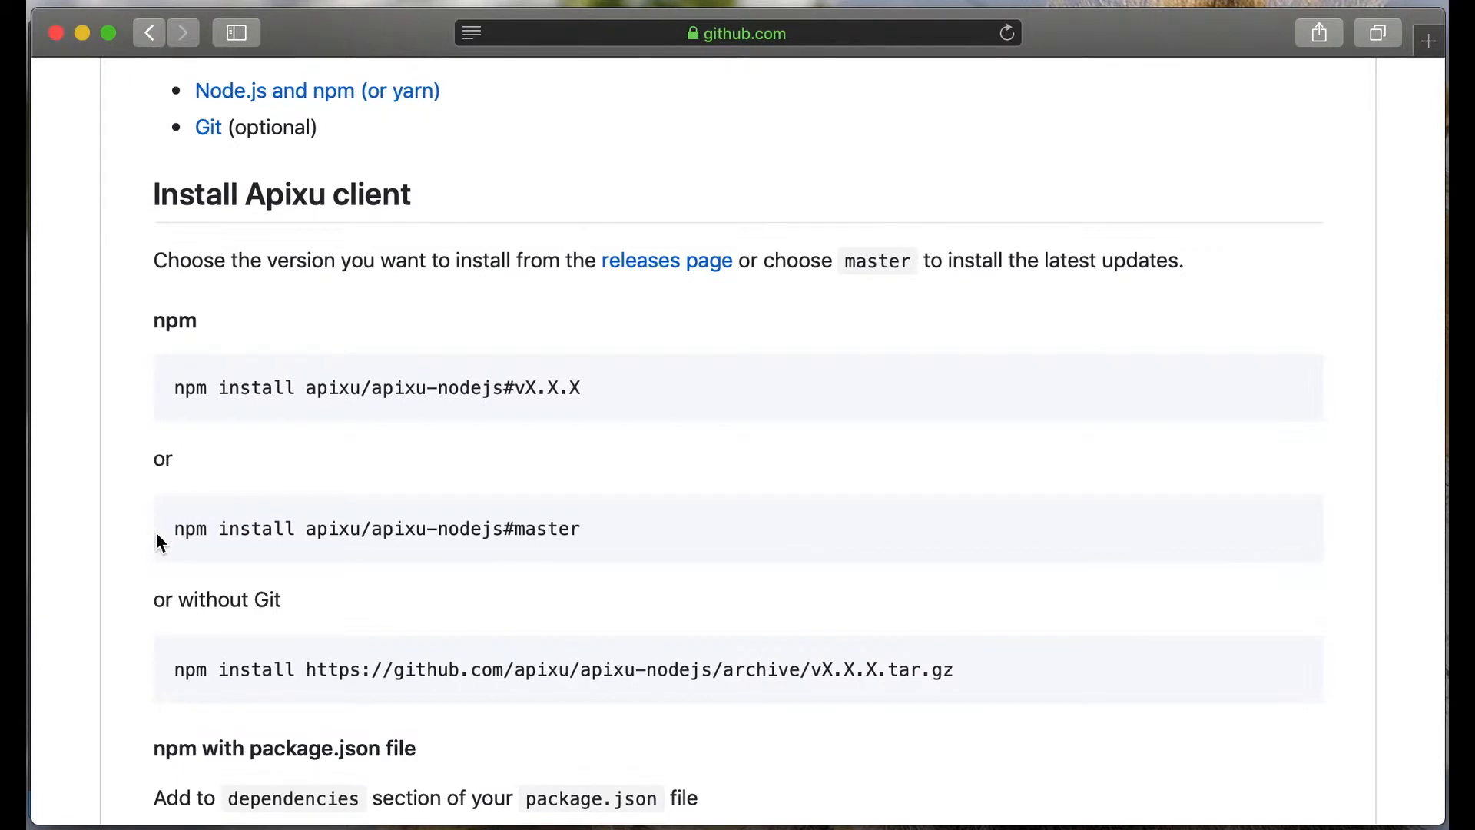
pyautogui.moveTo(169, 544)
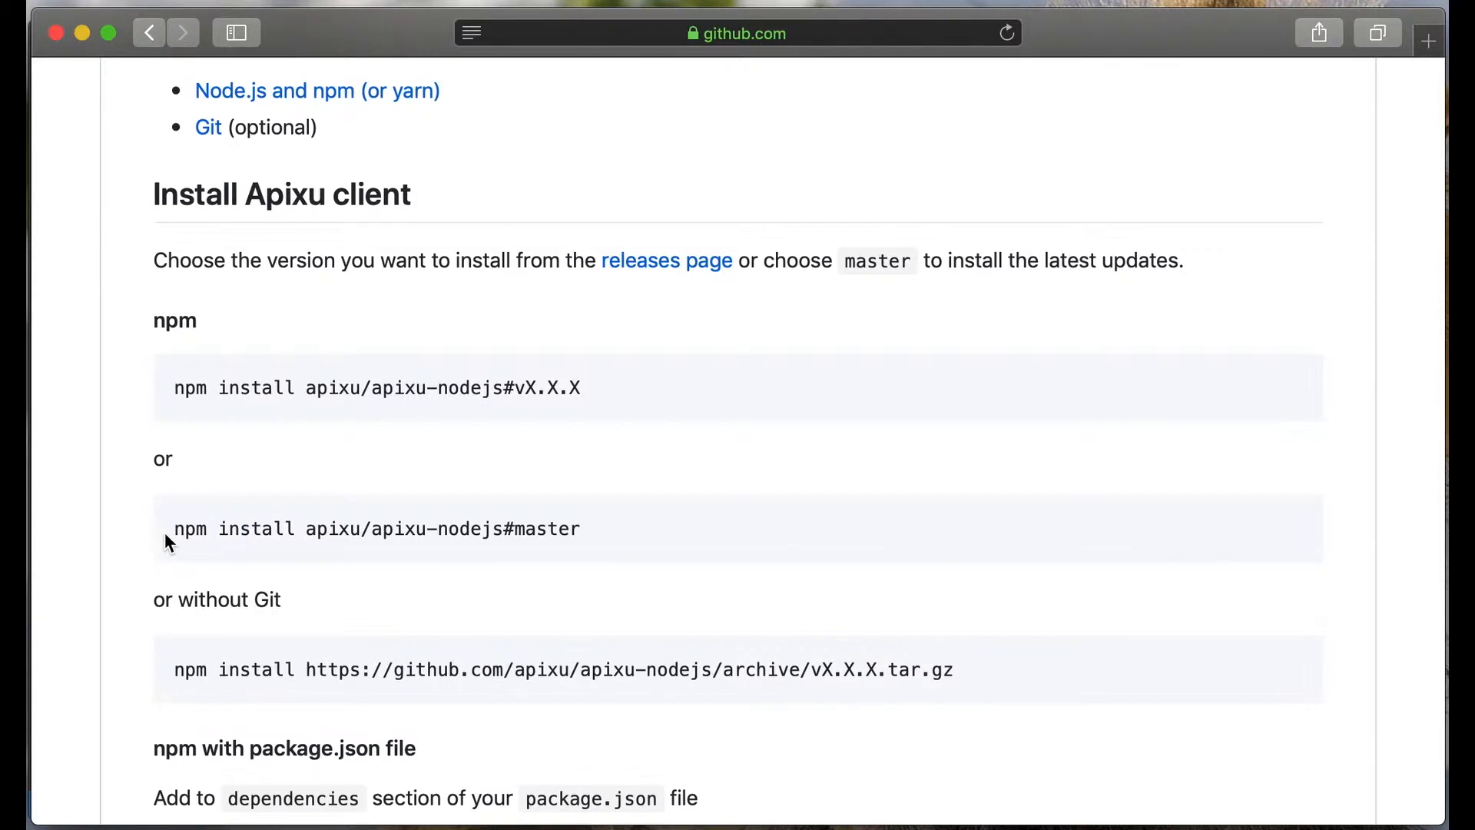
pyautogui.moveTo(174, 527); pyautogui.dragTo(580, 527)
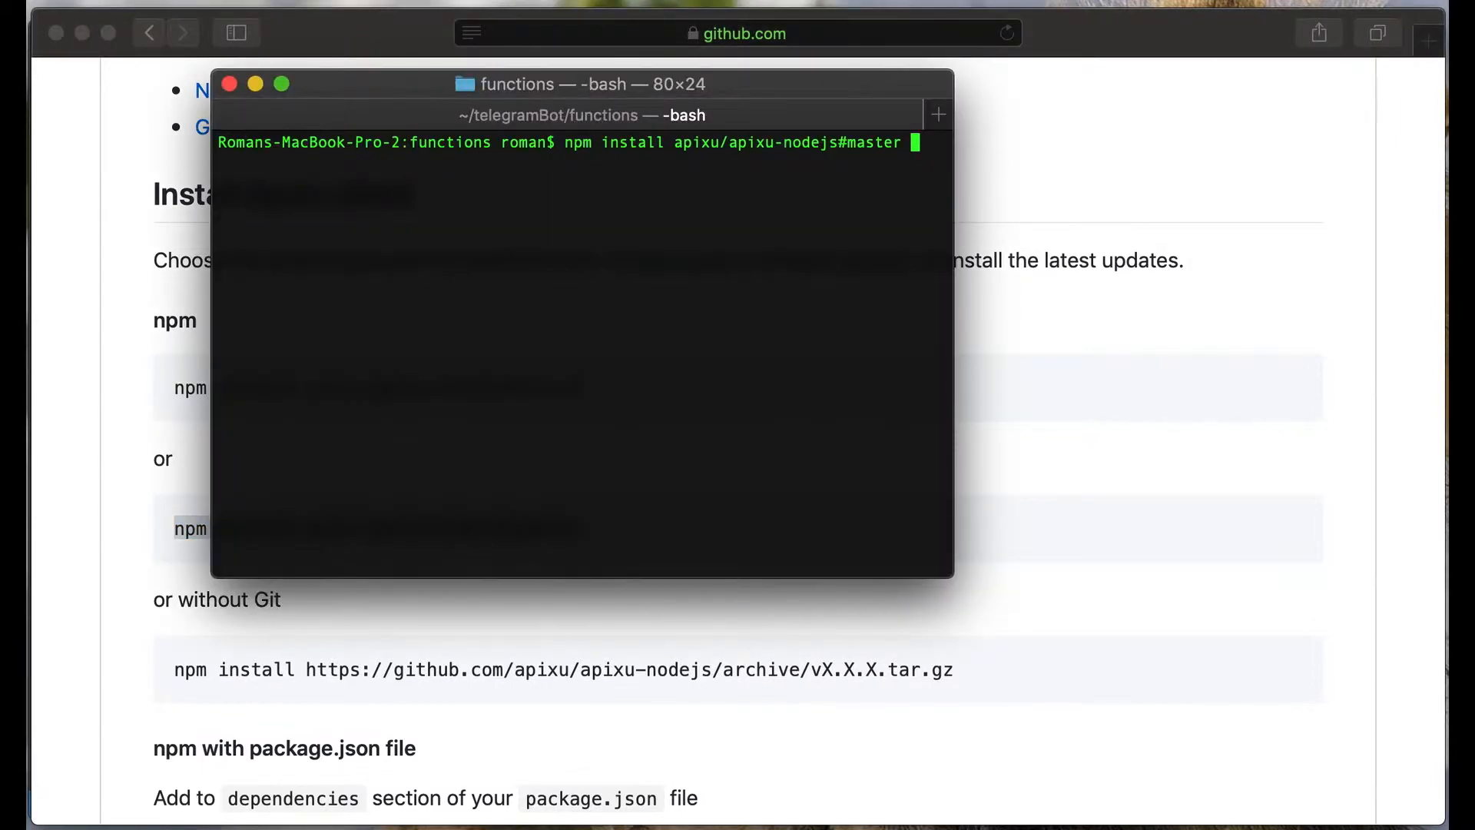
pyautogui.write('-s')
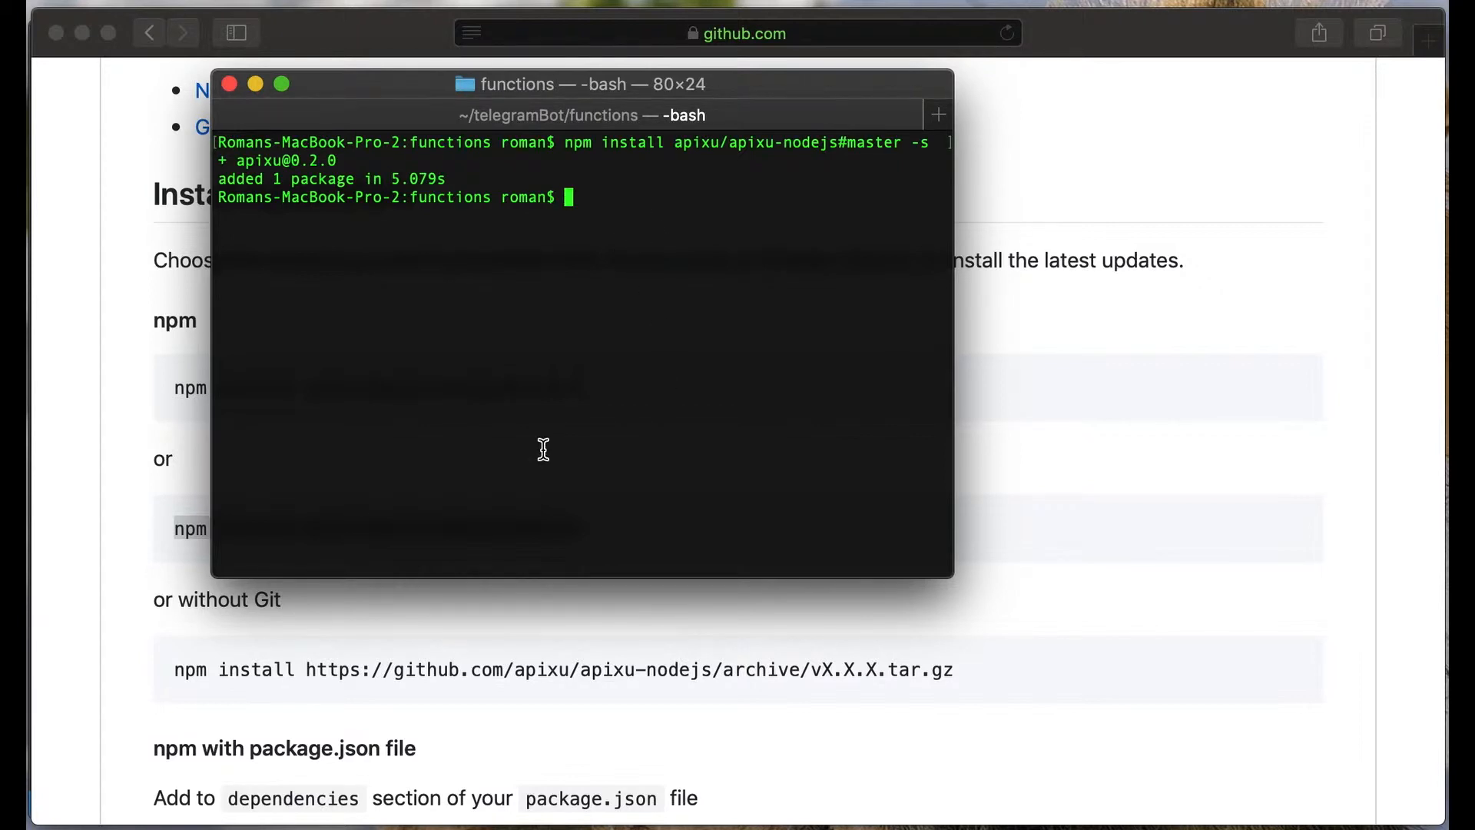
pyautogui.moveTo(621, 284)
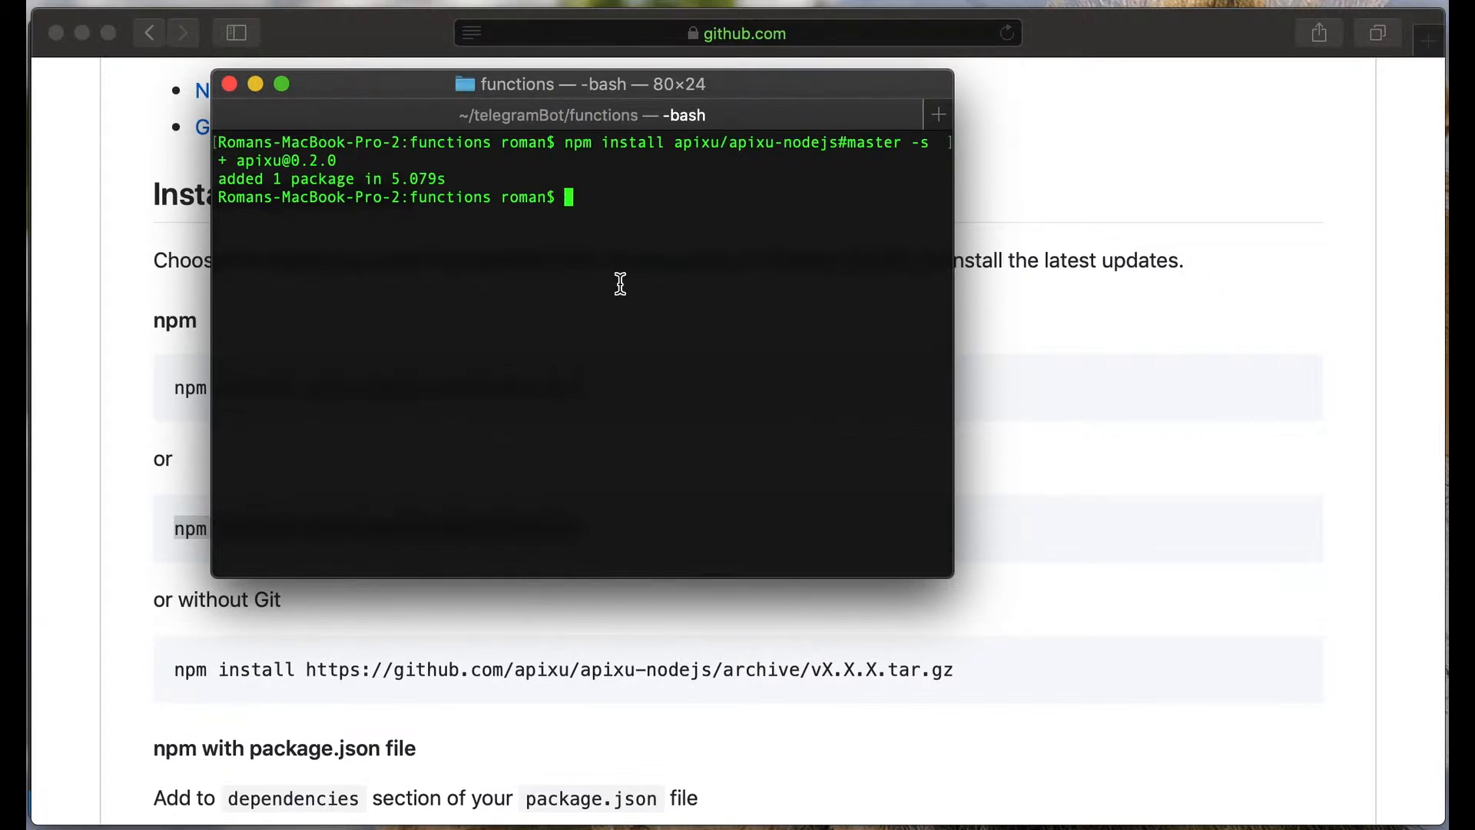
pyautogui.moveTo(615, 286)
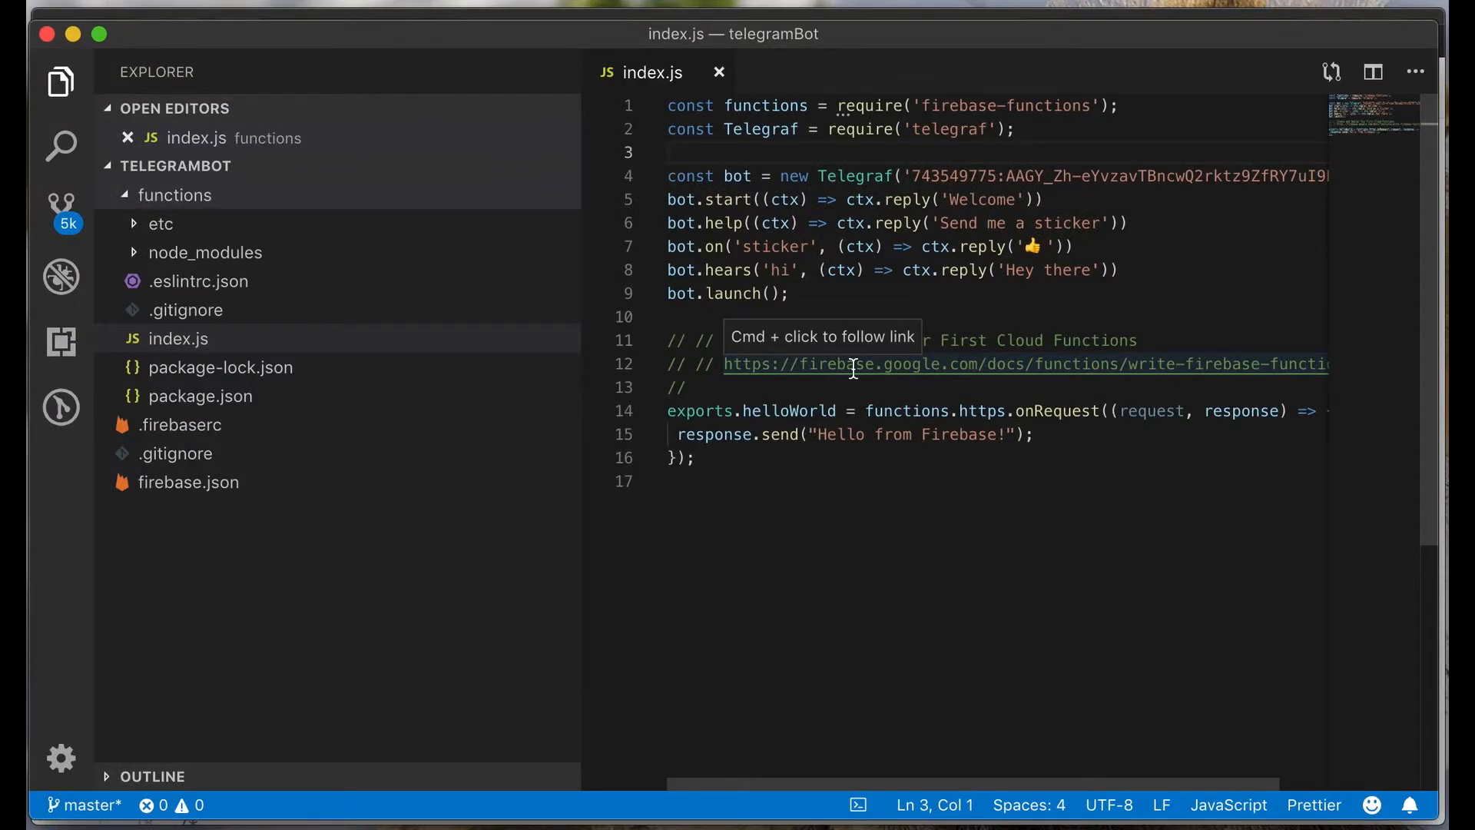
# In index.js, require apixu and create apixuClient = new apixu.Apixu with the API key.
pyautogui.write('const ap')
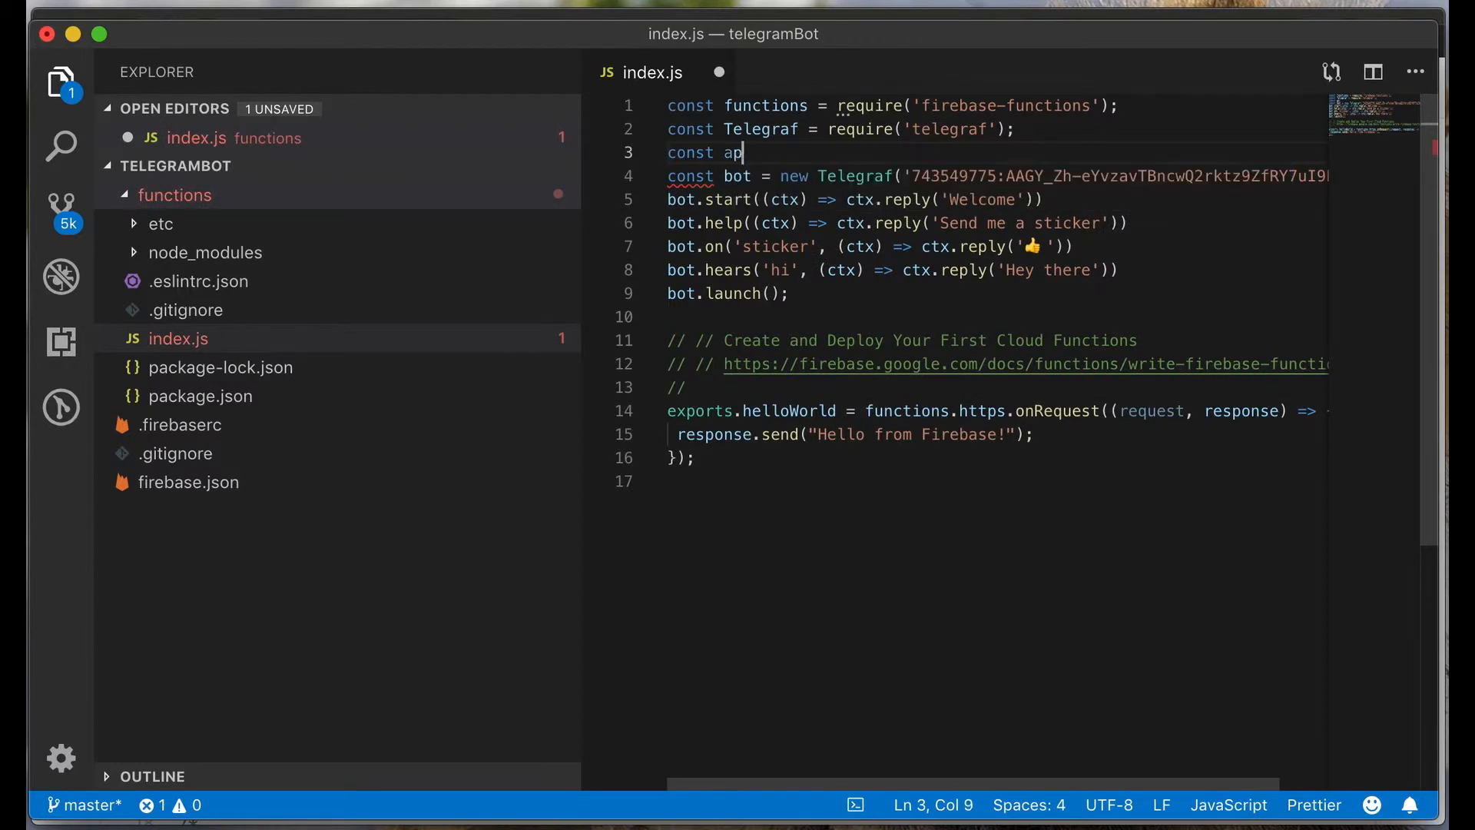
pyautogui.write("ixu = require('apixu');")
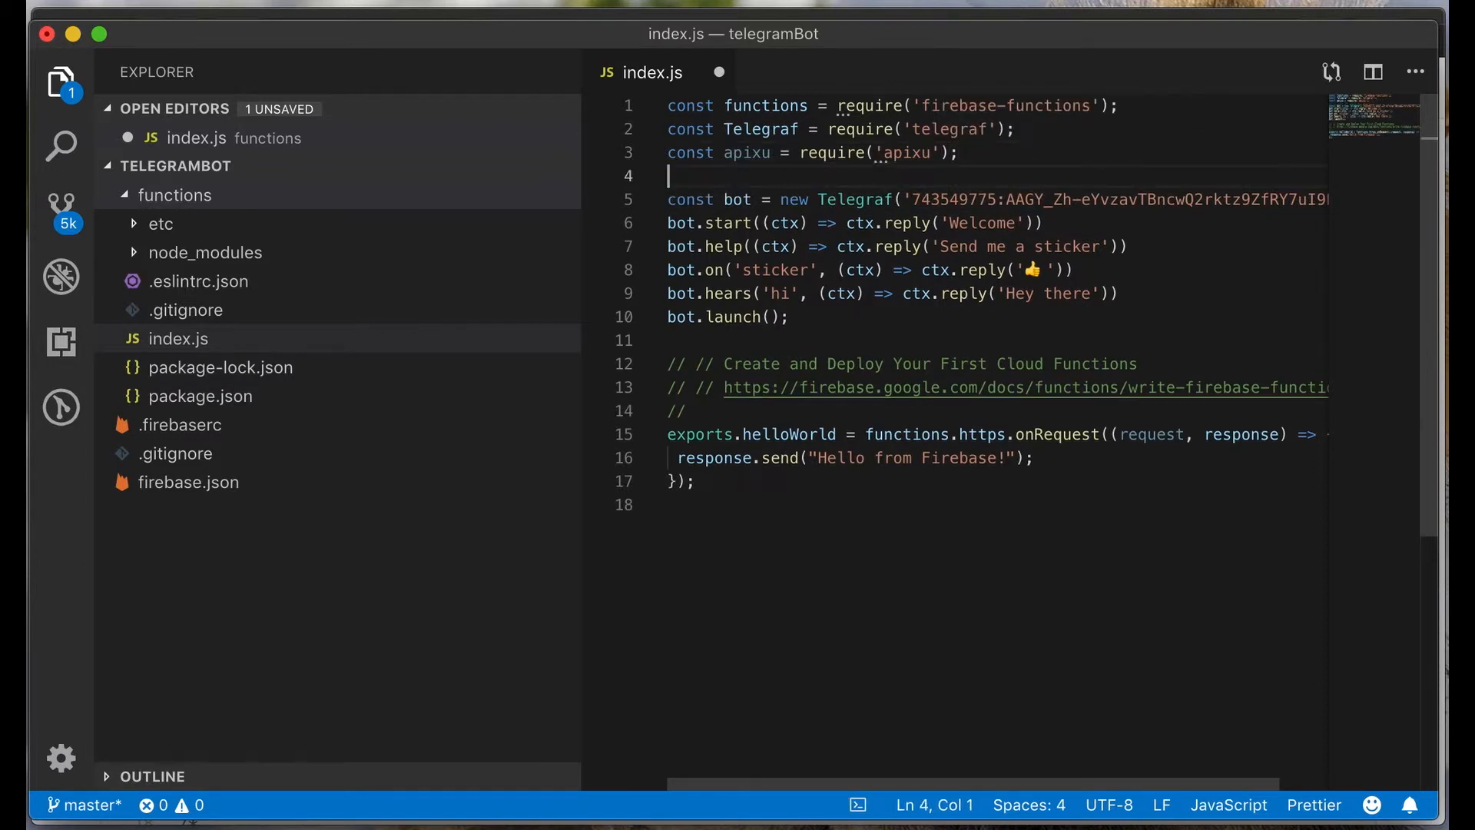
pyautogui.moveTo(981, 169)
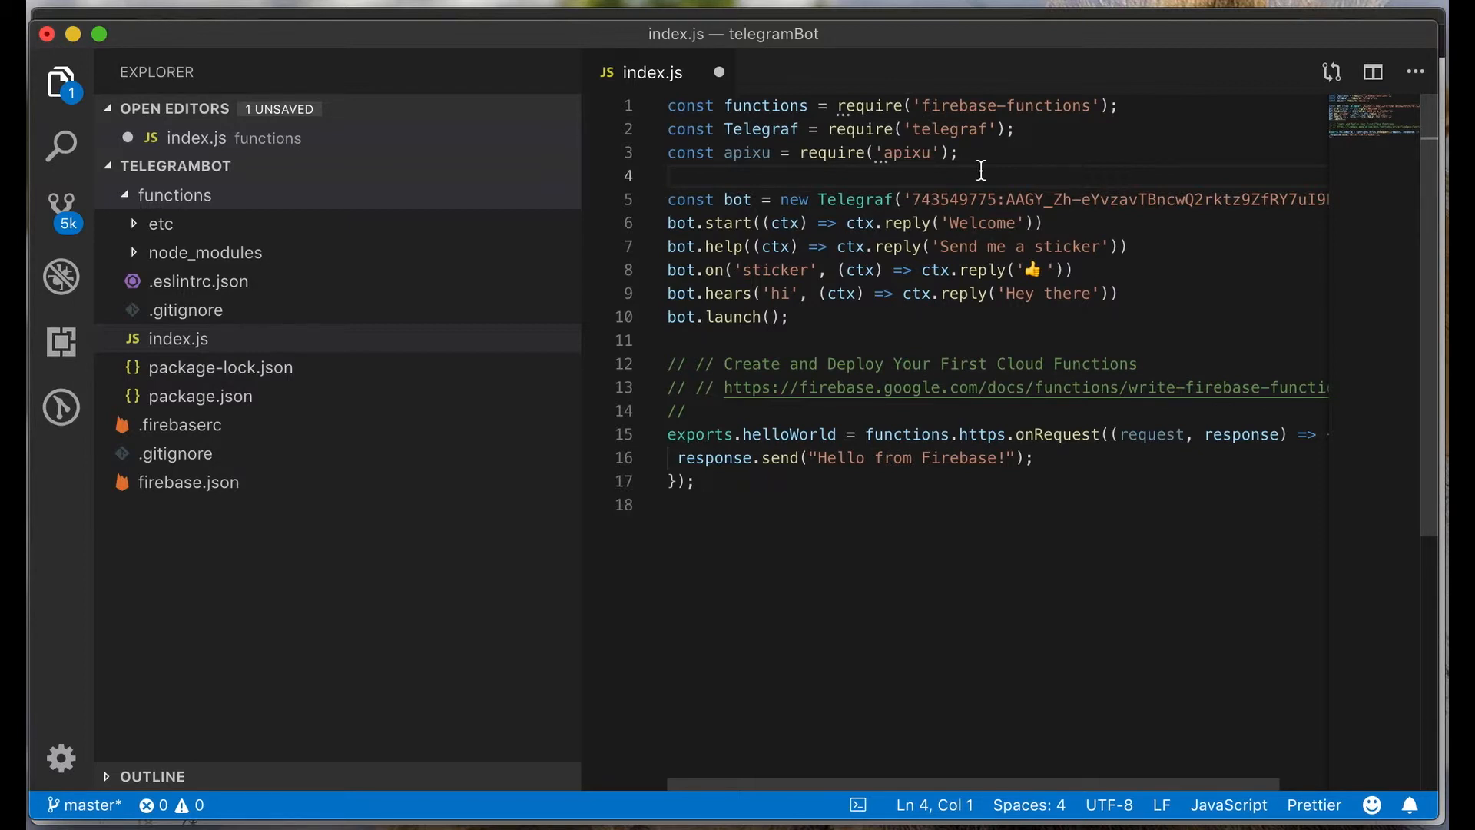
pyautogui.write('const')
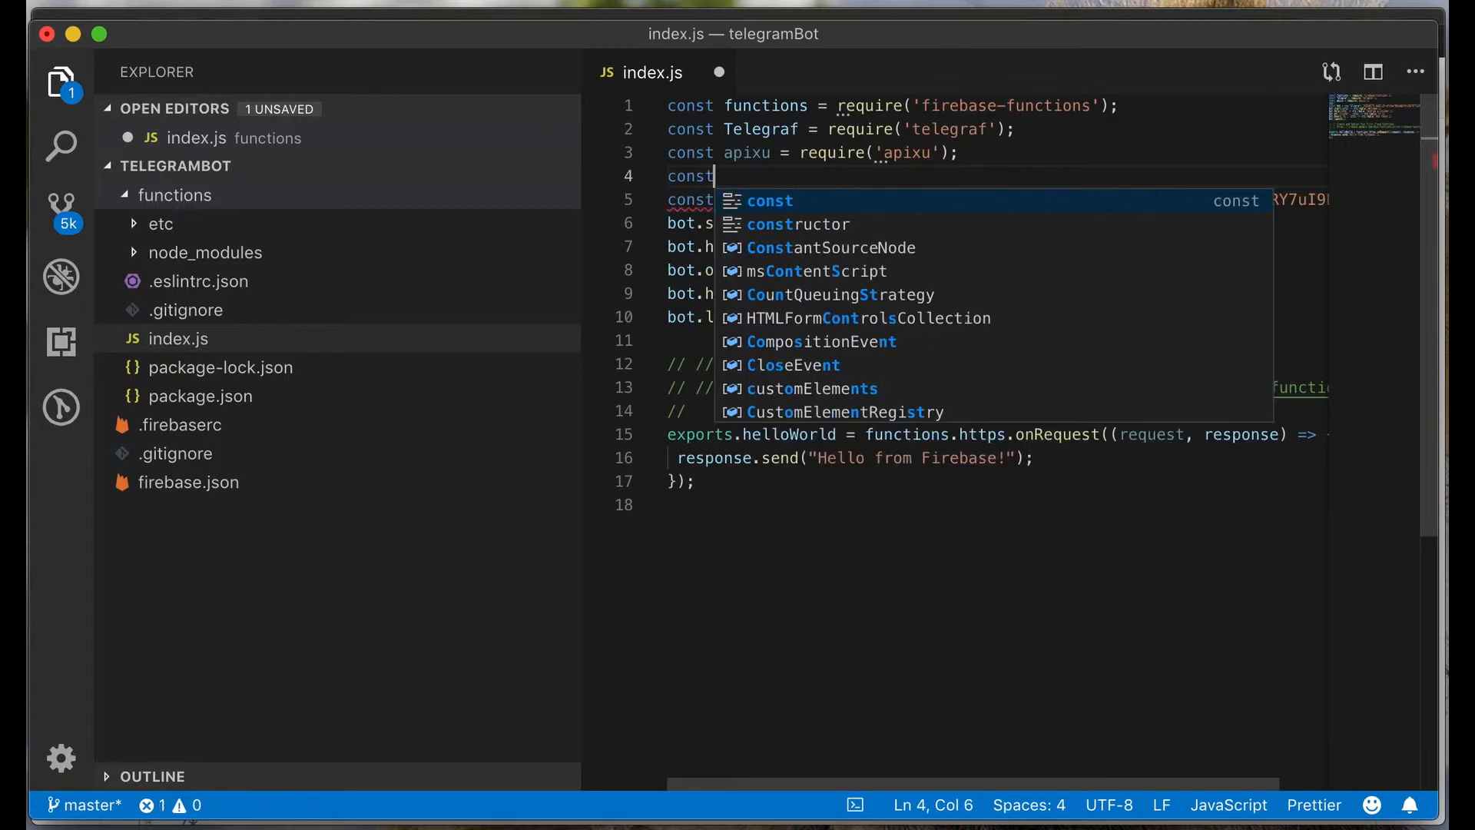
pyautogui.write('apixuClient =')
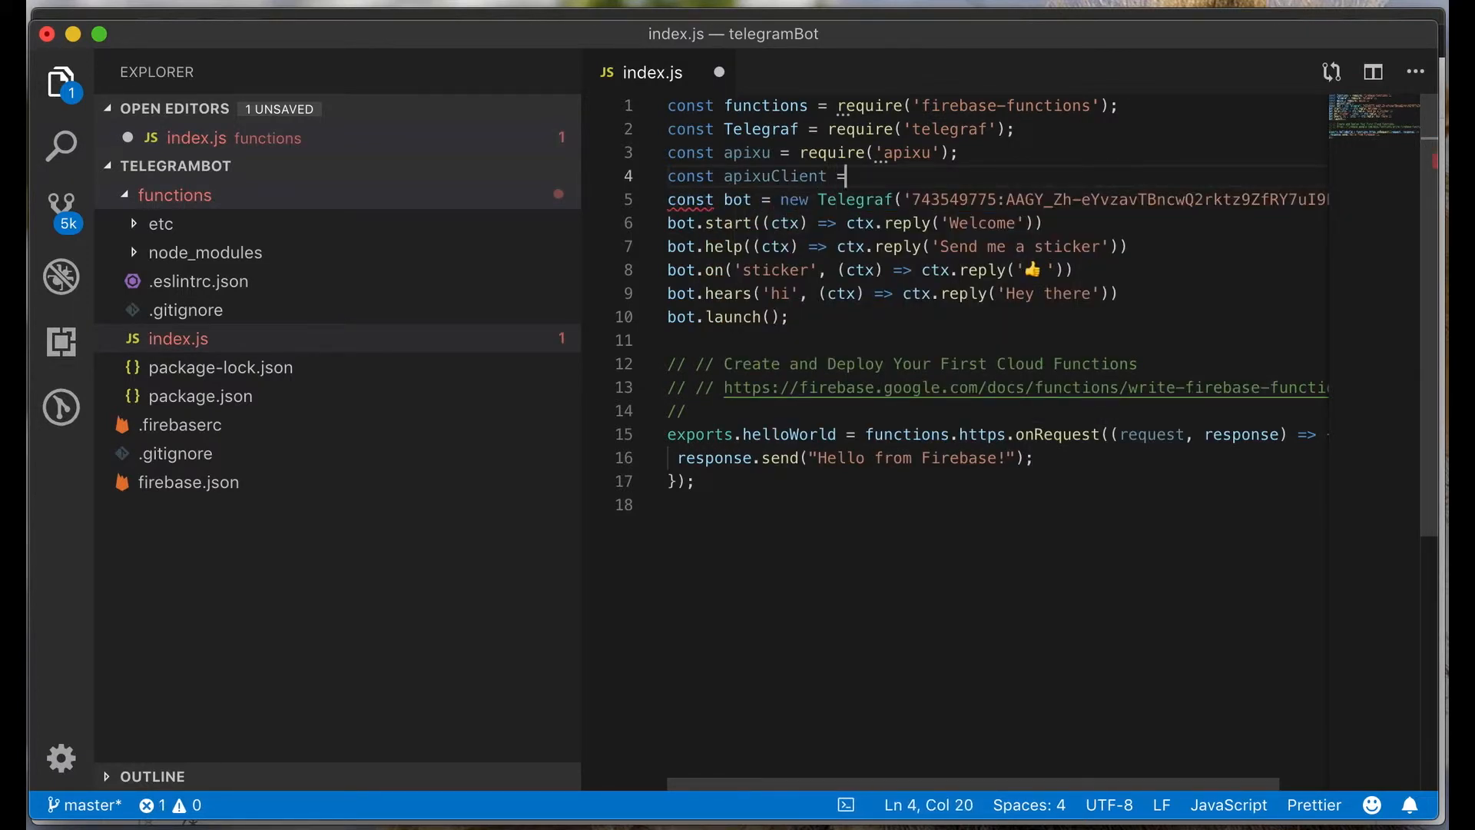
pyautogui.write('new')
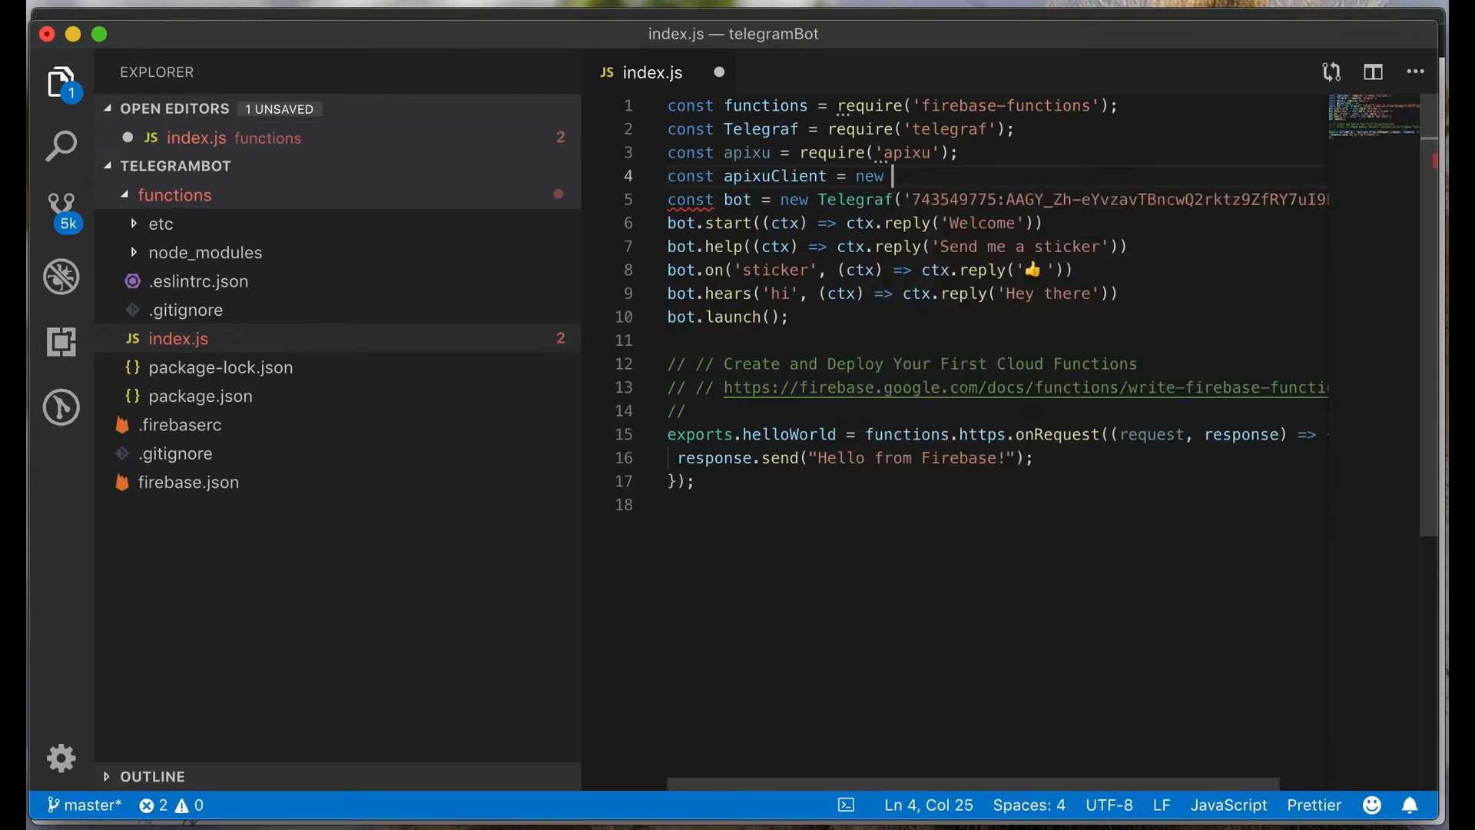
pyautogui.write('apixu.')
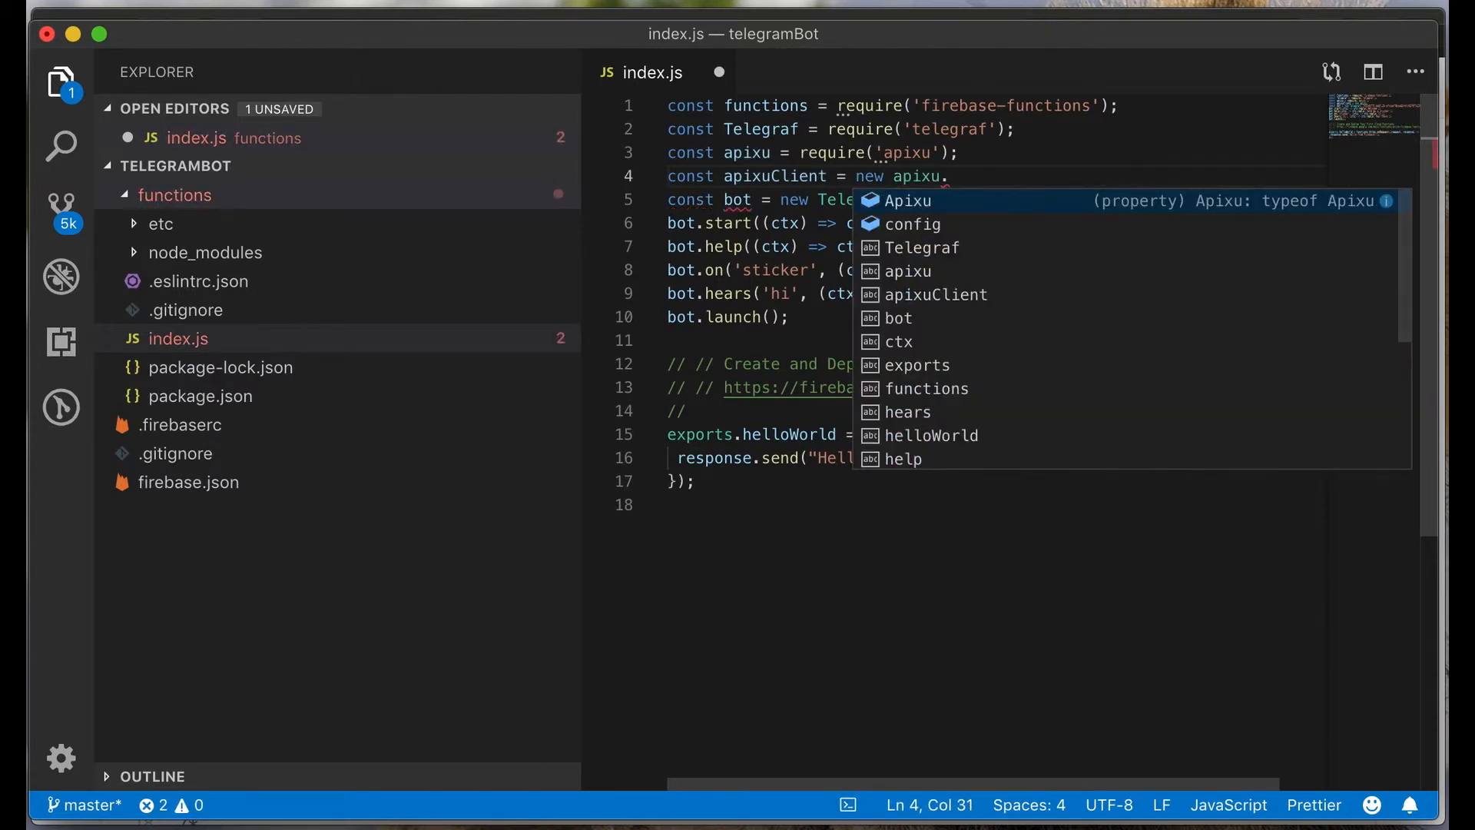
pyautogui.write('Apixu({')
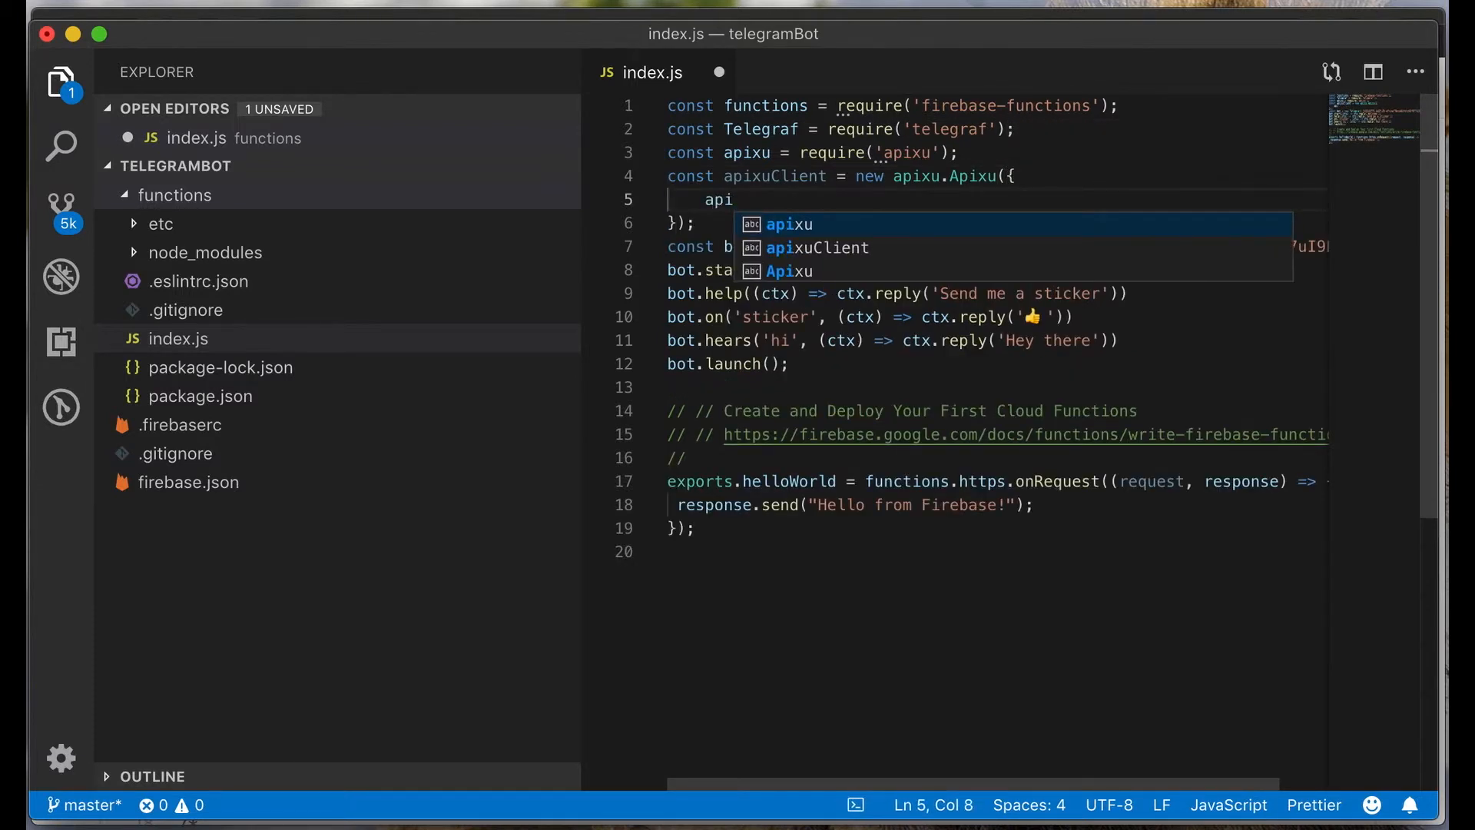
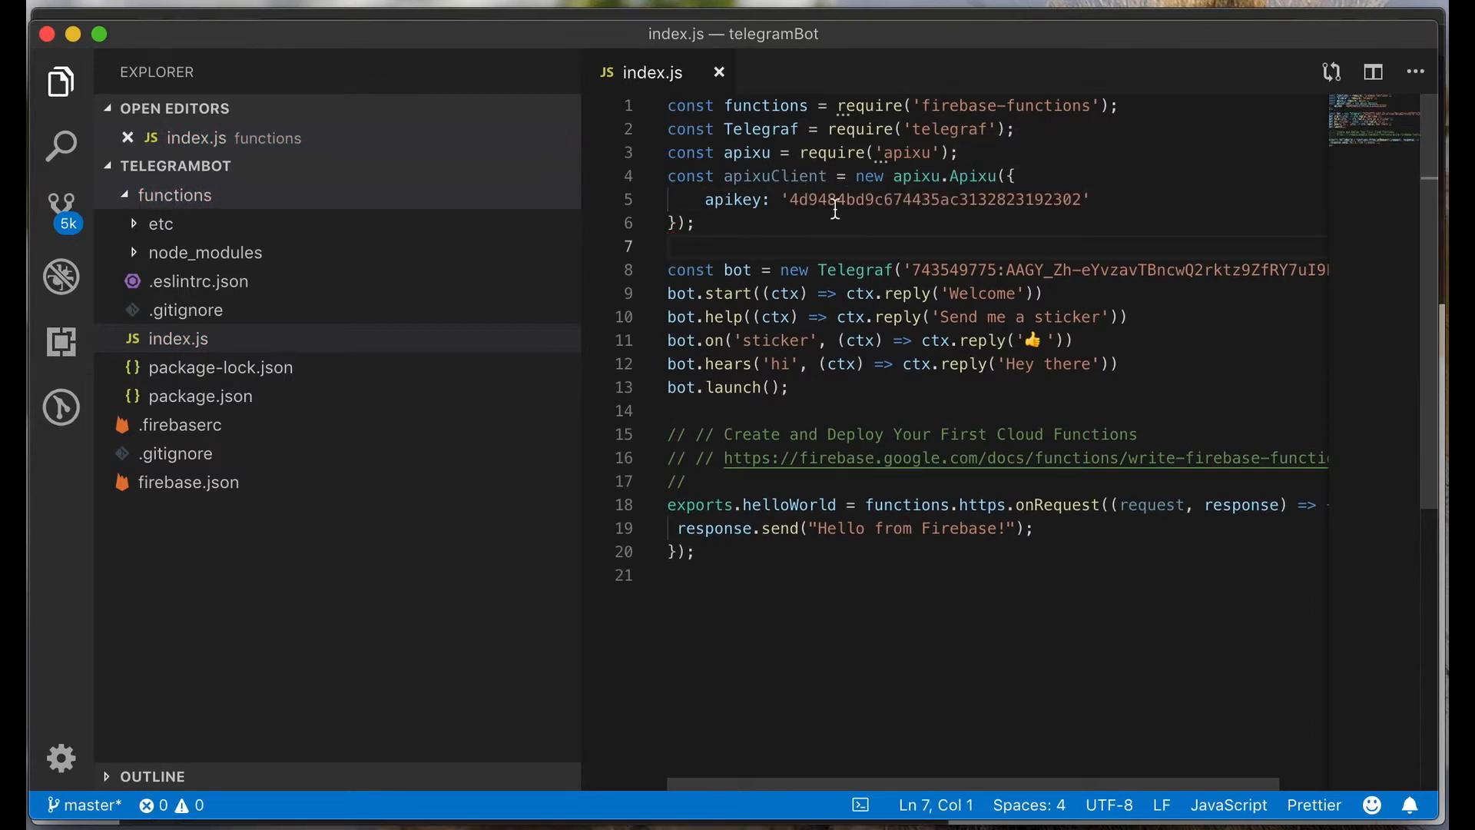
# Select the placeholder 'Hello from Firebase' response in helloWorld for replacement.
pyautogui.click(698, 223)
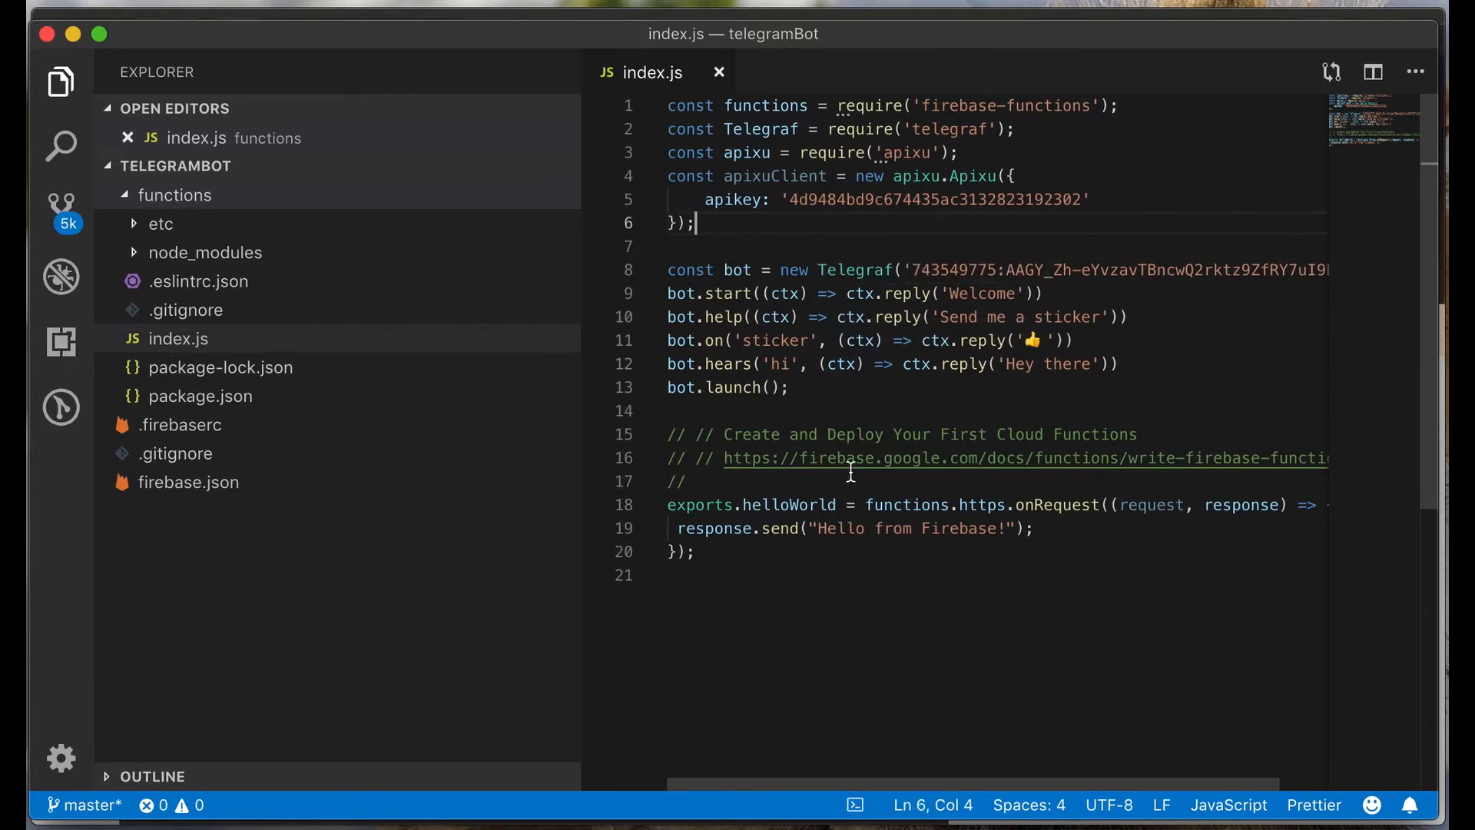
pyautogui.doubleClick(789, 504)
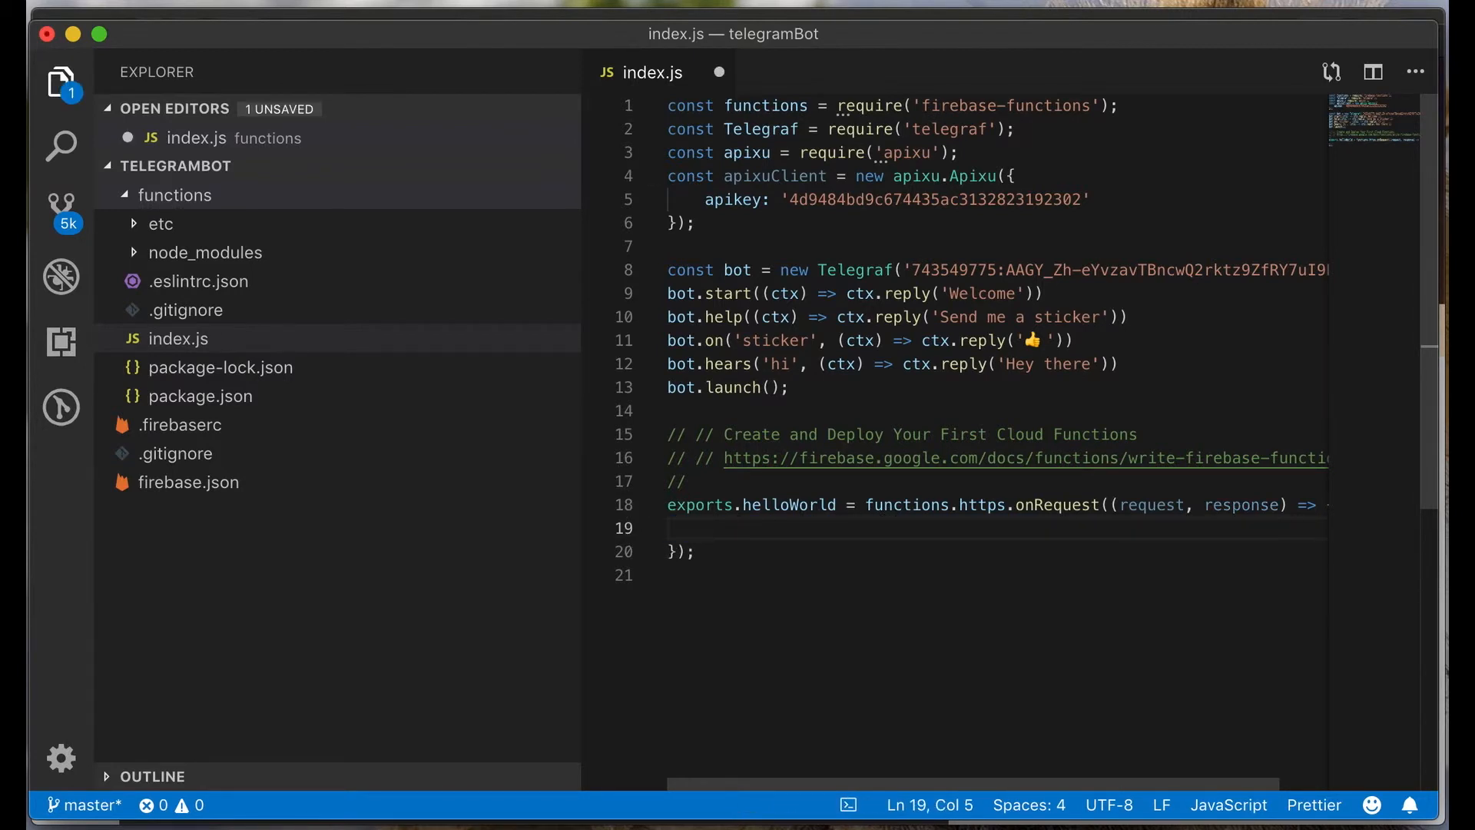
pyautogui.moveTo(1081, 544)
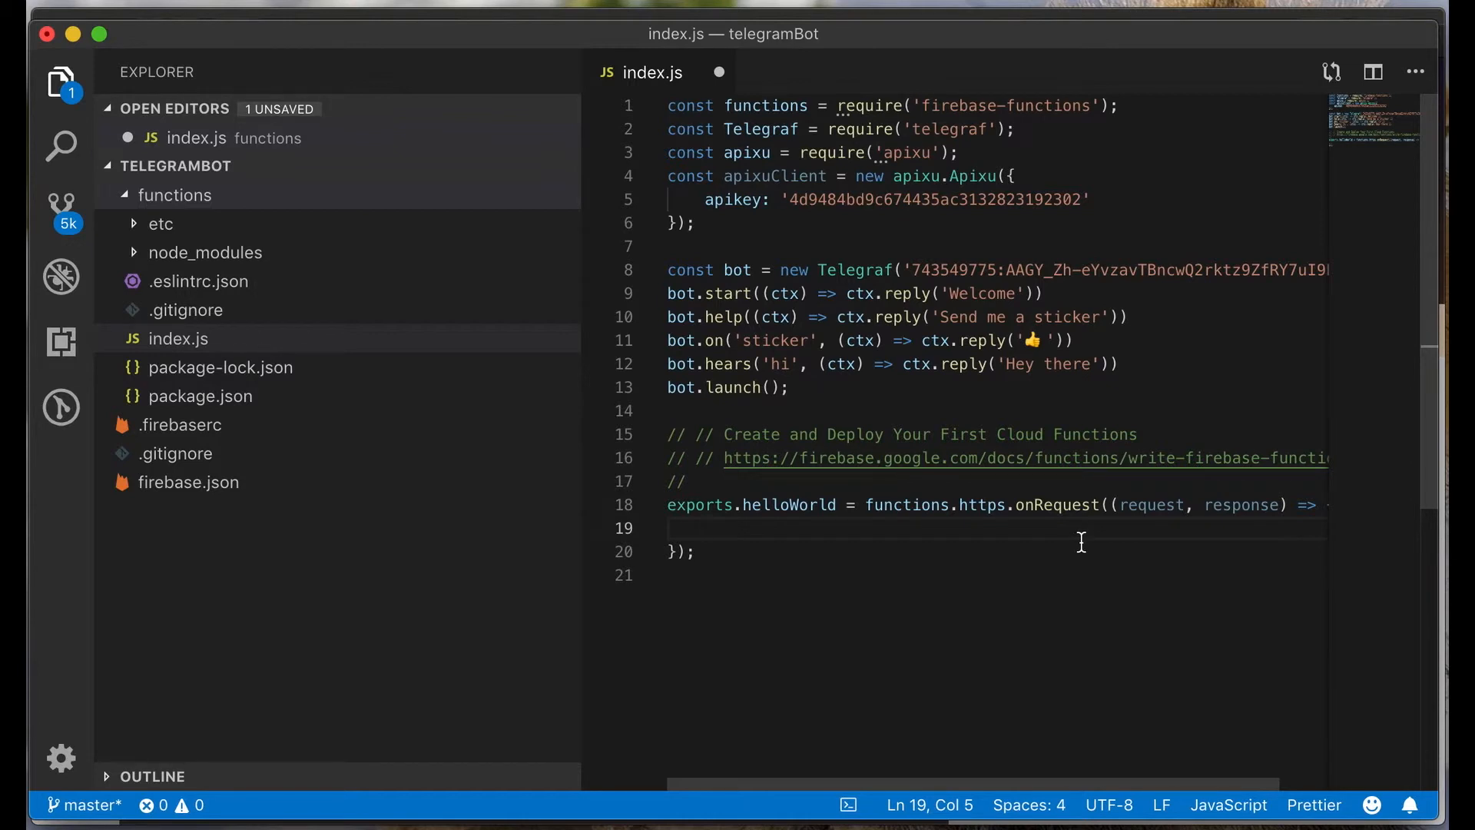
# Write apixuClient.current('London').then(current => response.send(current)) in helloWorld.
pyautogui.write('apixuClient')
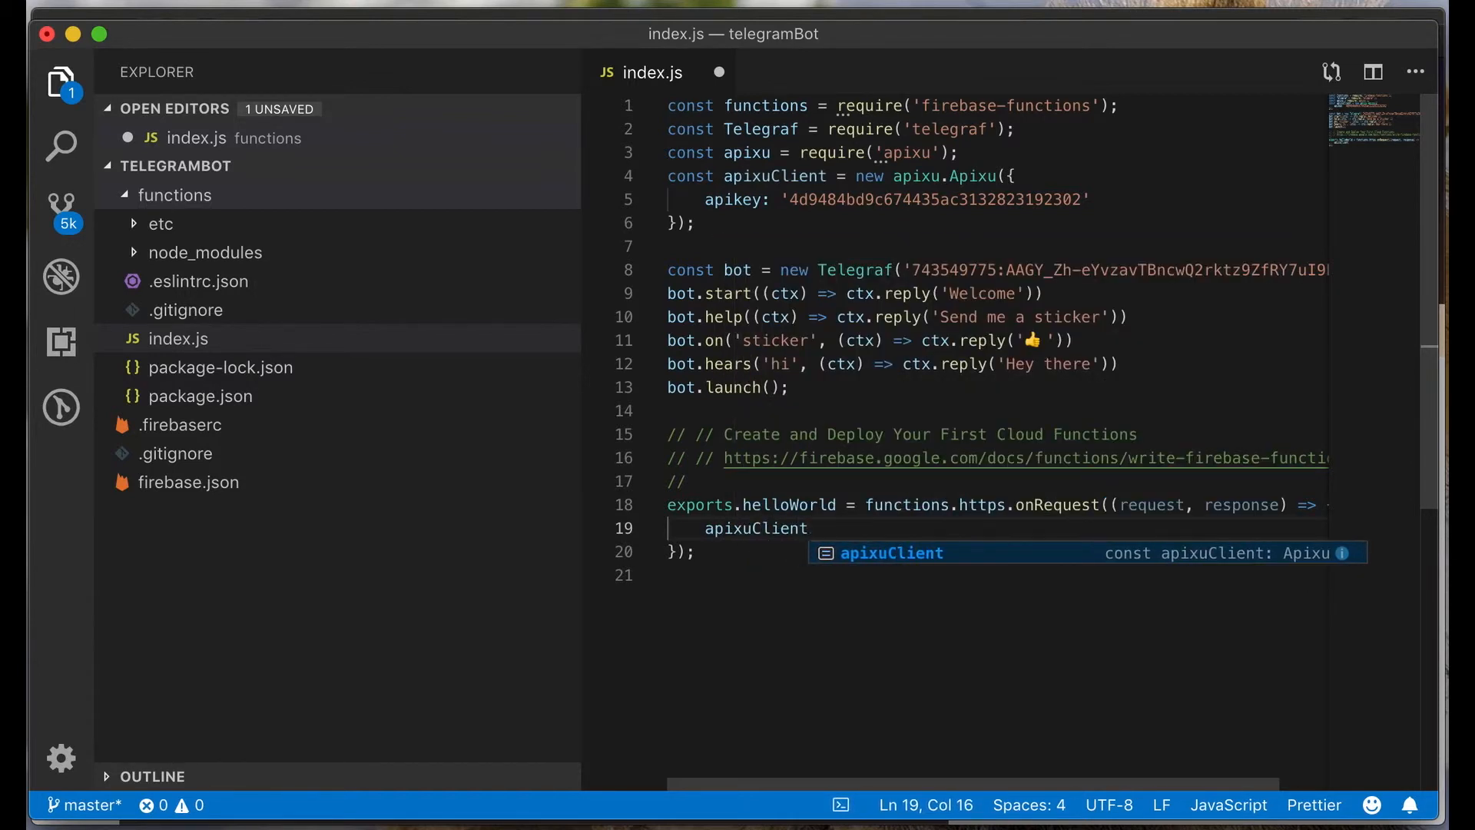
pyautogui.write('.')
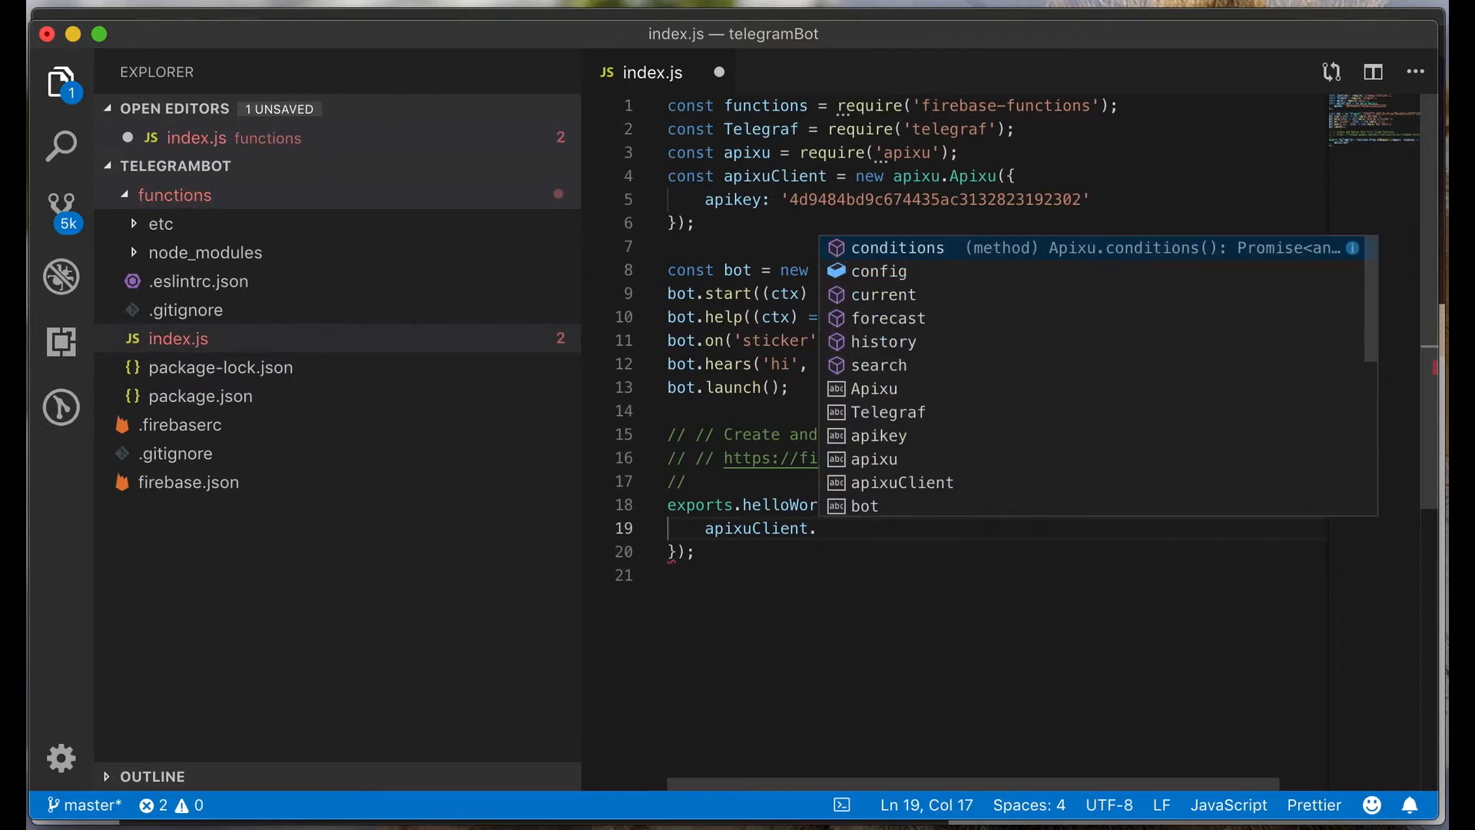
pyautogui.write('current(')
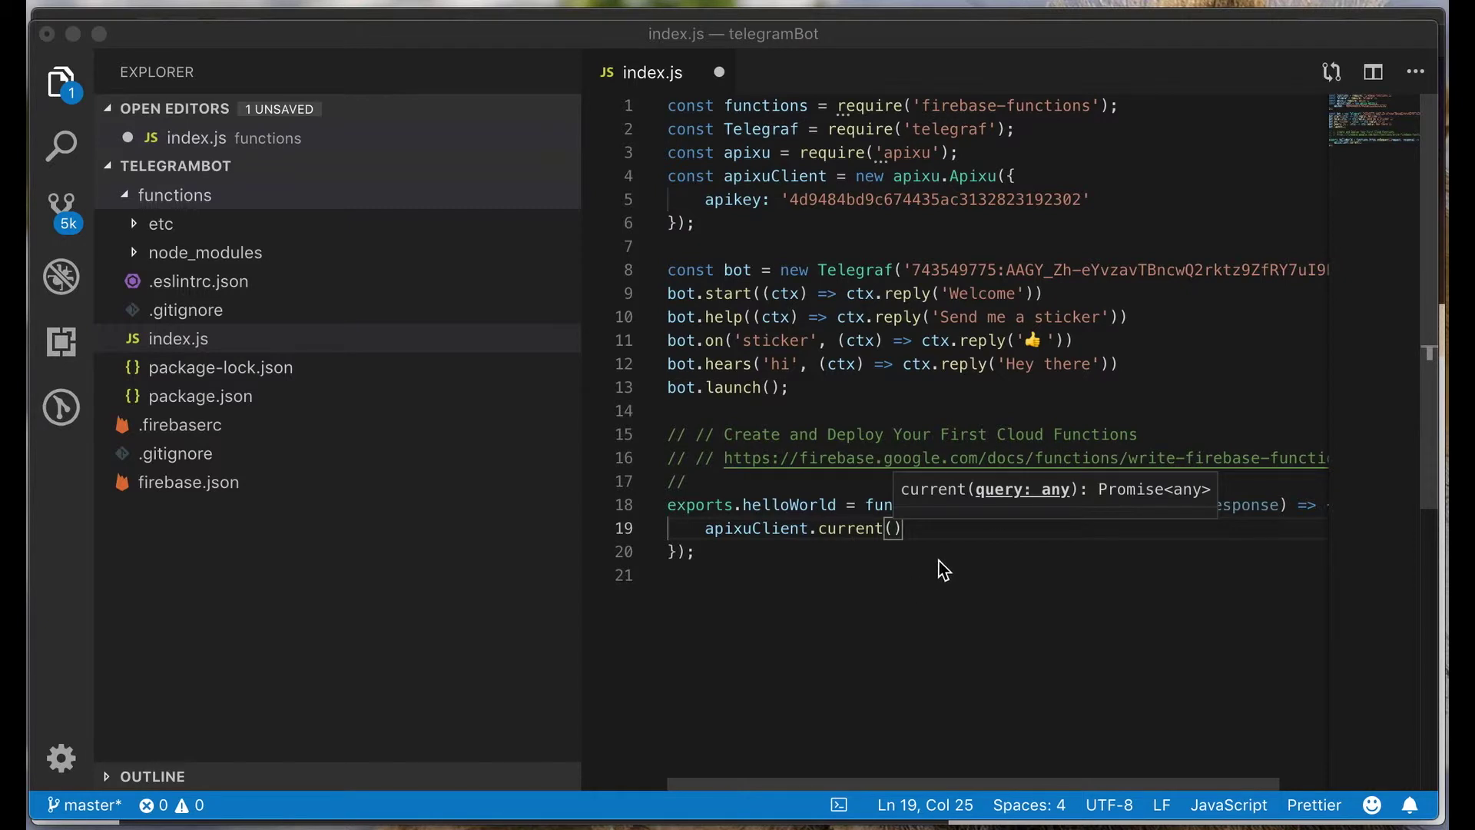
pyautogui.moveTo(984, 548)
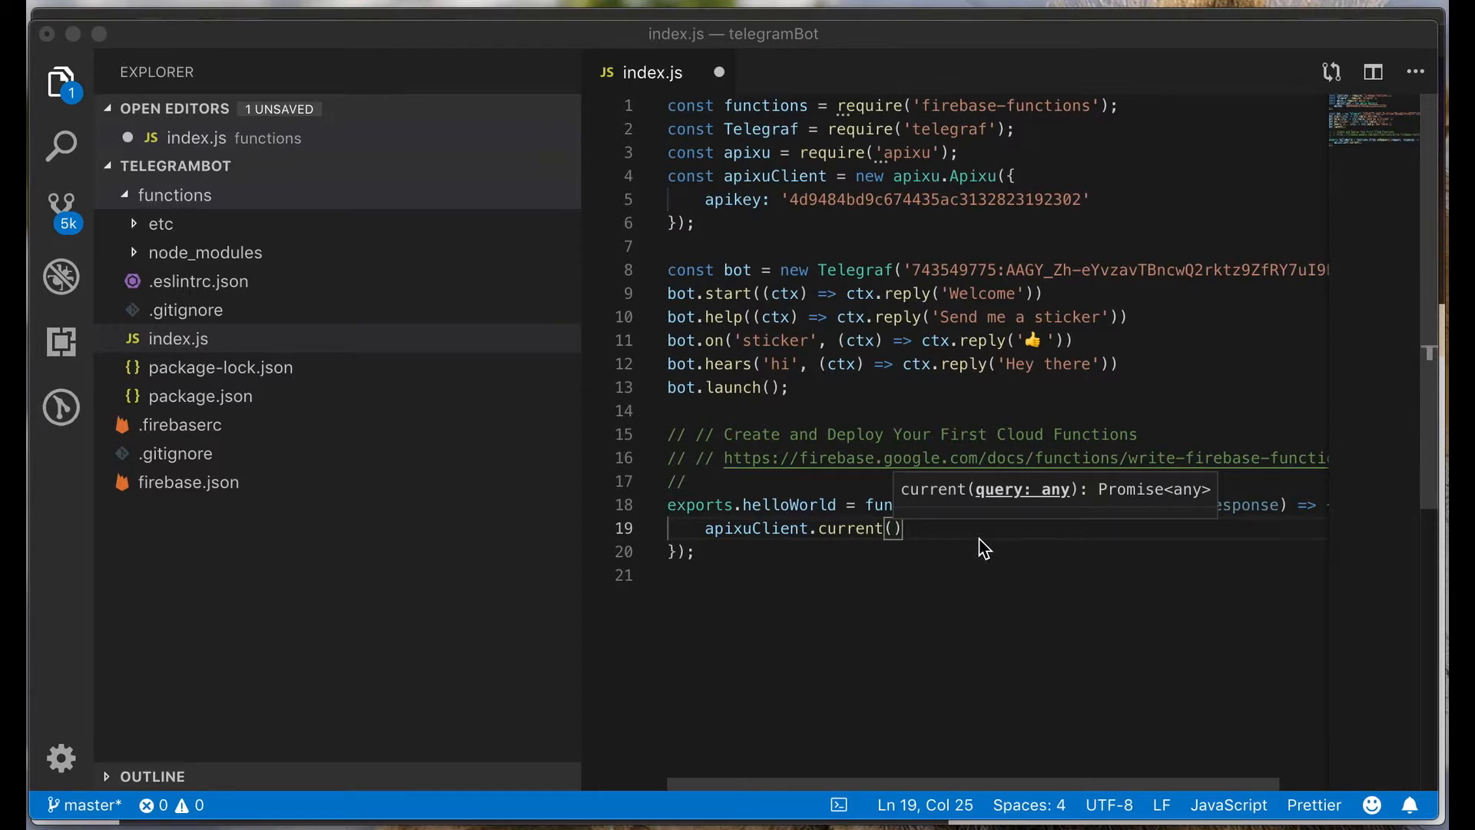
pyautogui.write("'")
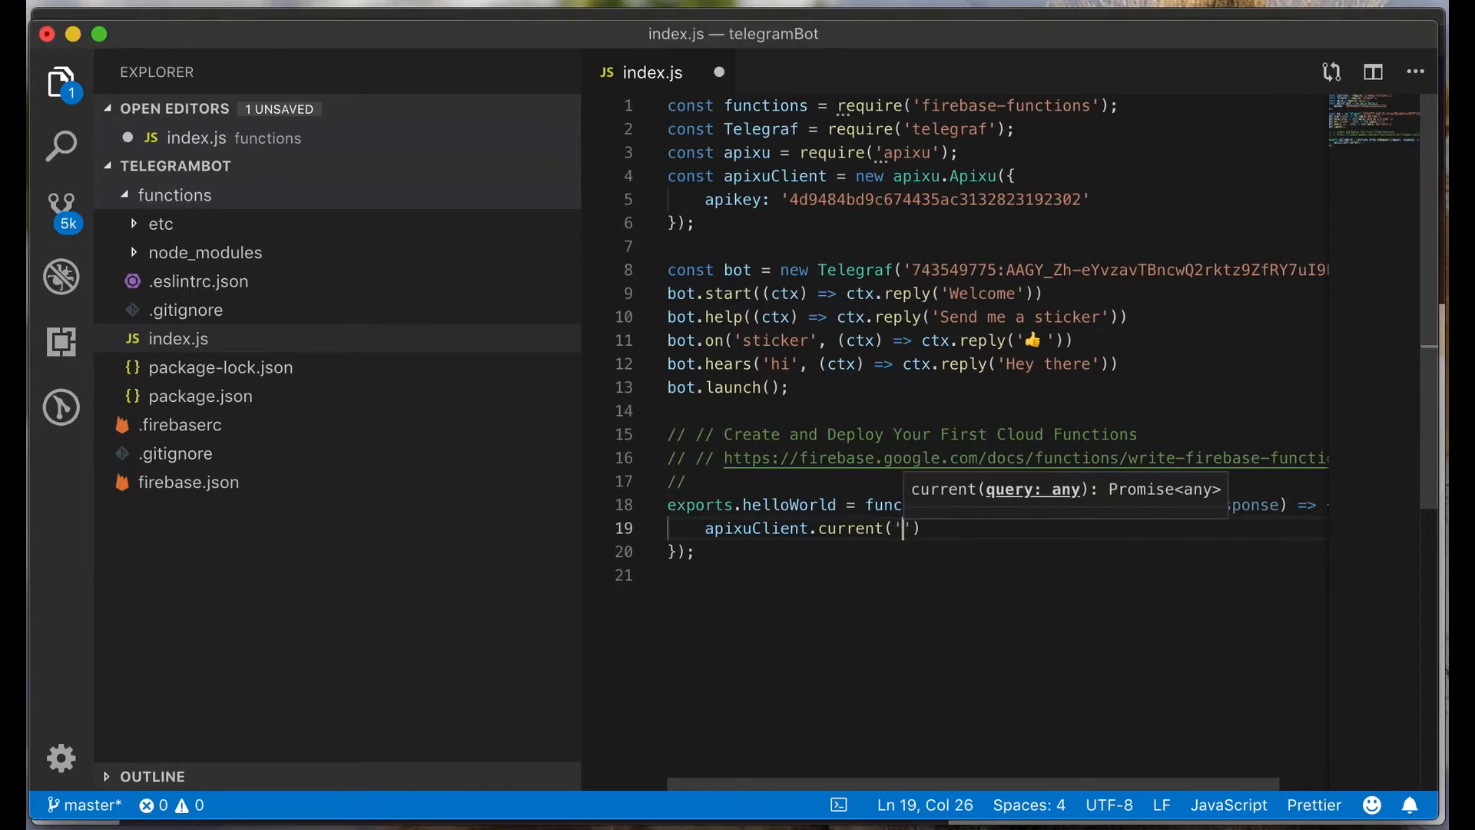
pyautogui.write("London').")
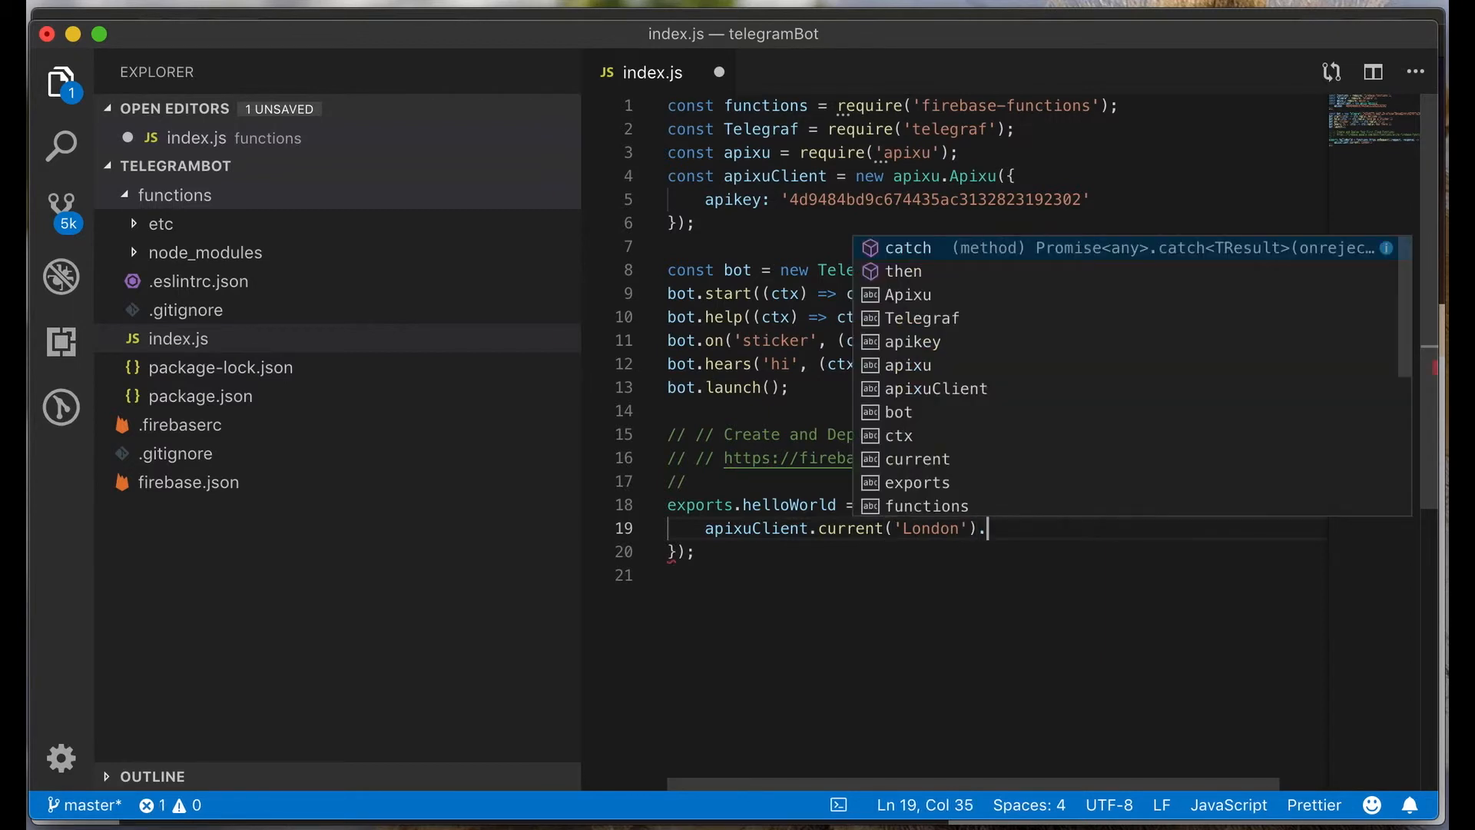
pyautogui.write('the')
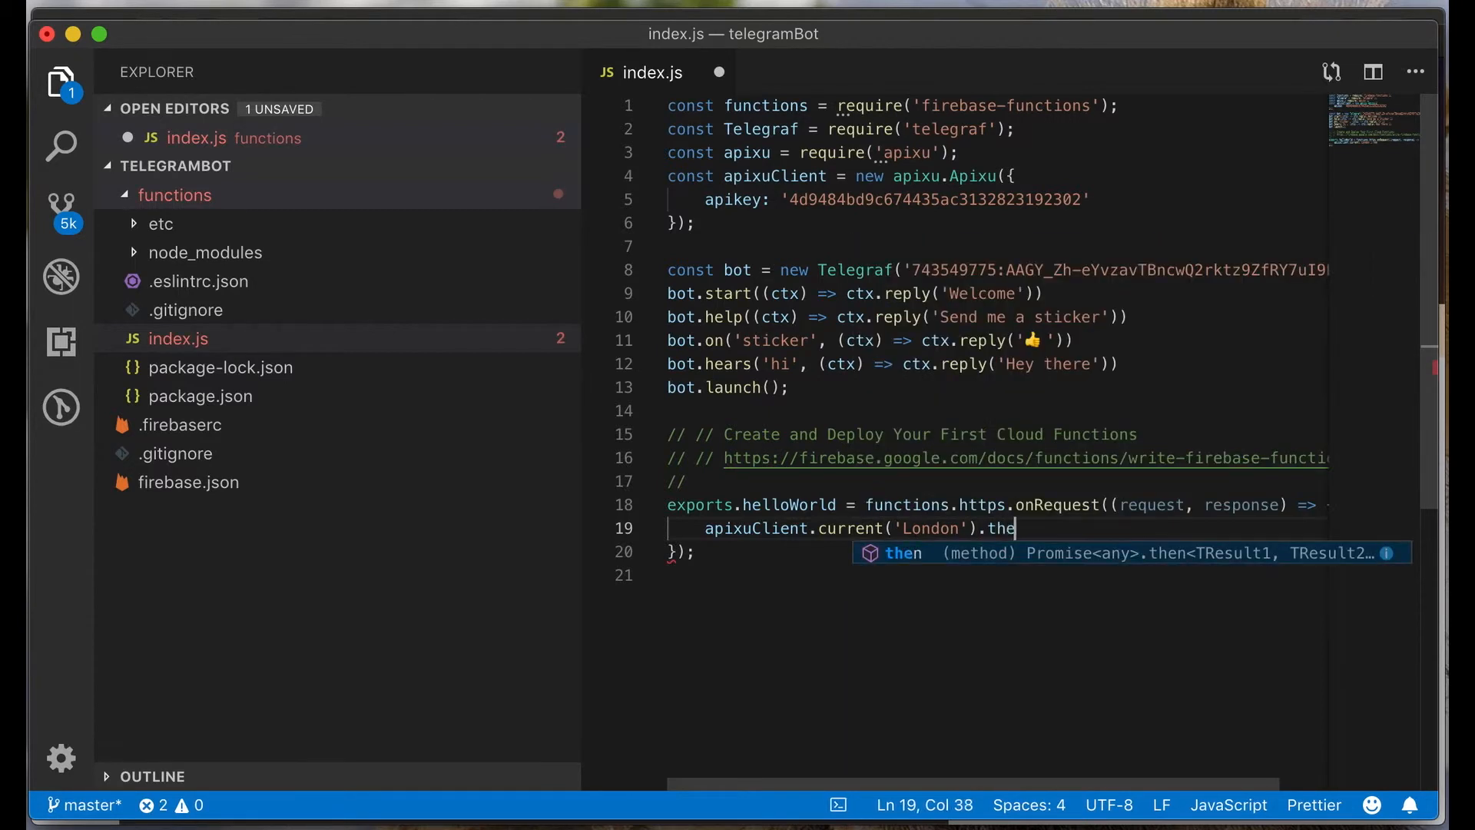
pyautogui.write('n(())')
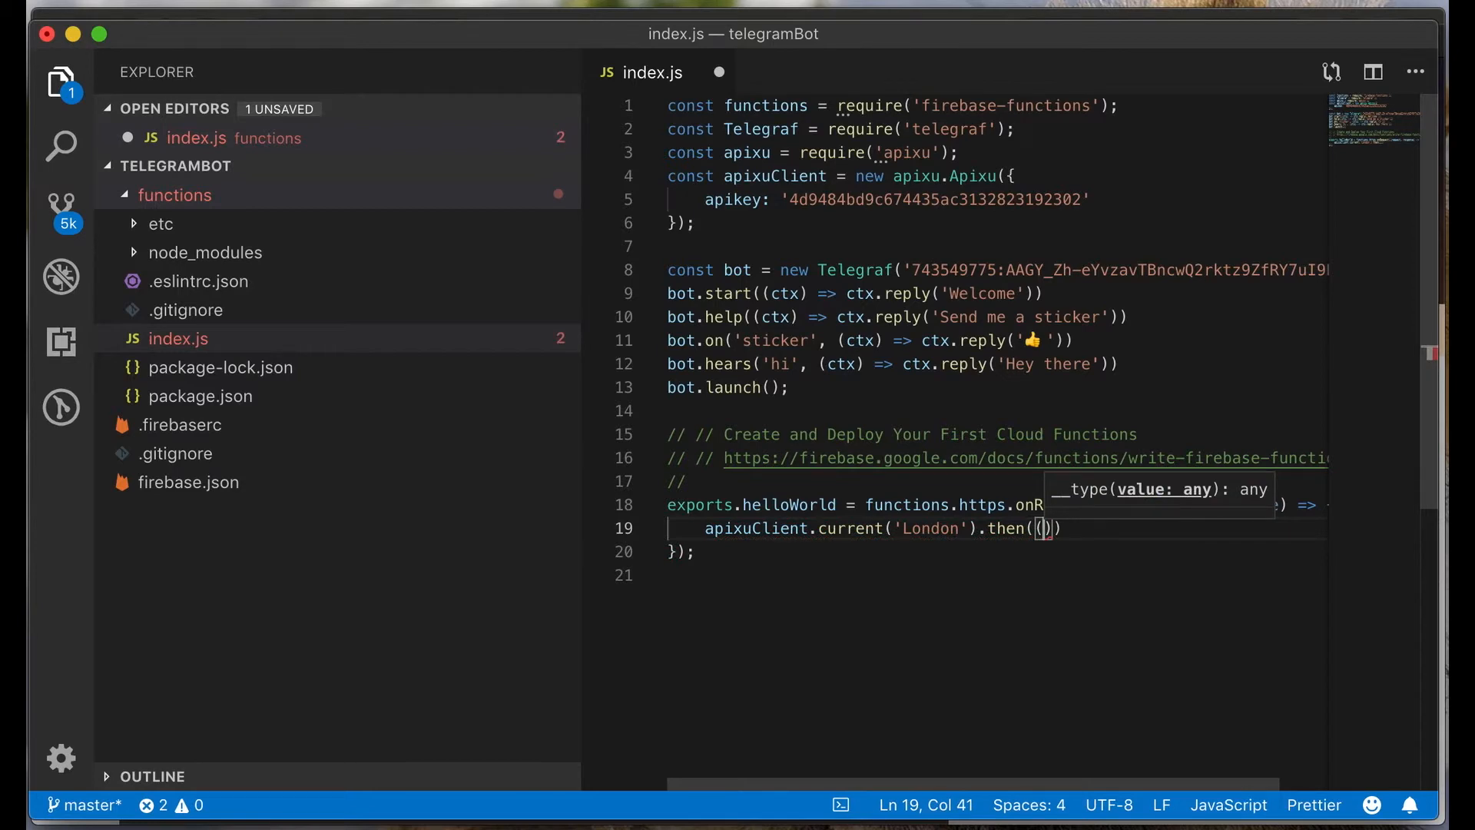
pyautogui.write('(current)')
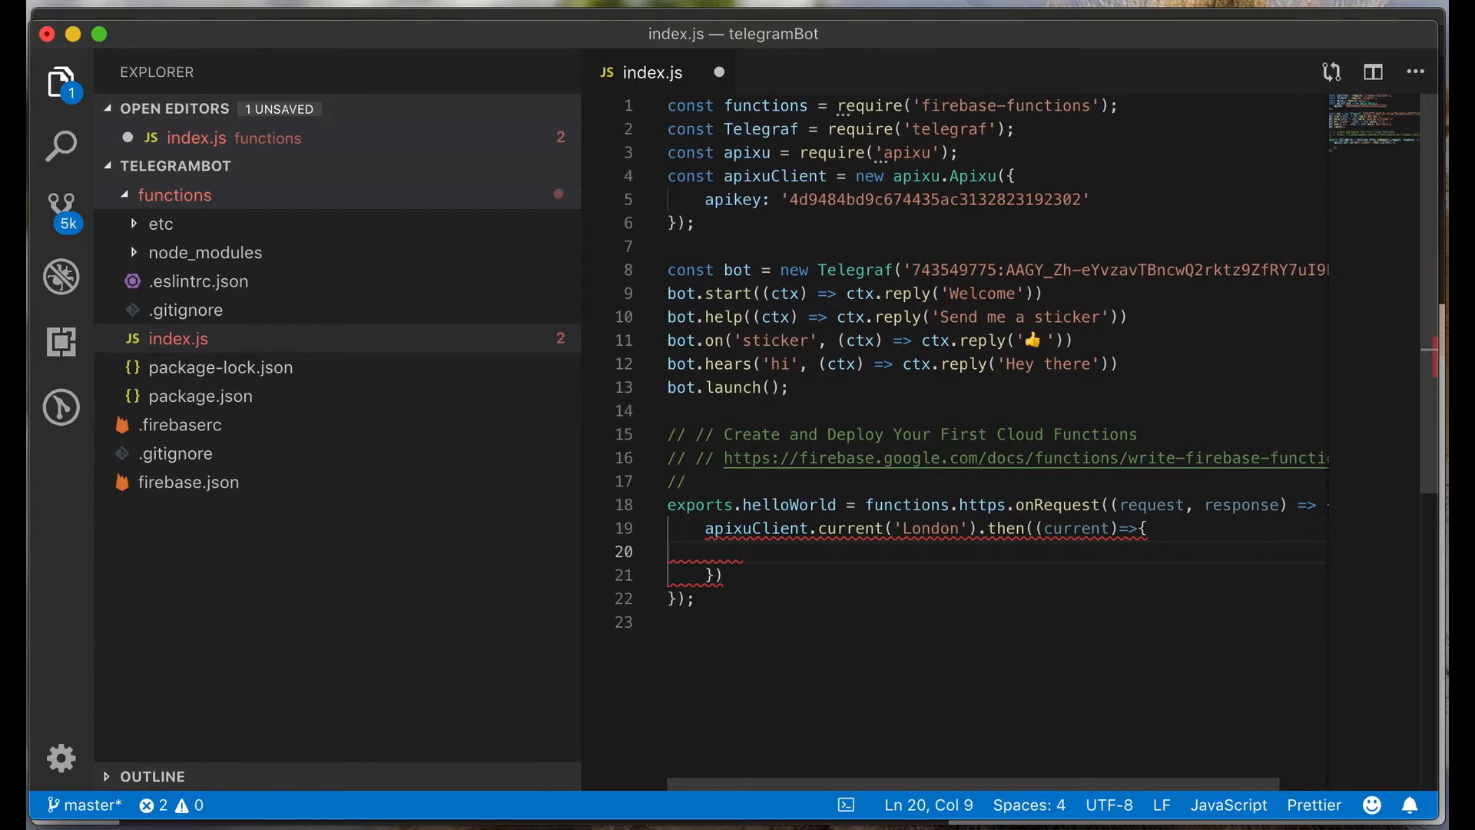
pyautogui.write('response.send(r')
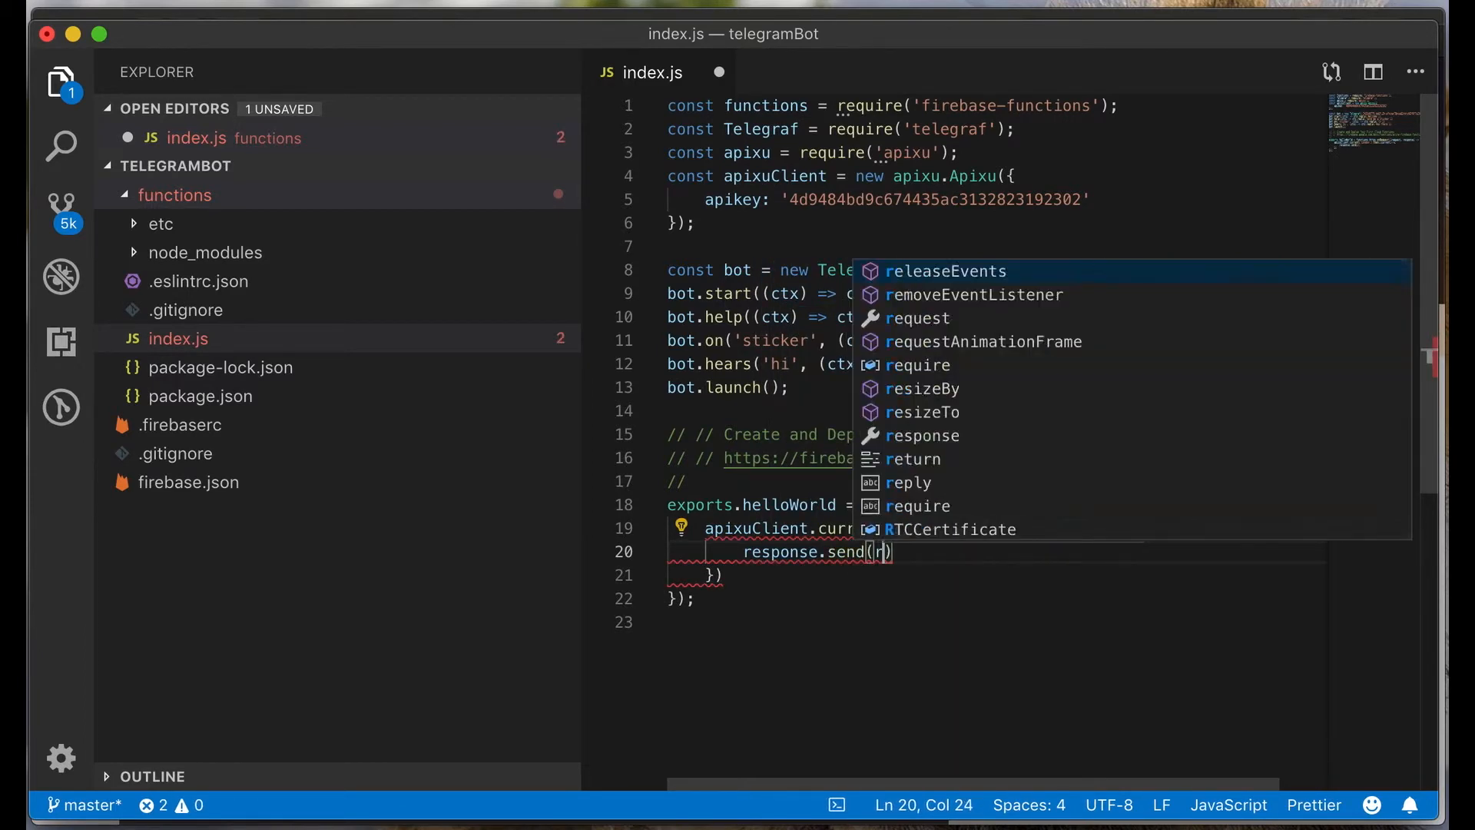
pyautogui.write('current')
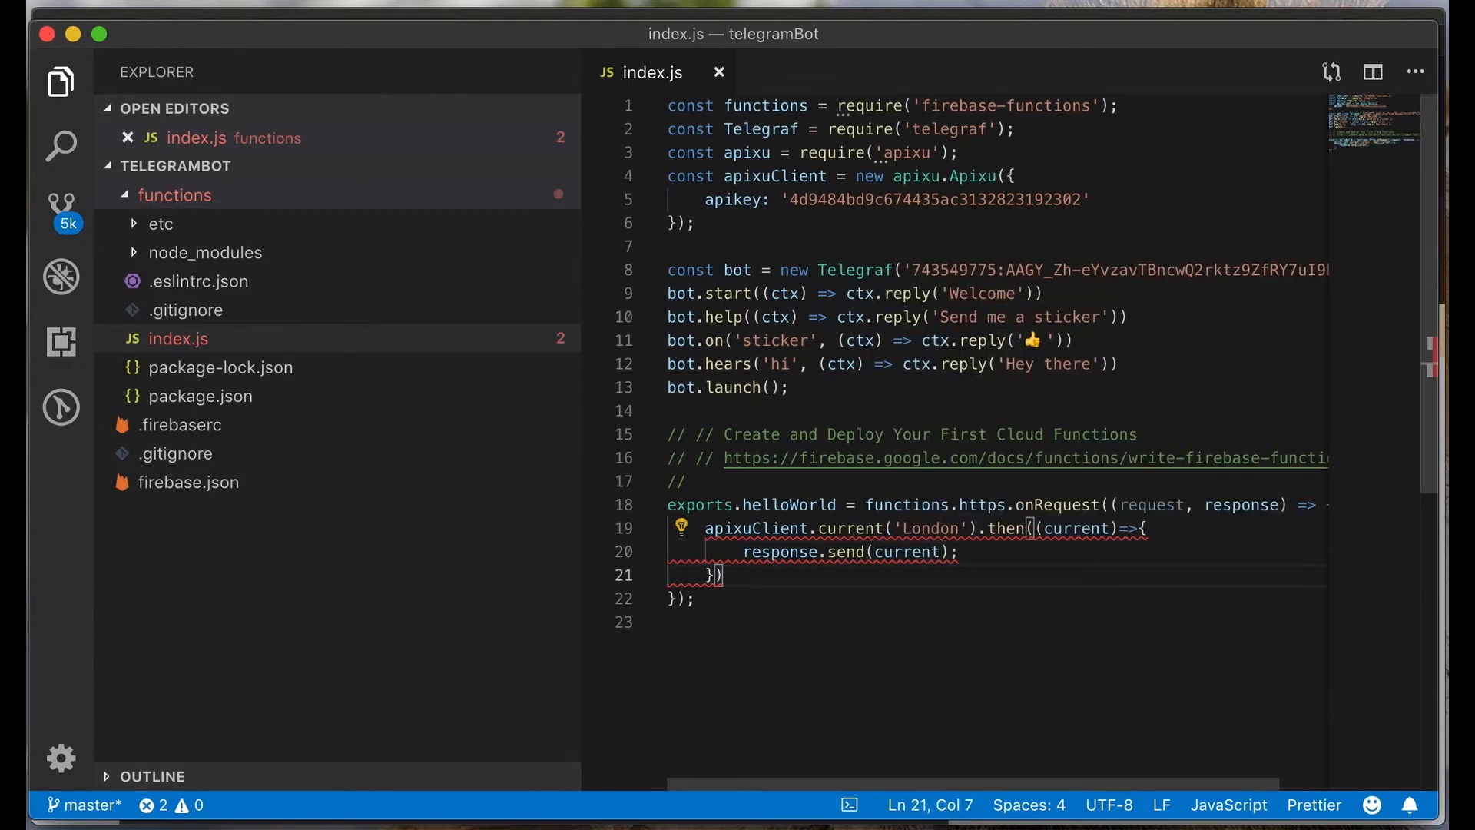
# Add .catch(err => response.send(err)) and return the promise chain.
pyautogui.write('.catch((err)=>{')
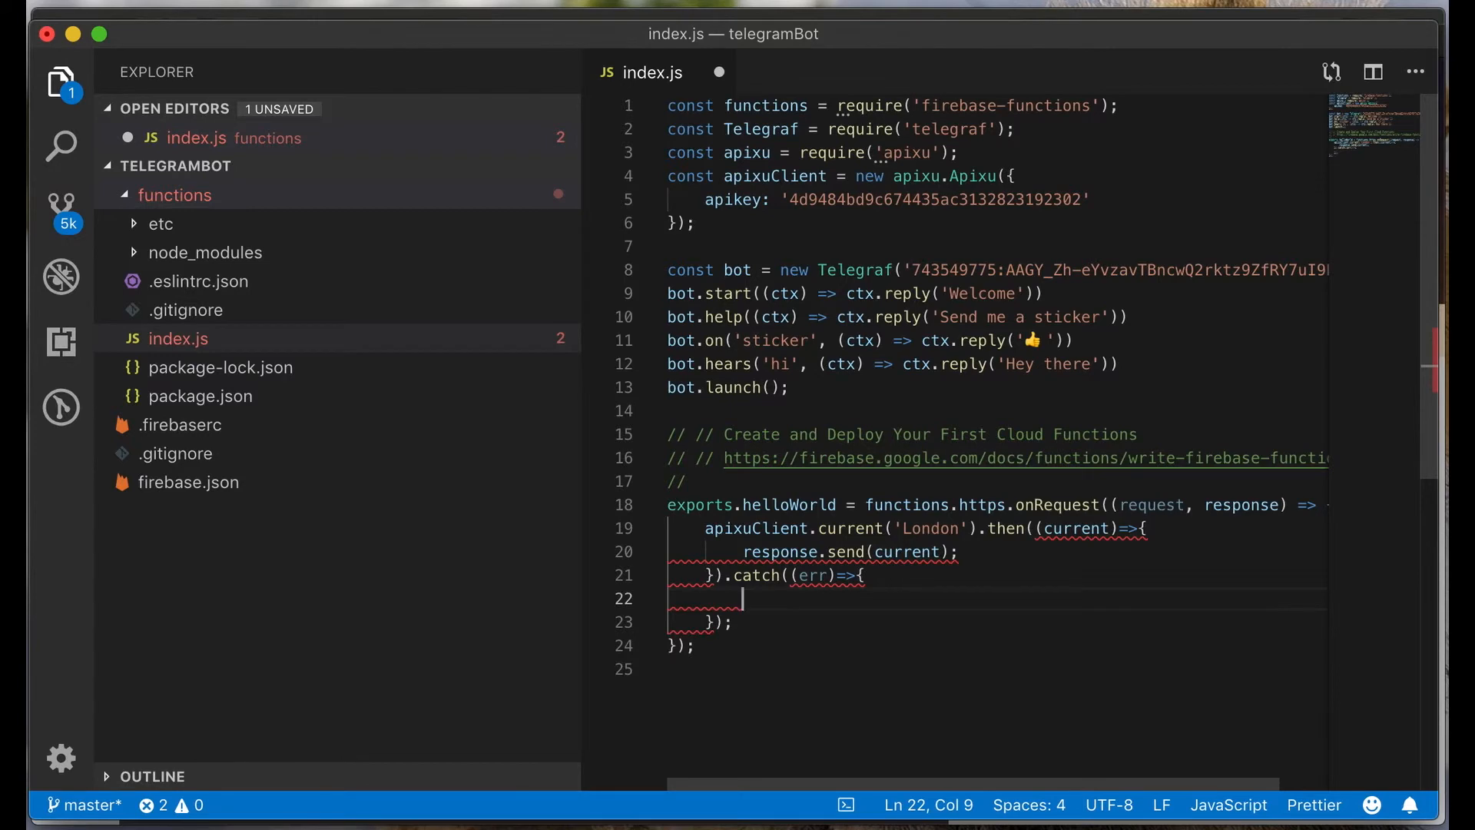
pyautogui.write('respon')
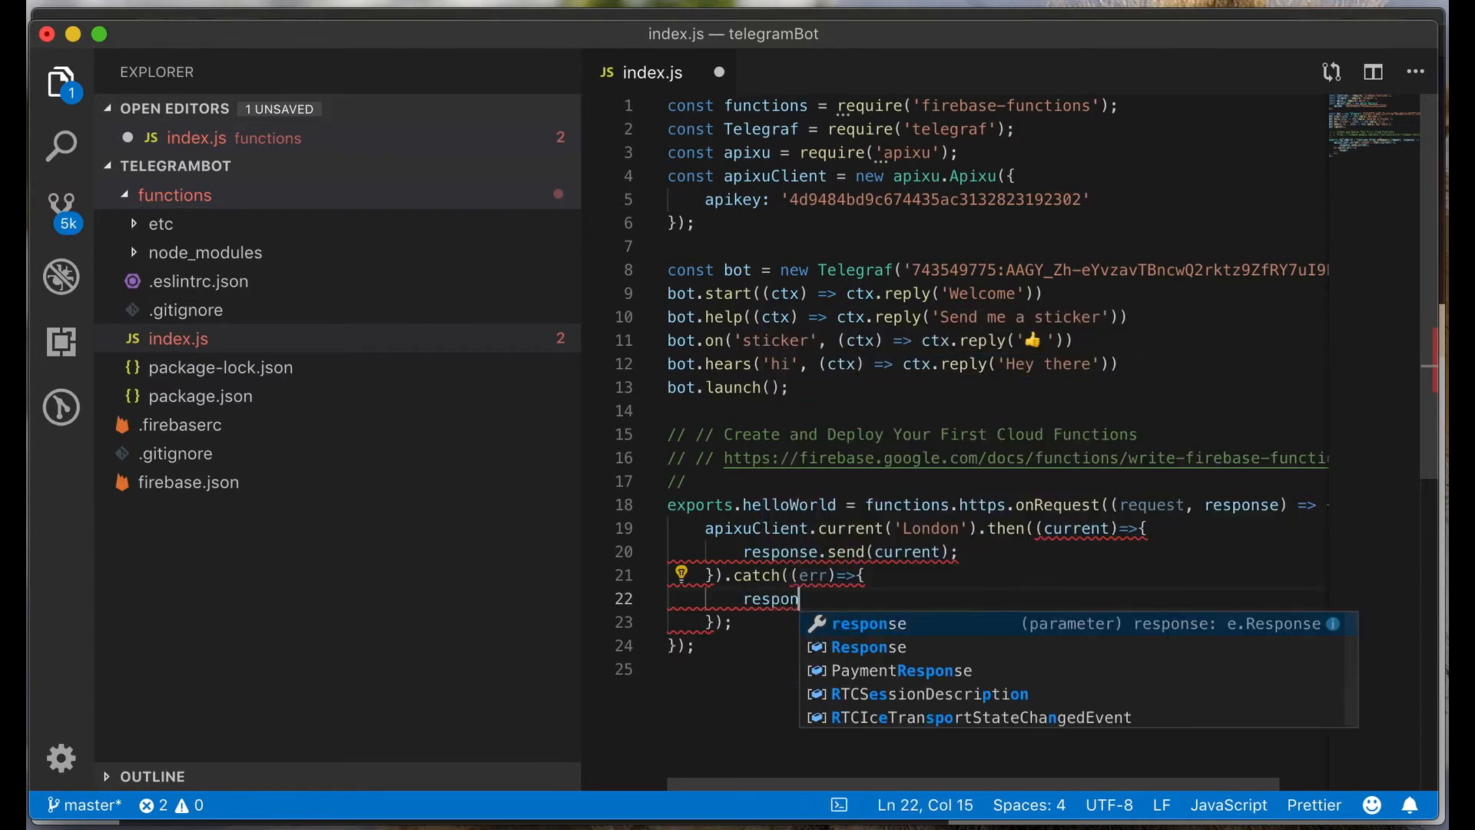
pyautogui.write('se.send(err);')
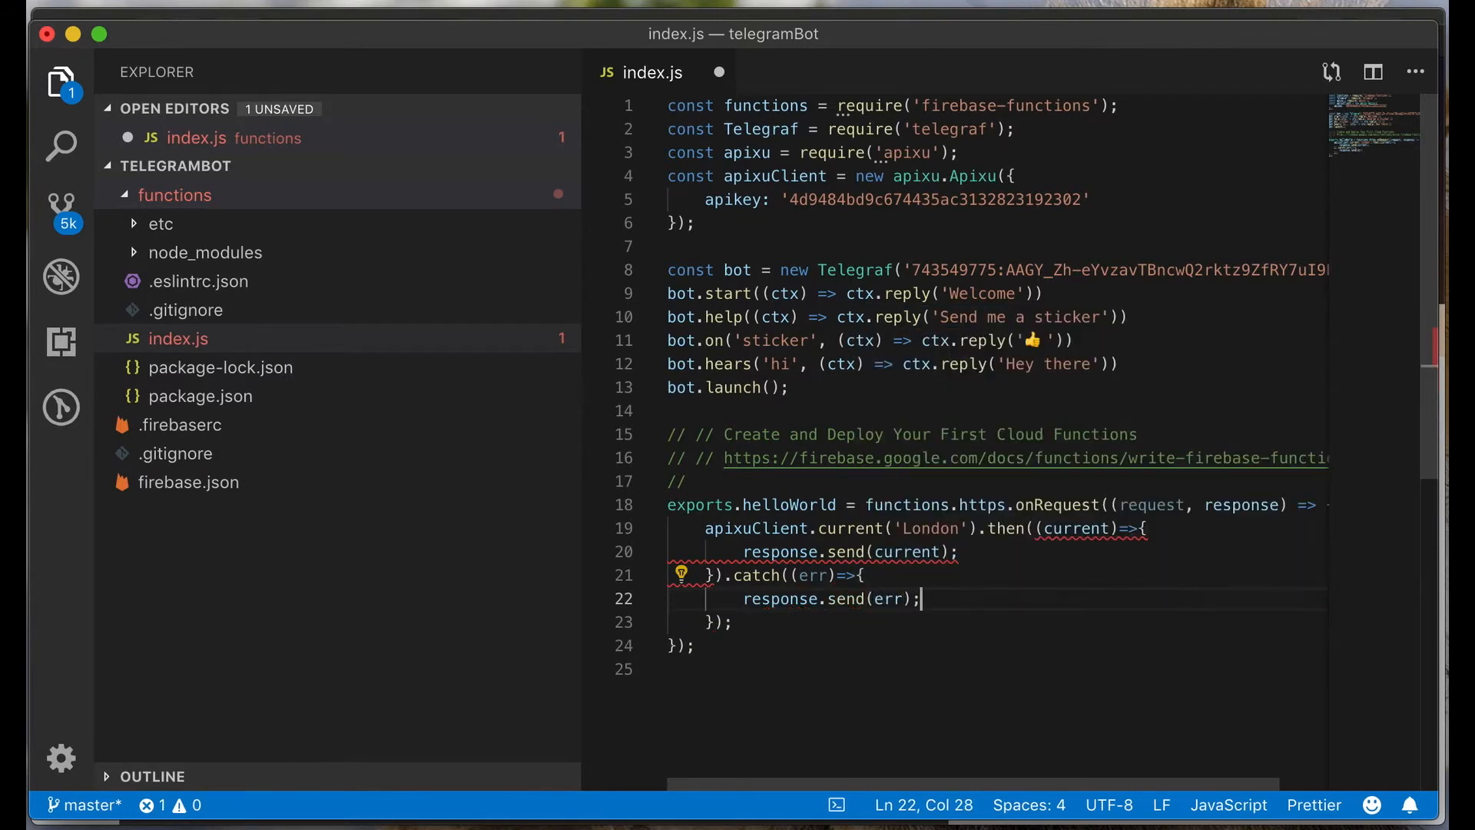
pyautogui.write('return')
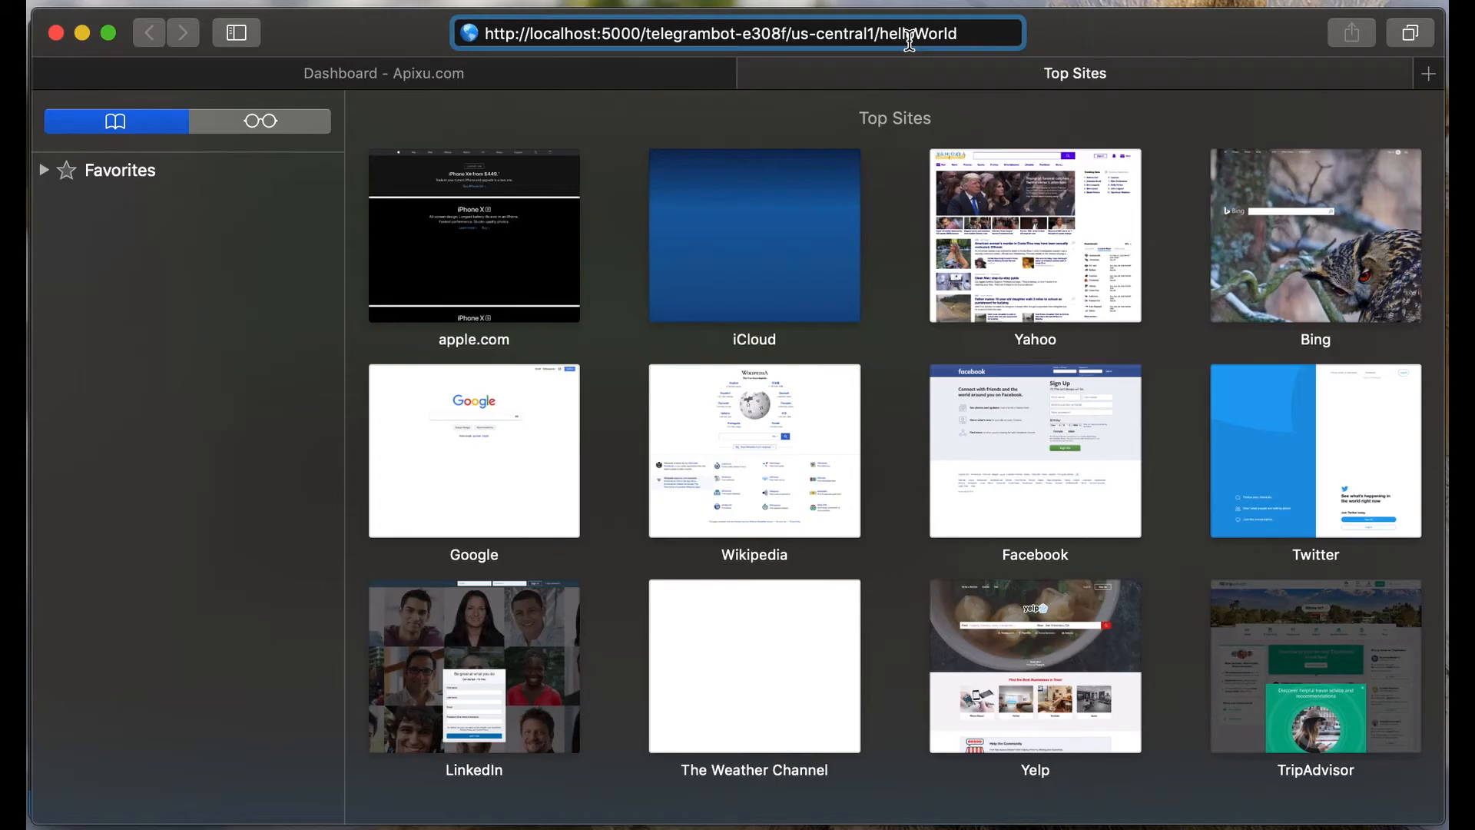
# Load the localhost helloWorld URL and see London's current weather JSON returned.
pyautogui.press('Enter')
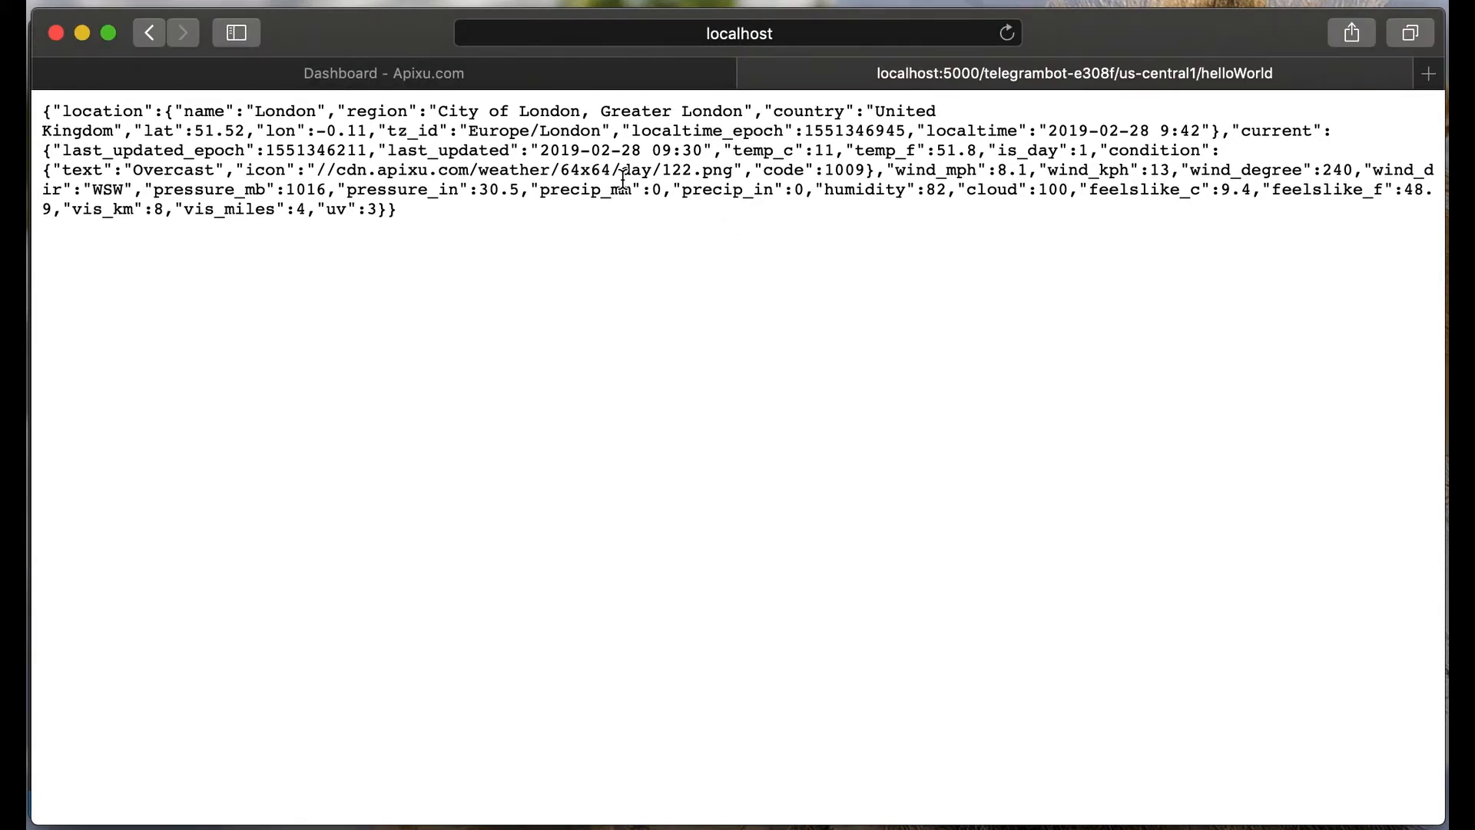
pyautogui.moveTo(531, 221)
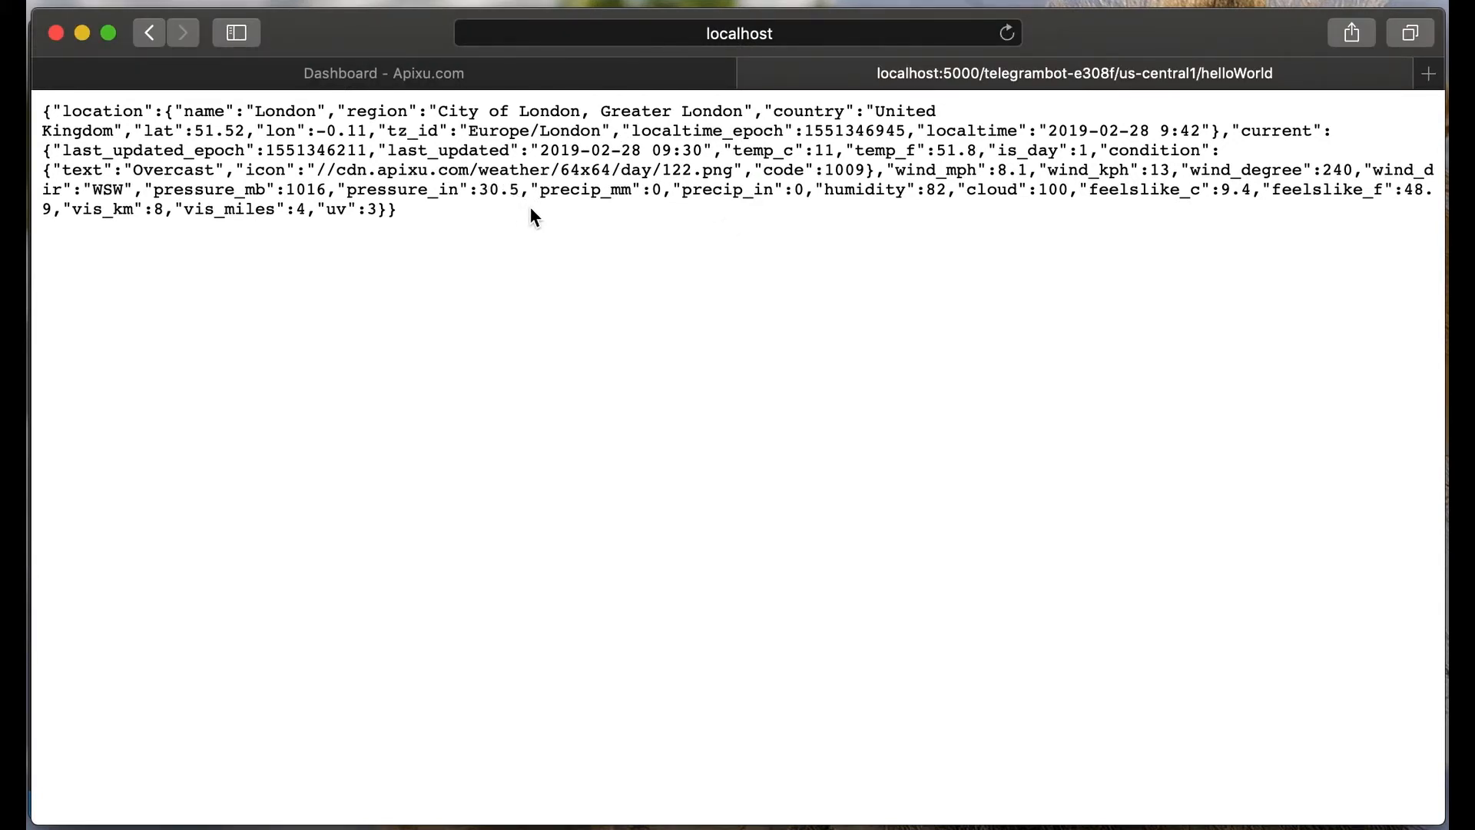
pyautogui.moveTo(570, 237)
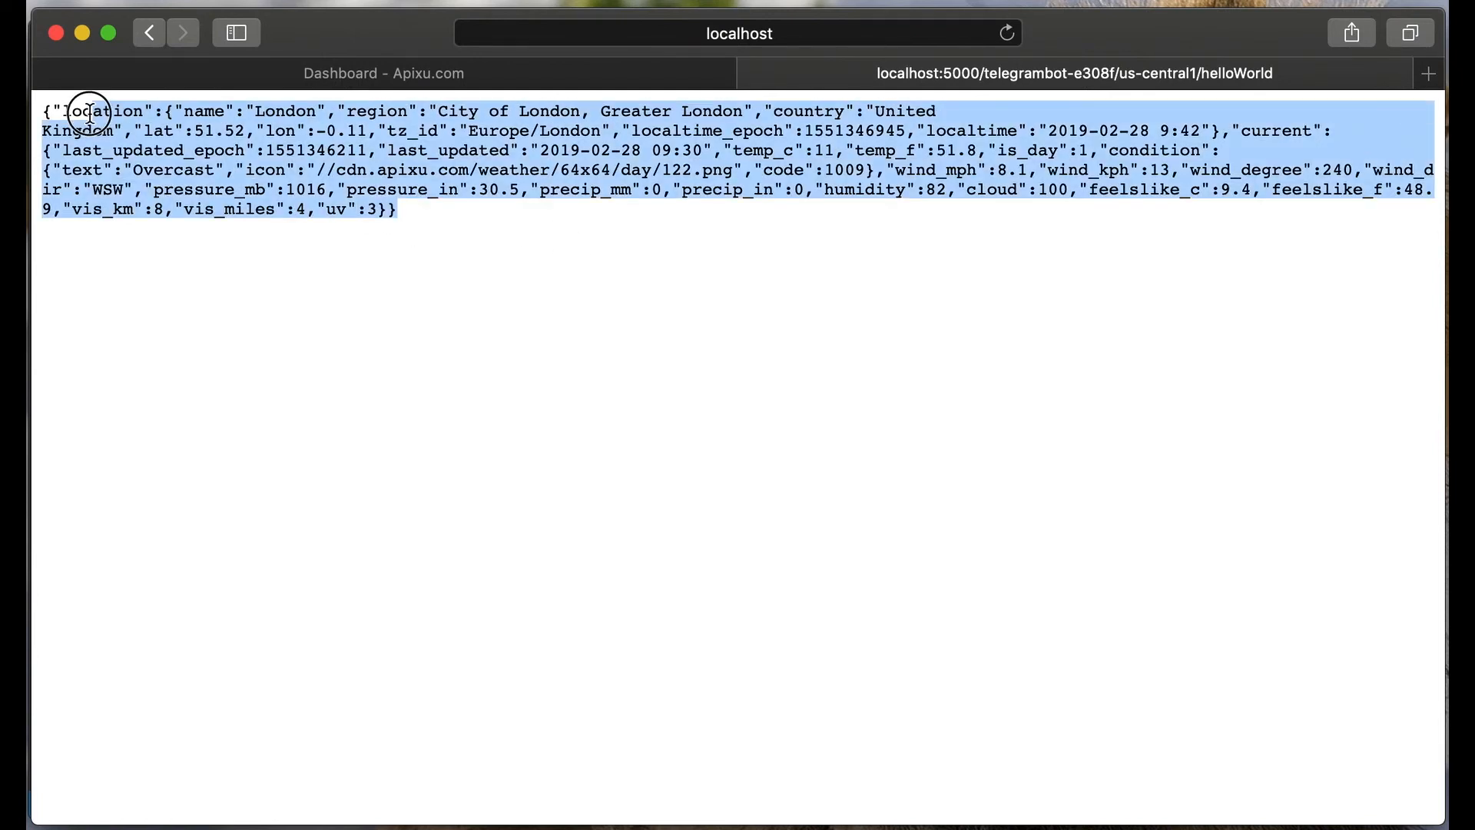
pyautogui.click(379, 133)
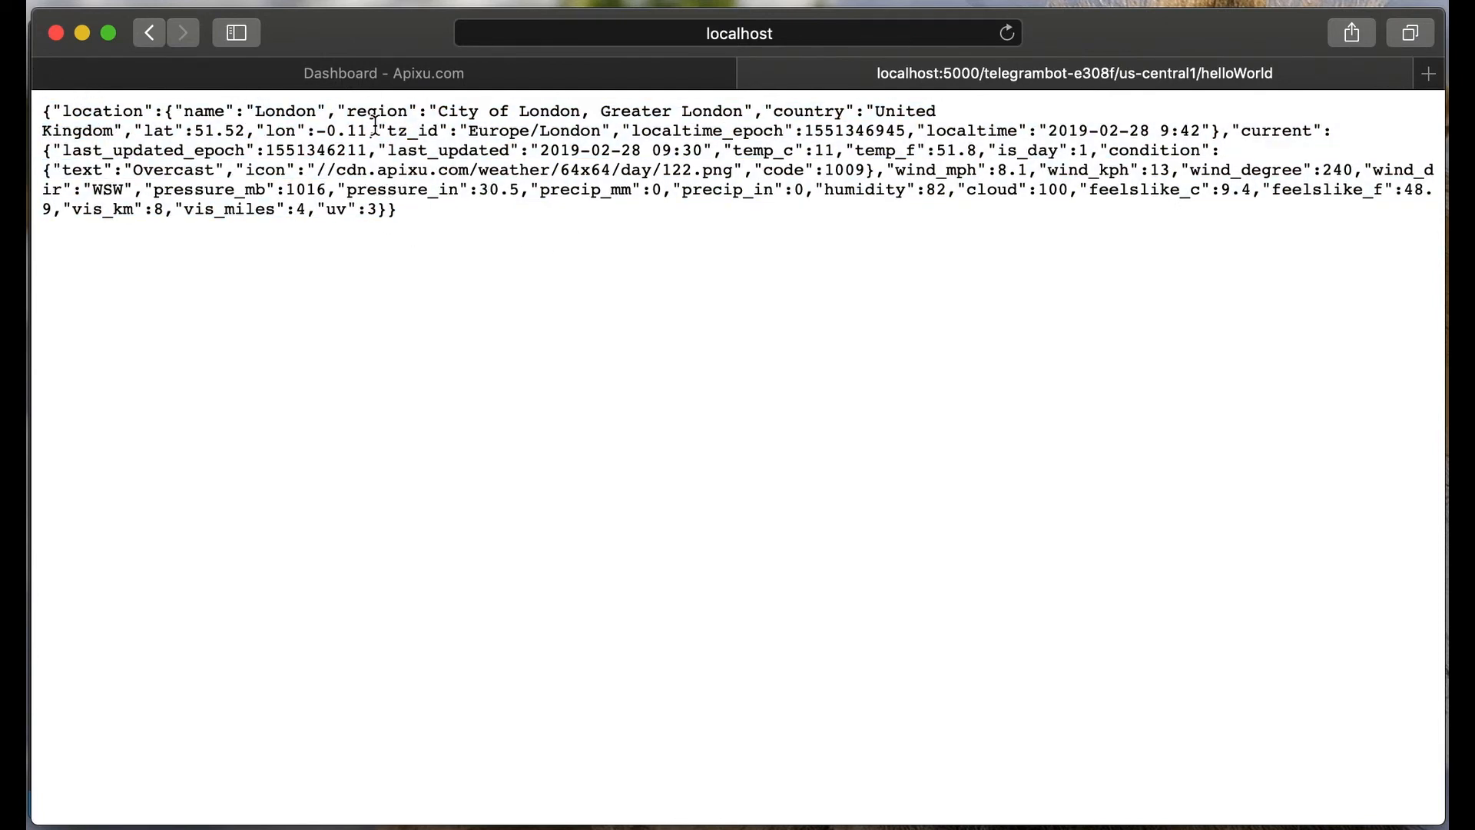
pyautogui.moveTo(842, 190)
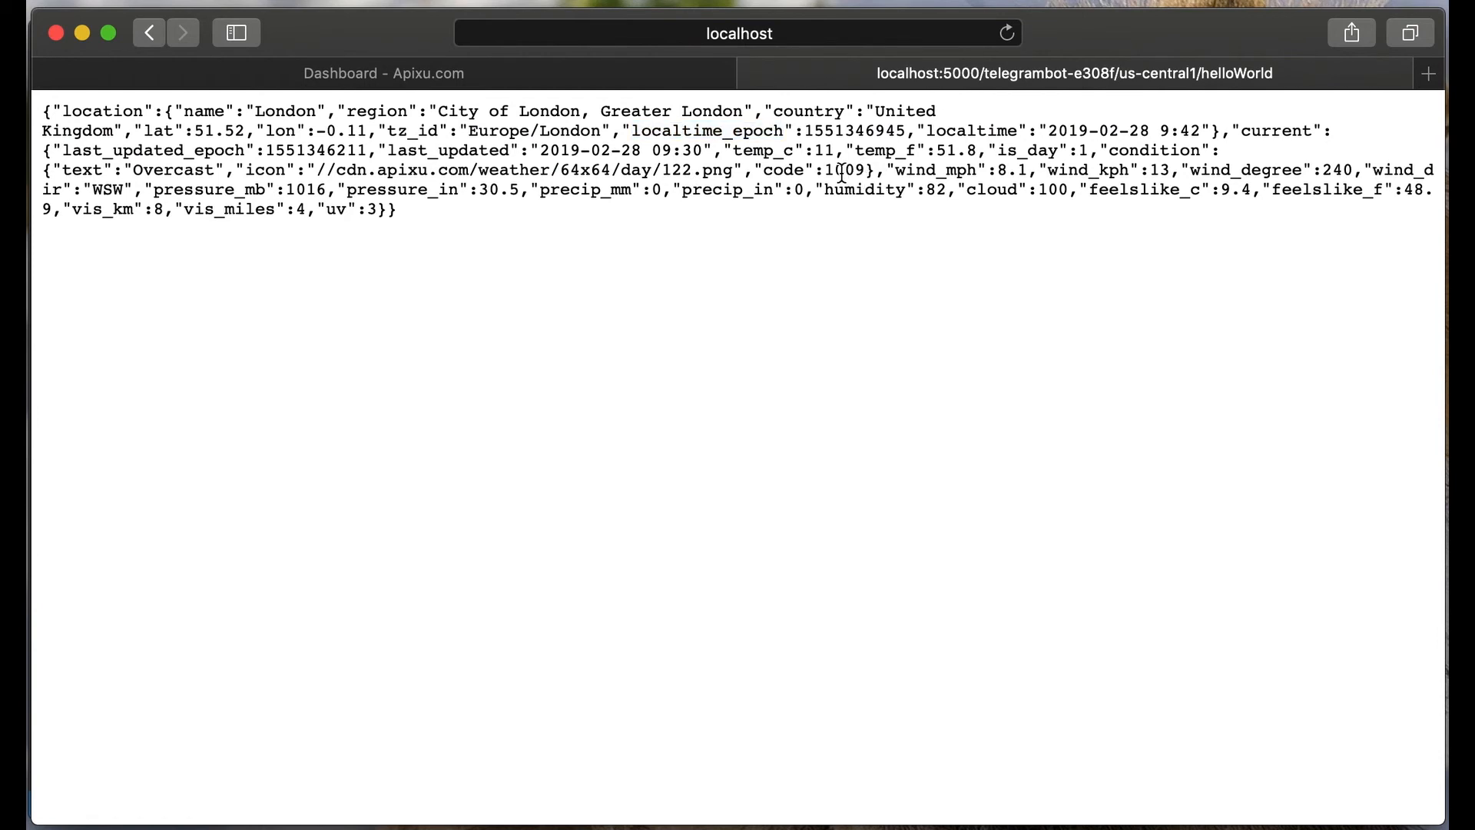
pyautogui.moveTo(738, 150)
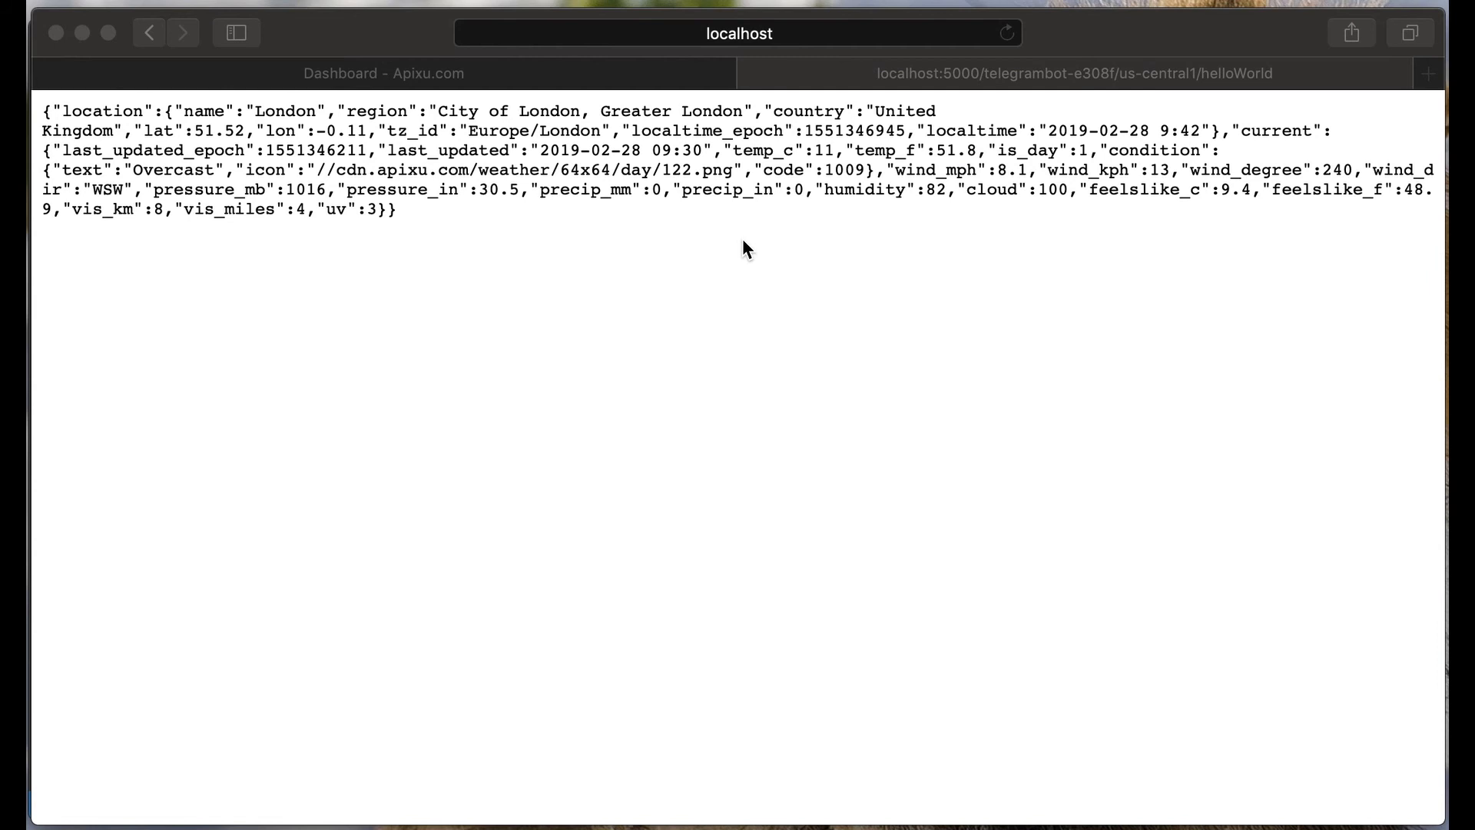
pyautogui.moveTo(804, 306)
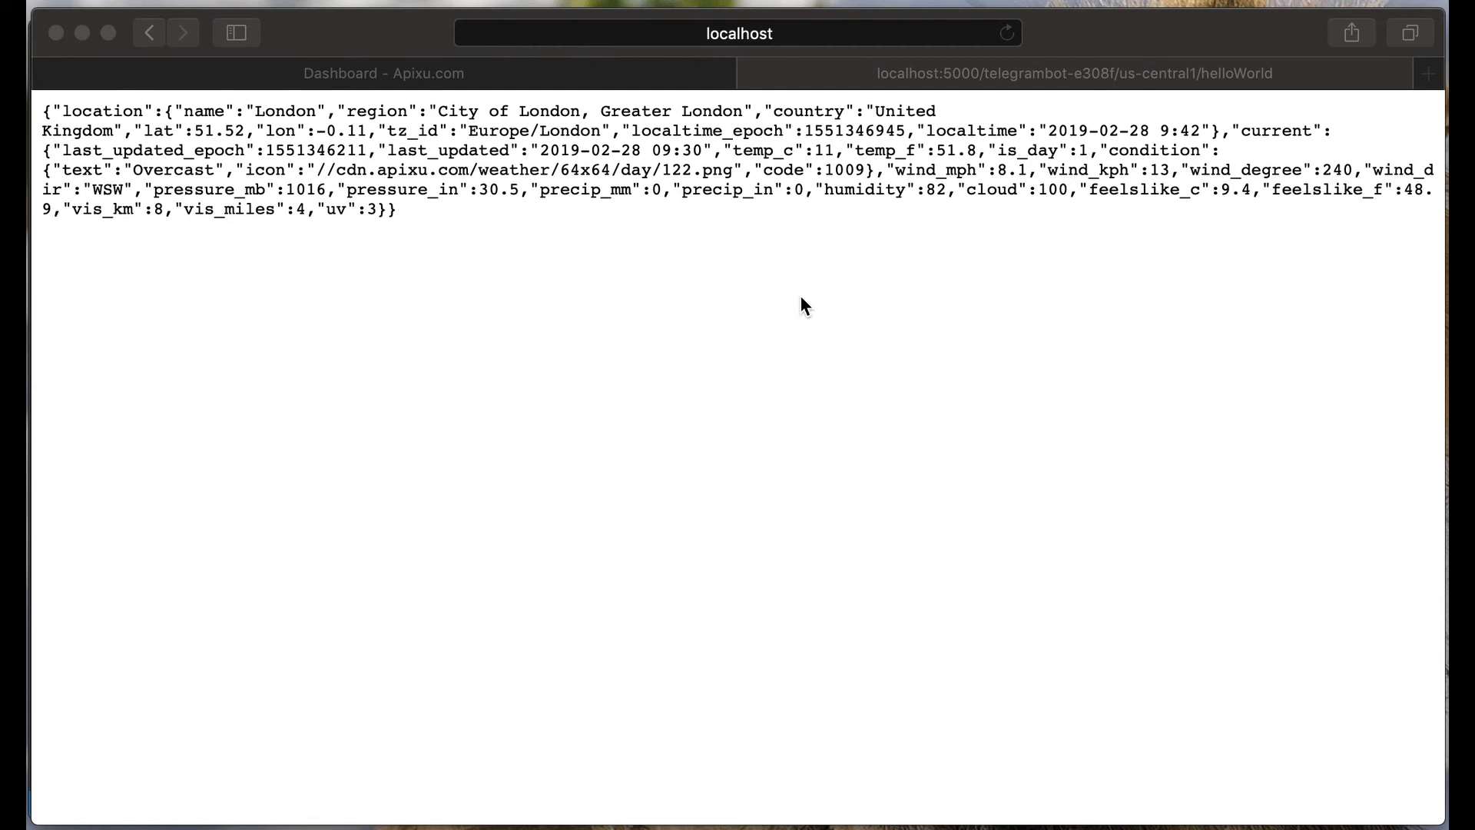
pyautogui.moveTo(873, 243)
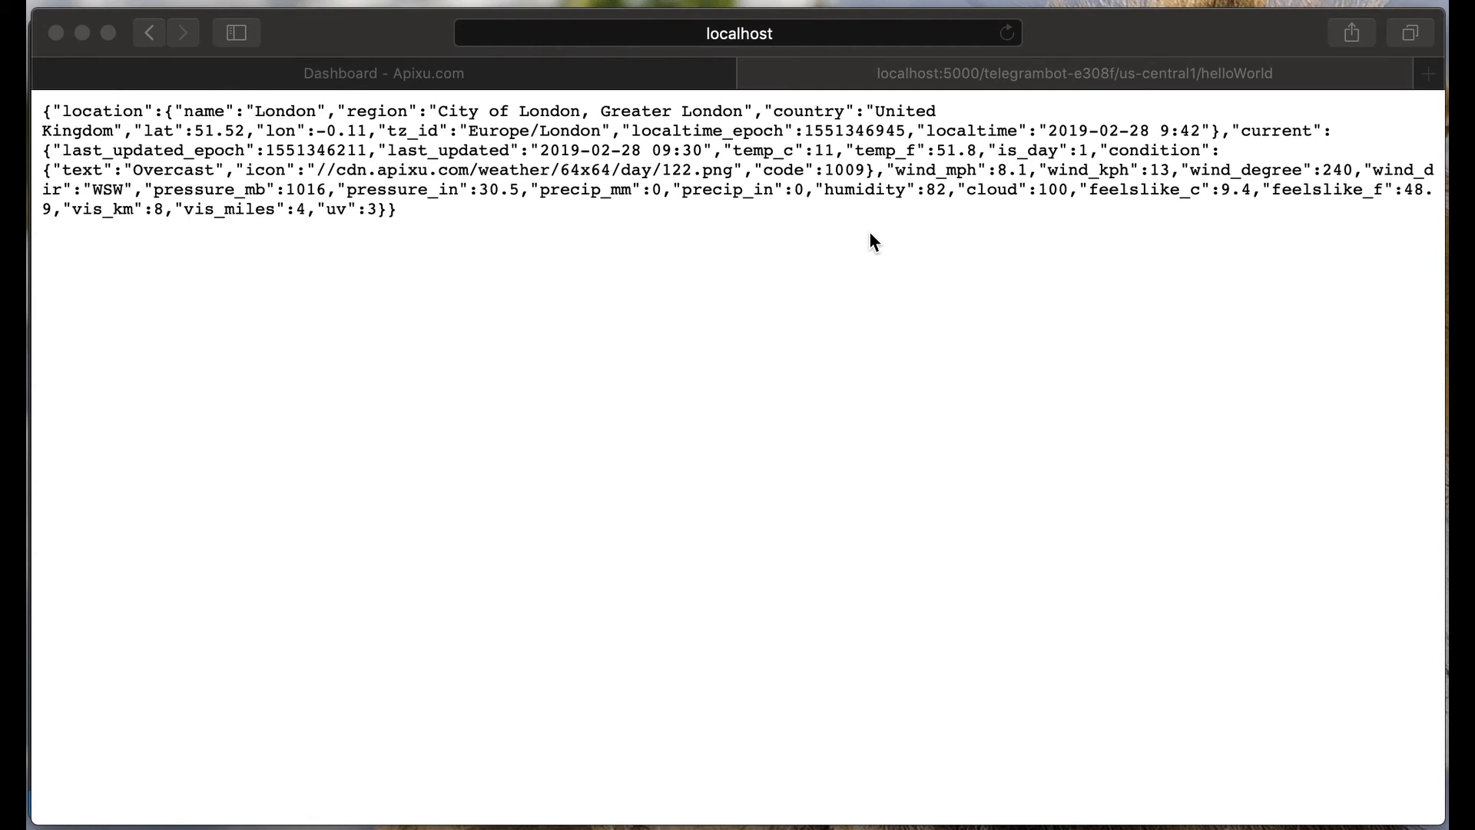
pyautogui.moveTo(925, 258)
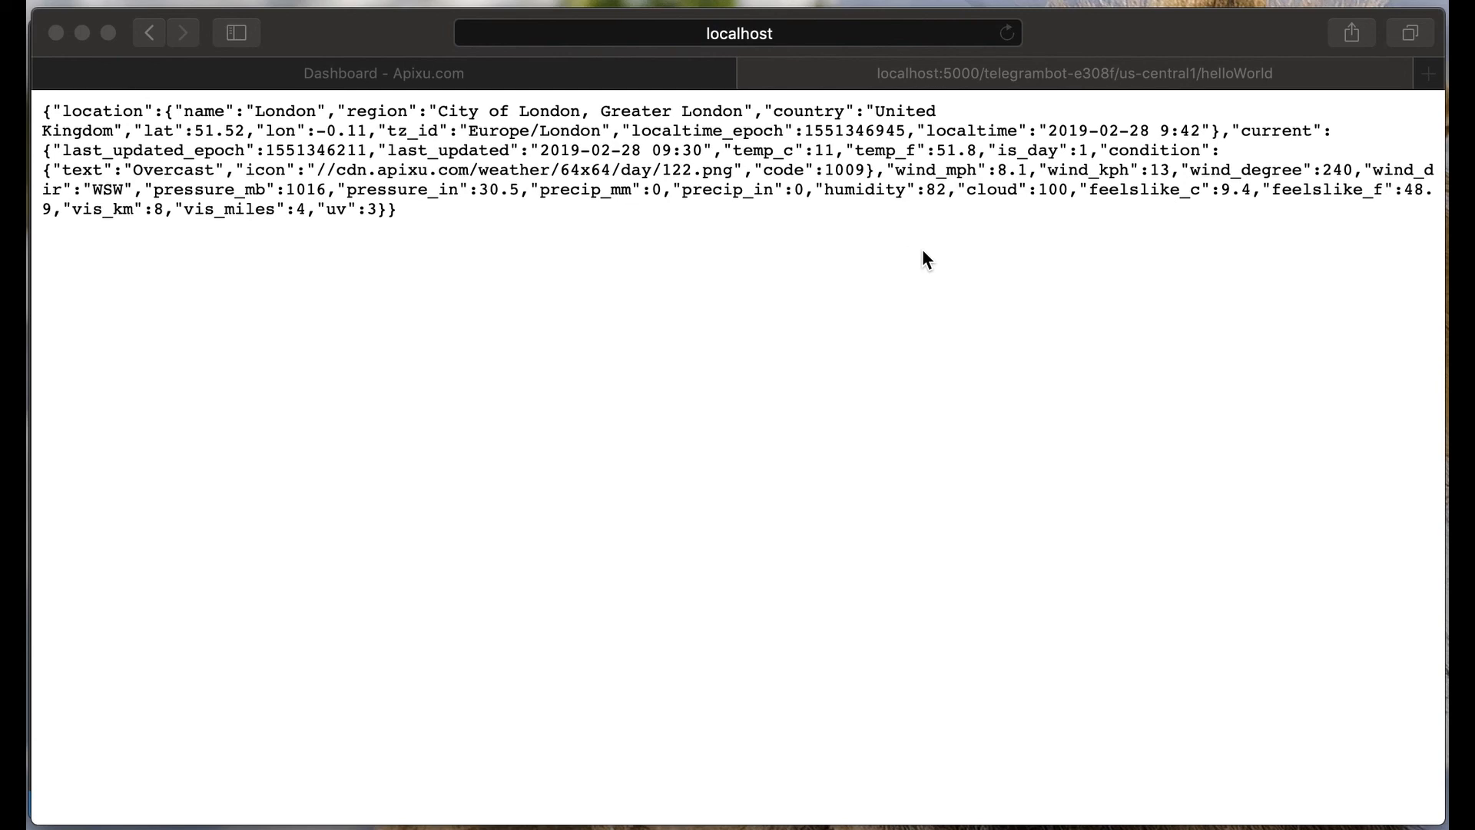
pyautogui.moveTo(812, 136)
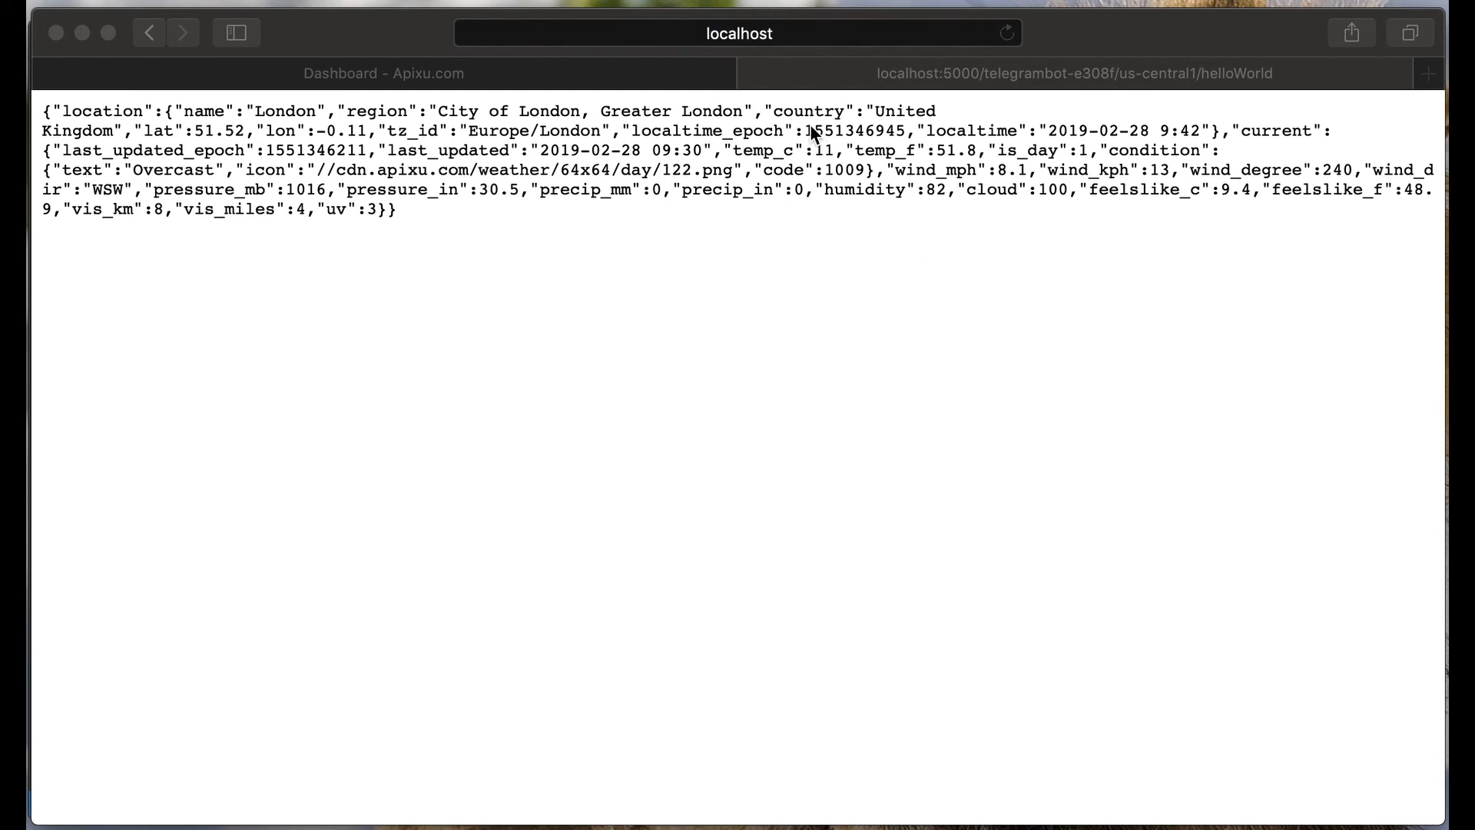